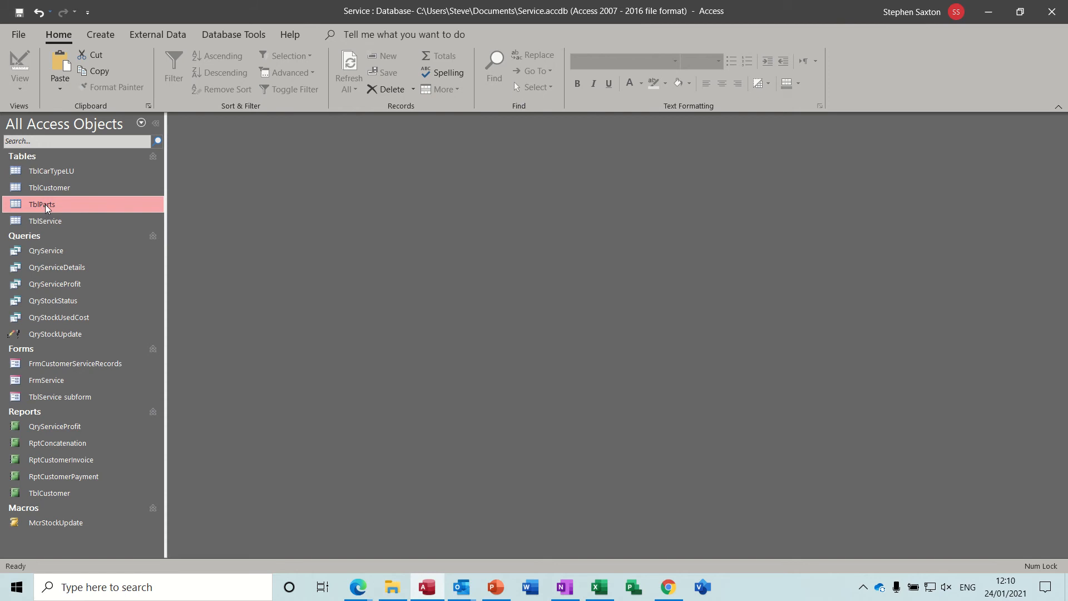
View the TblParts table, then the QryServiceProfit query listing part costs and profit per service.
double_click(41, 205)
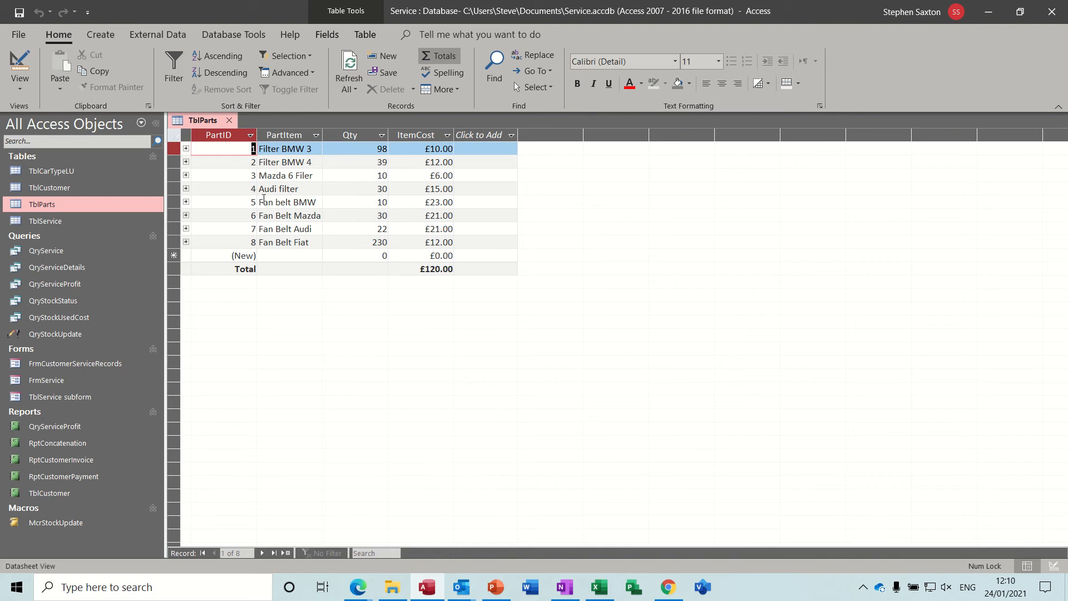
mouse_move(406, 163)
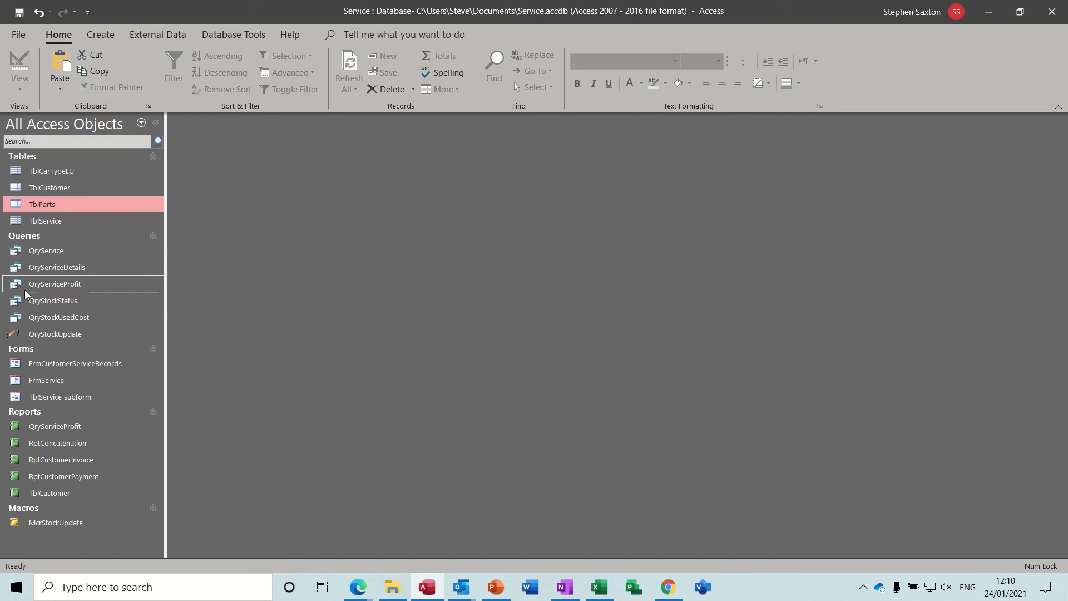
mouse_move(76, 289)
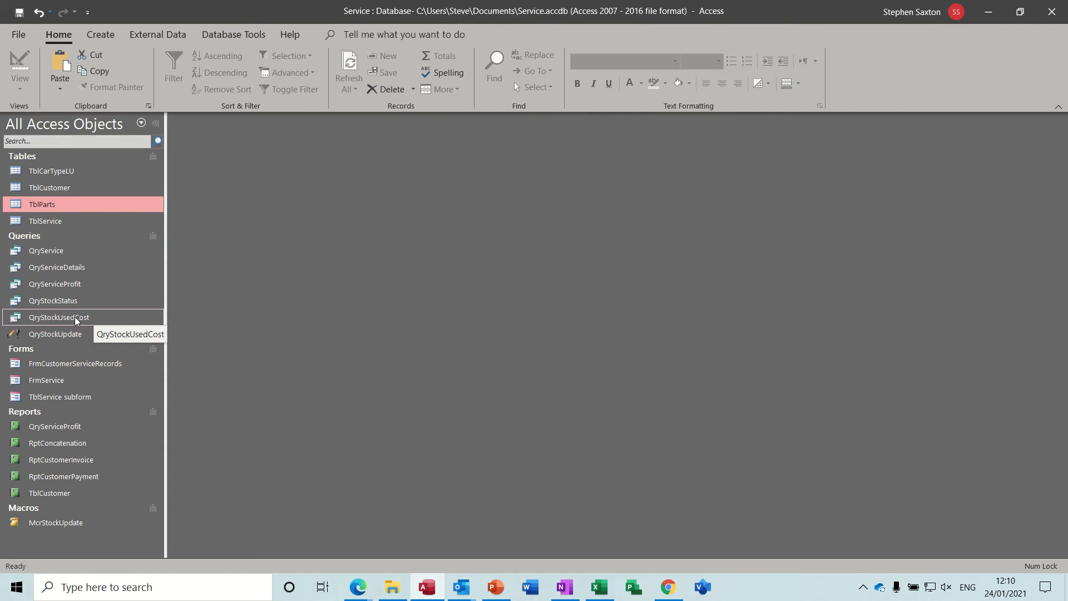
double_click(58, 317)
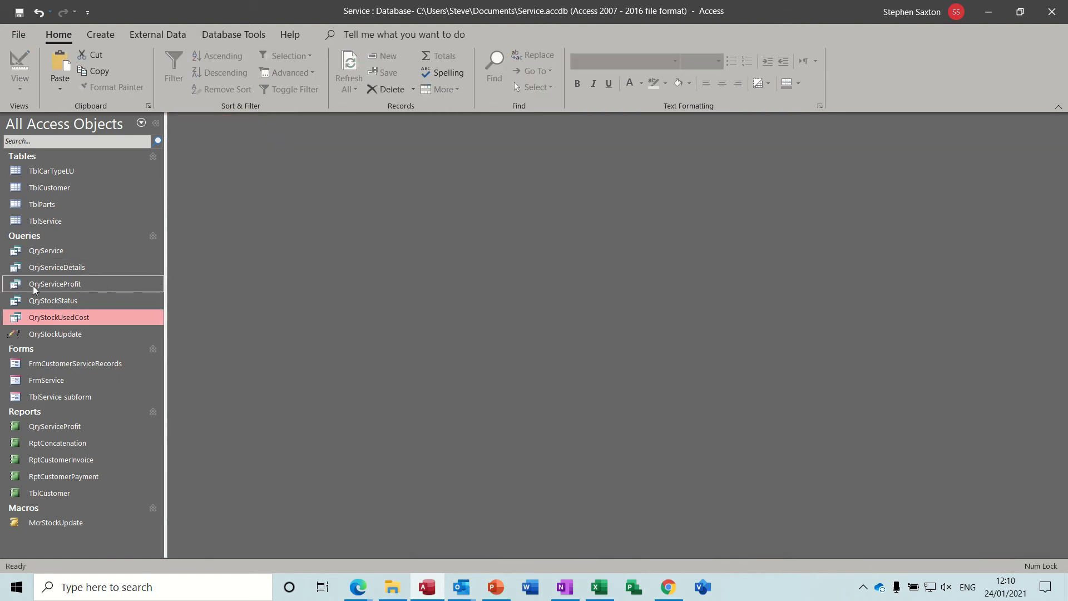
double_click(55, 283)
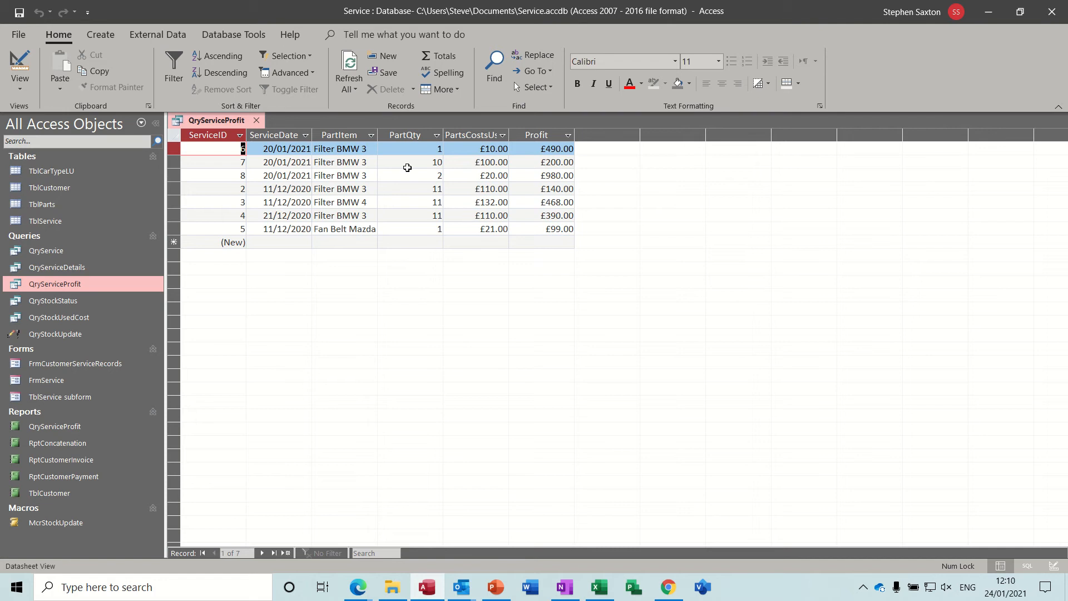
mouse_move(470, 148)
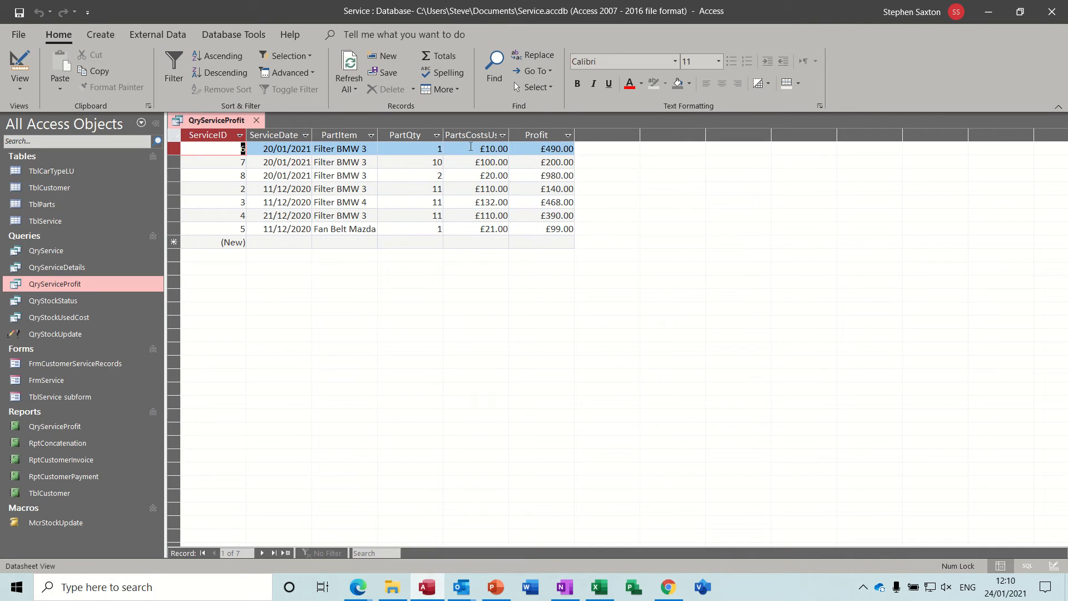
mouse_move(521, 181)
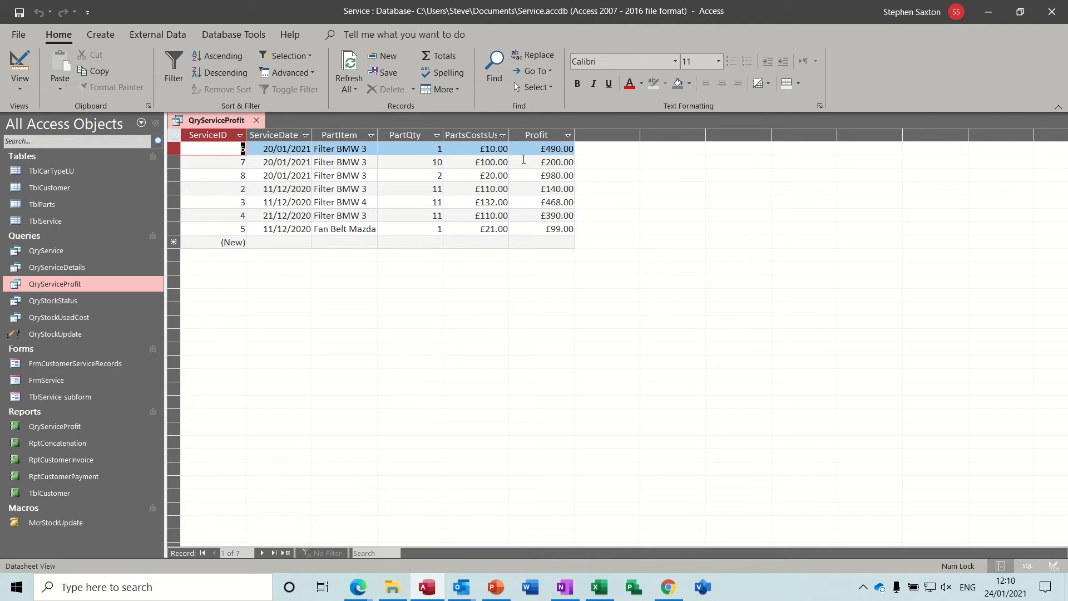
mouse_move(551, 165)
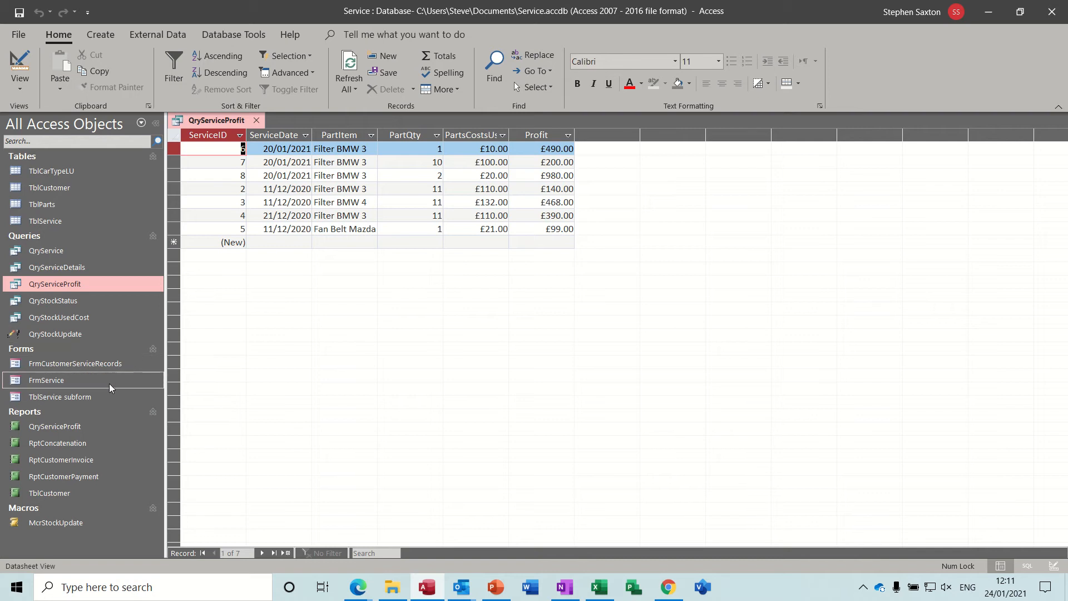
mouse_move(58, 430)
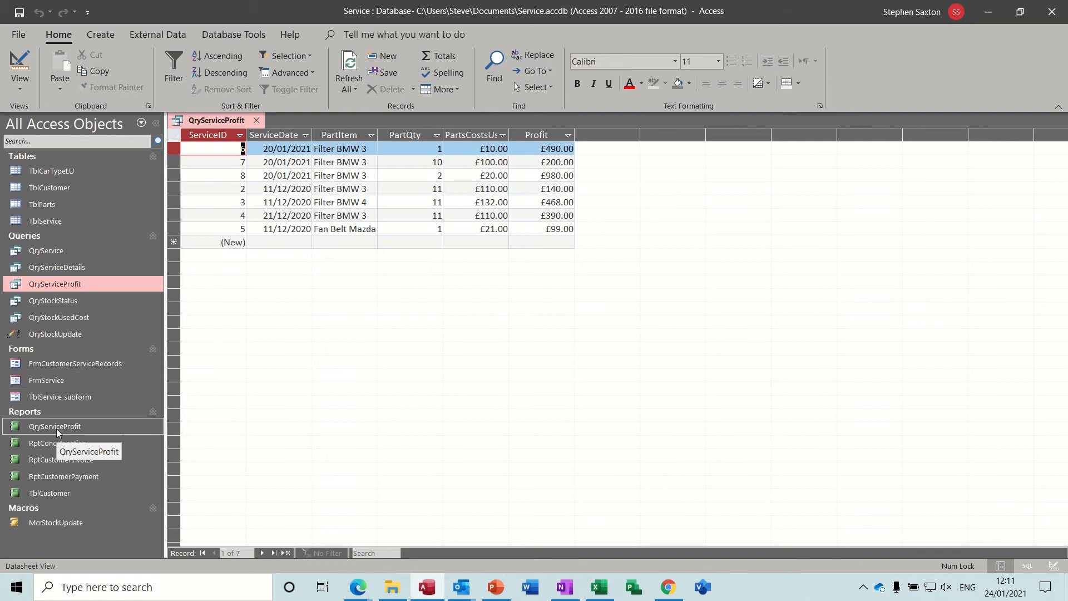
View the QryServiceProfit report grouping services by month with a £2,767.00 grand total.
double_click(54, 426)
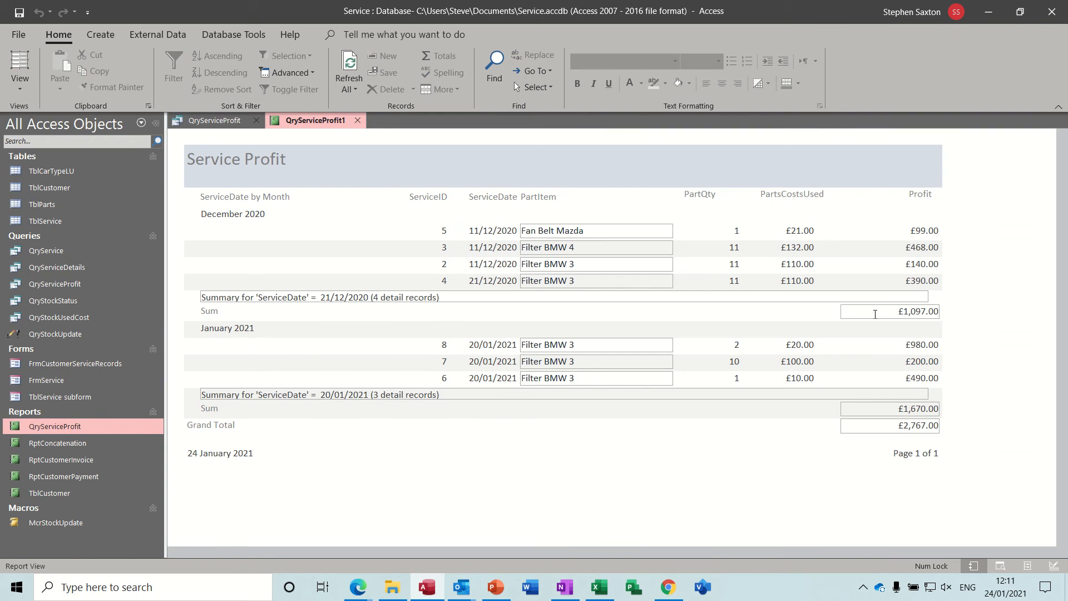
mouse_move(864, 259)
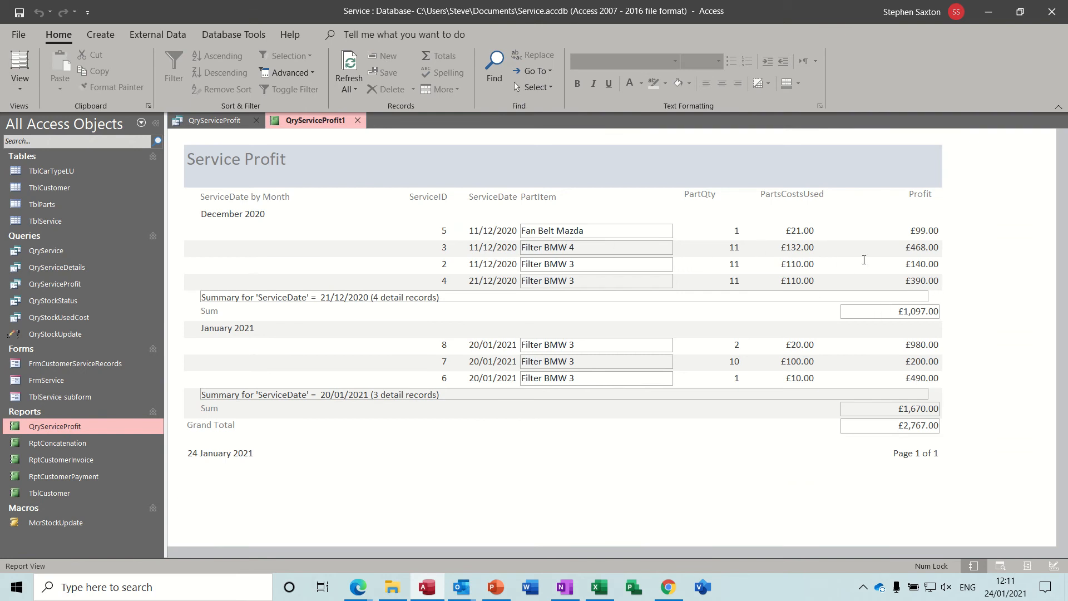
mouse_move(278, 291)
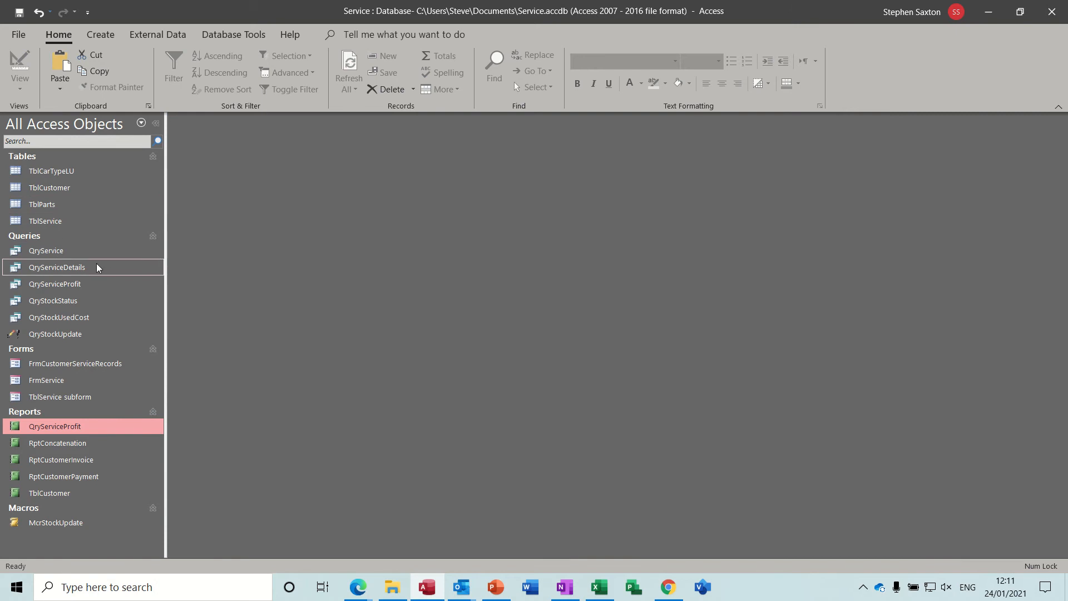
mouse_move(108, 280)
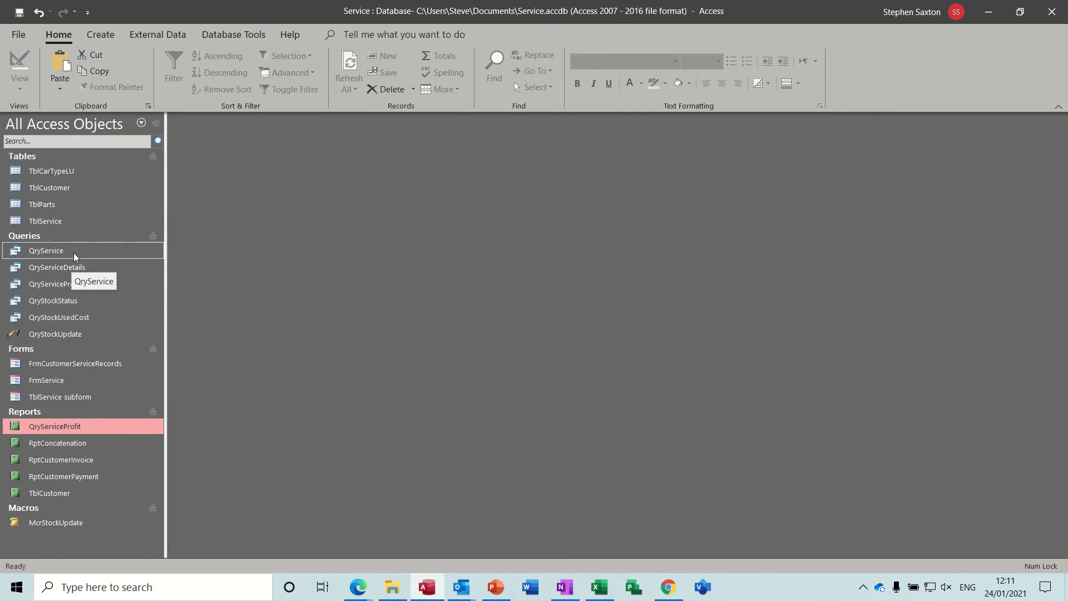
mouse_move(71, 240)
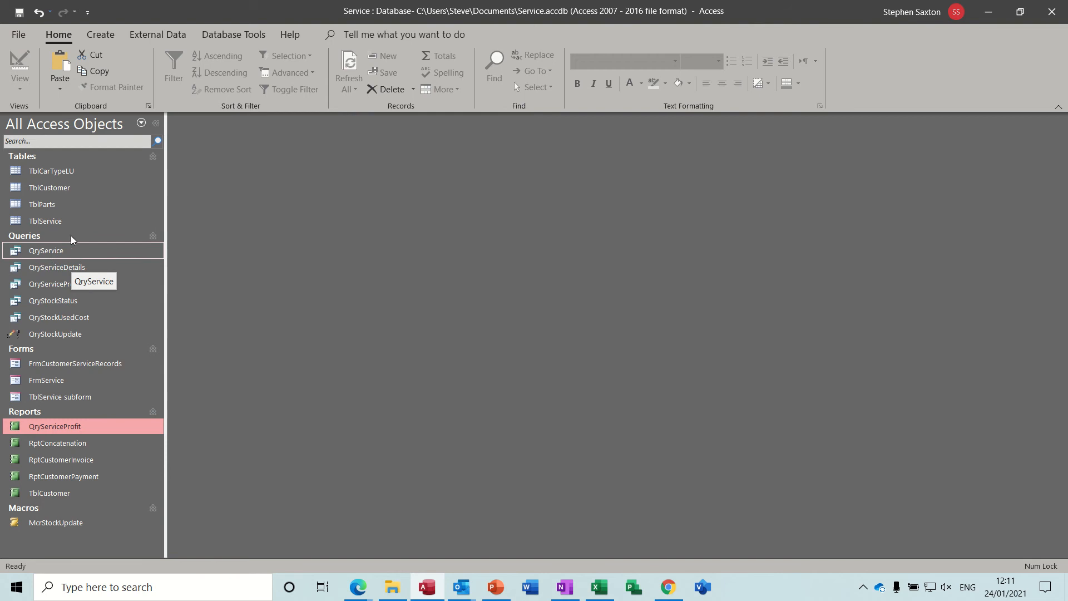
Add TblParts to the new query design and close the property sheet.
double_click(41, 204)
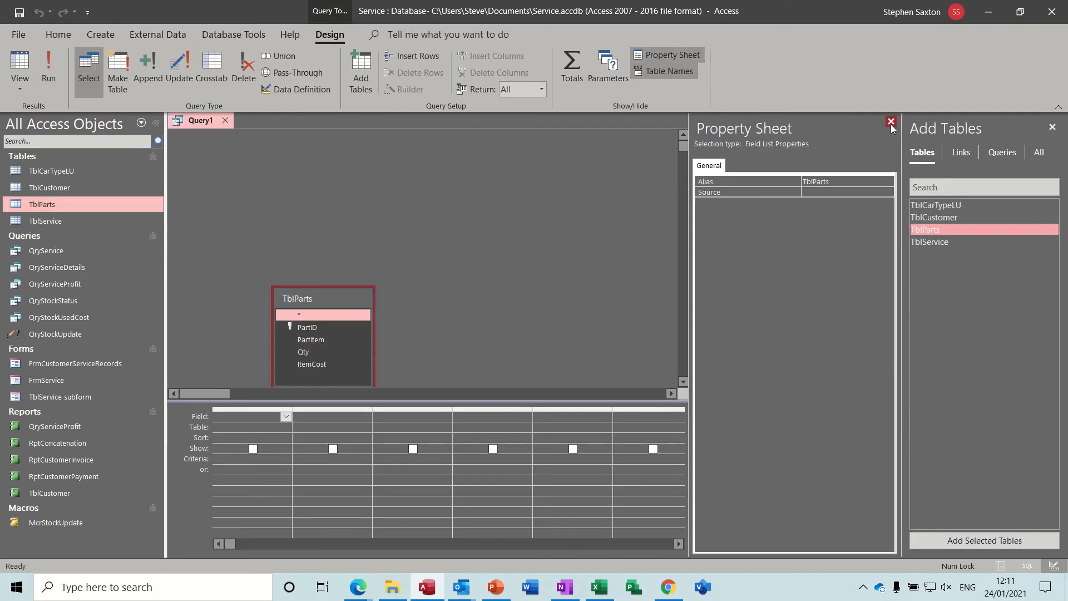
left_click(891, 121)
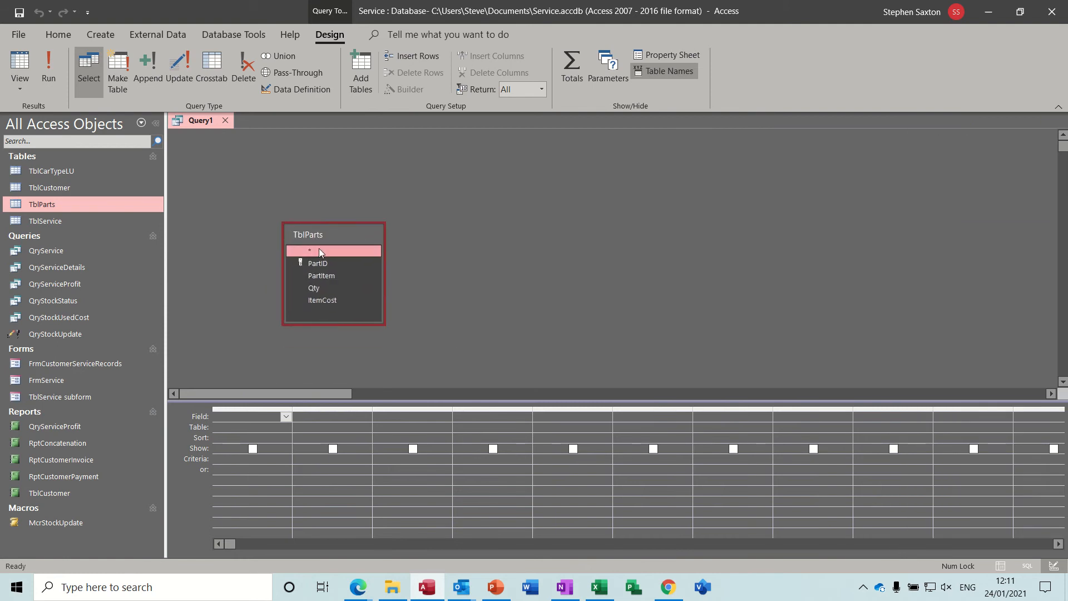
mouse_move(323, 257)
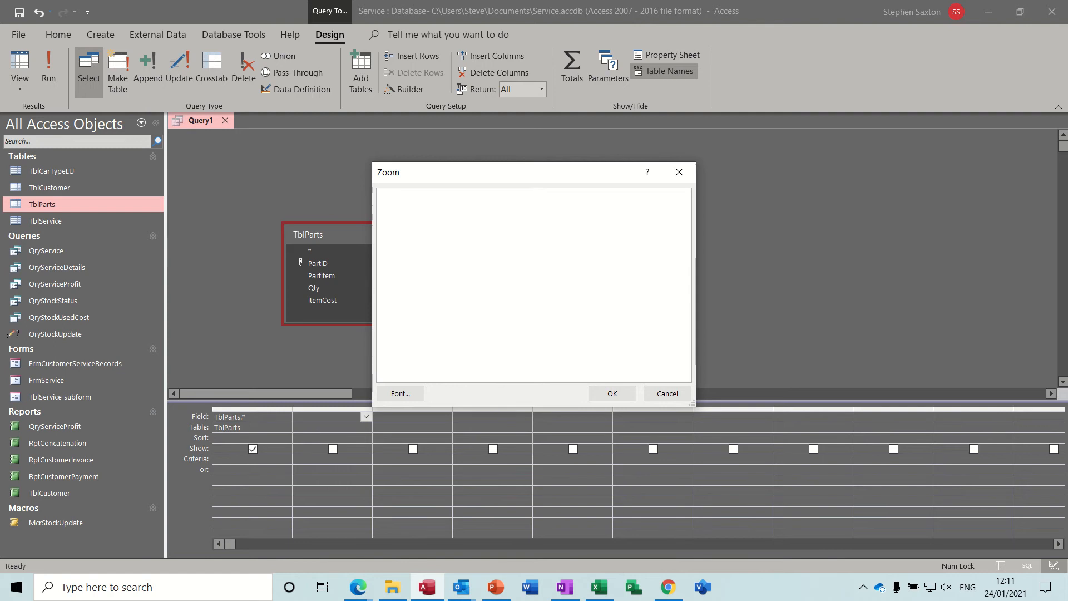
Enter the calculated column StockValue:[qty]*[itemcost] in the Zoom box.
type("StockV")
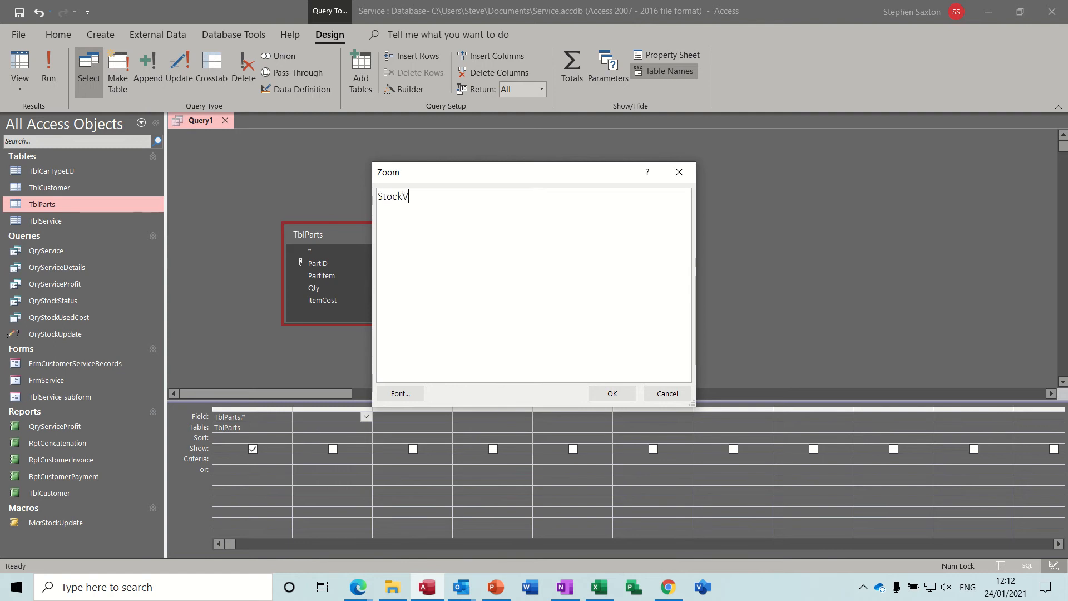
type("alue:")
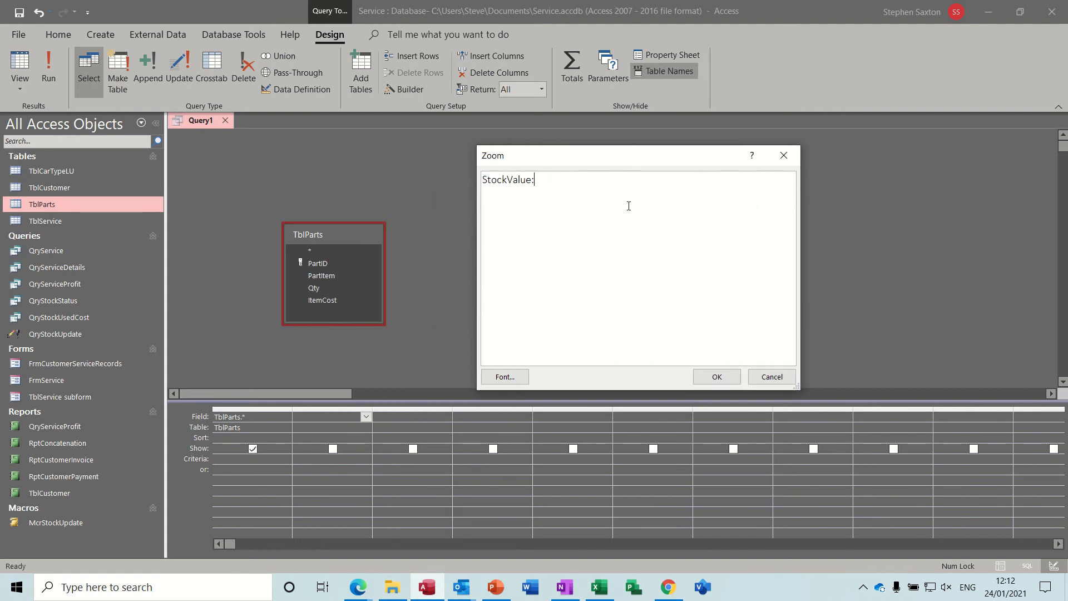
type("[")
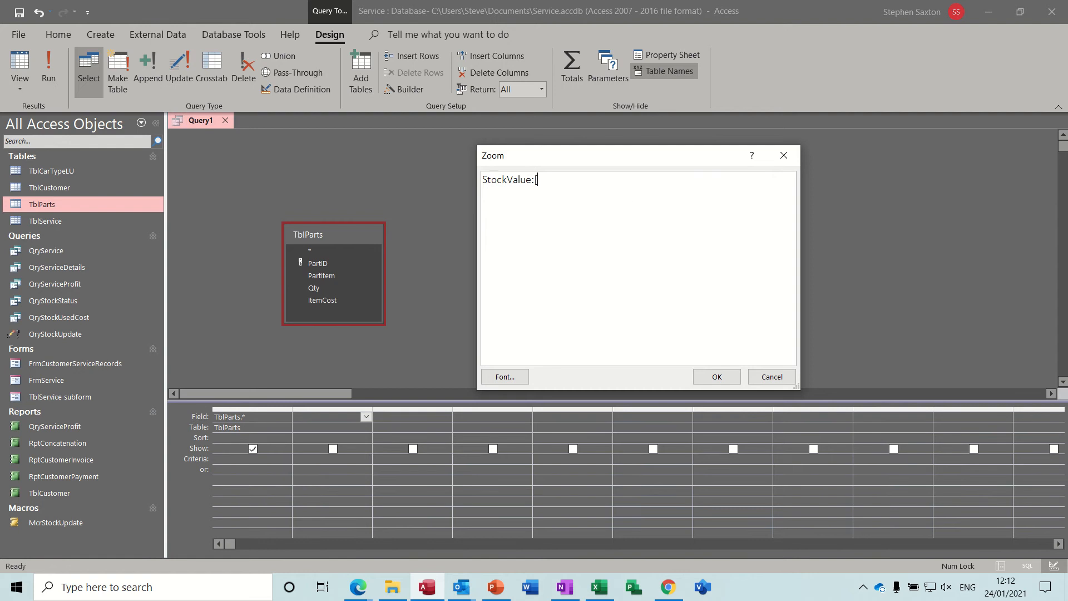
type("[qty]")
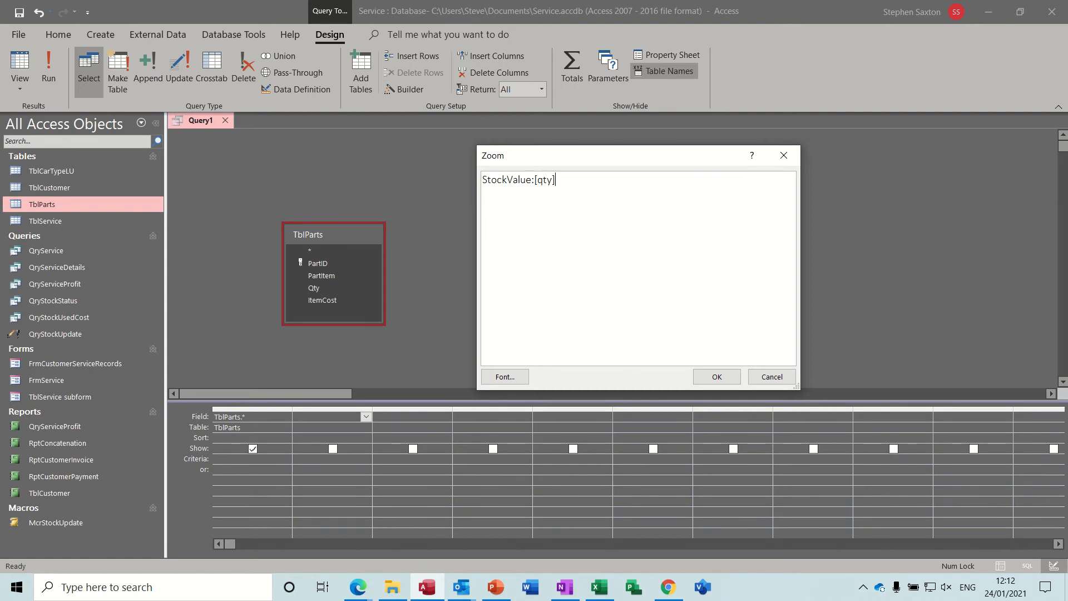
type("*[")
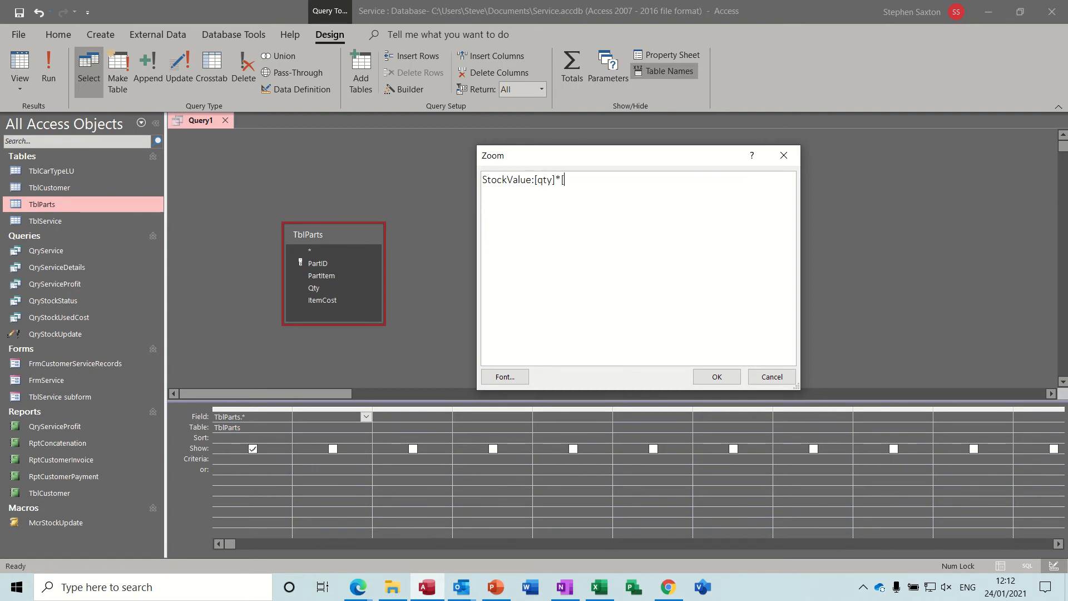
type("it")
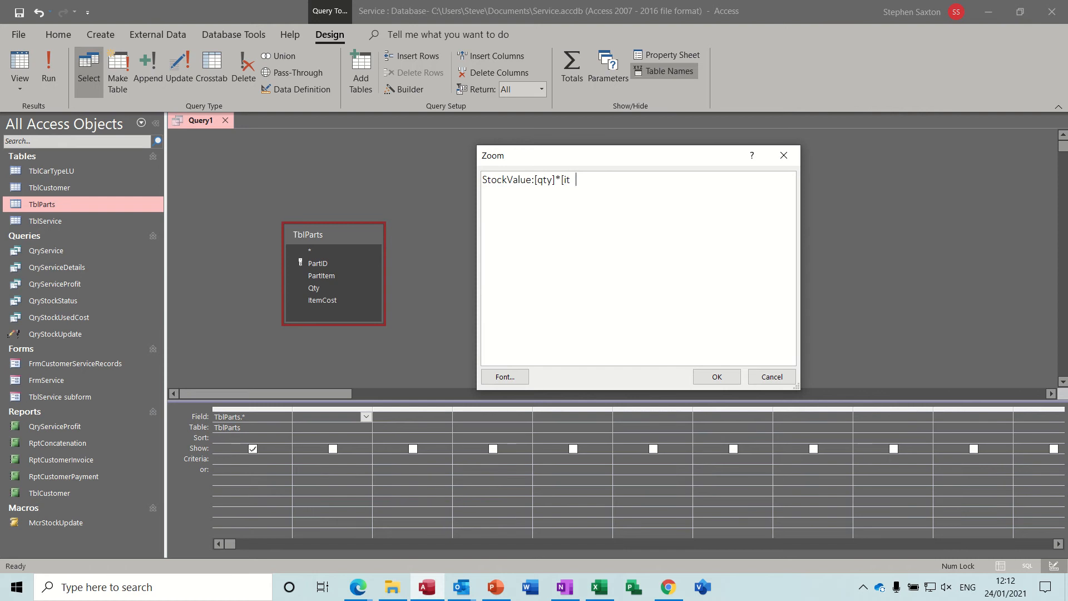
type("emcost")
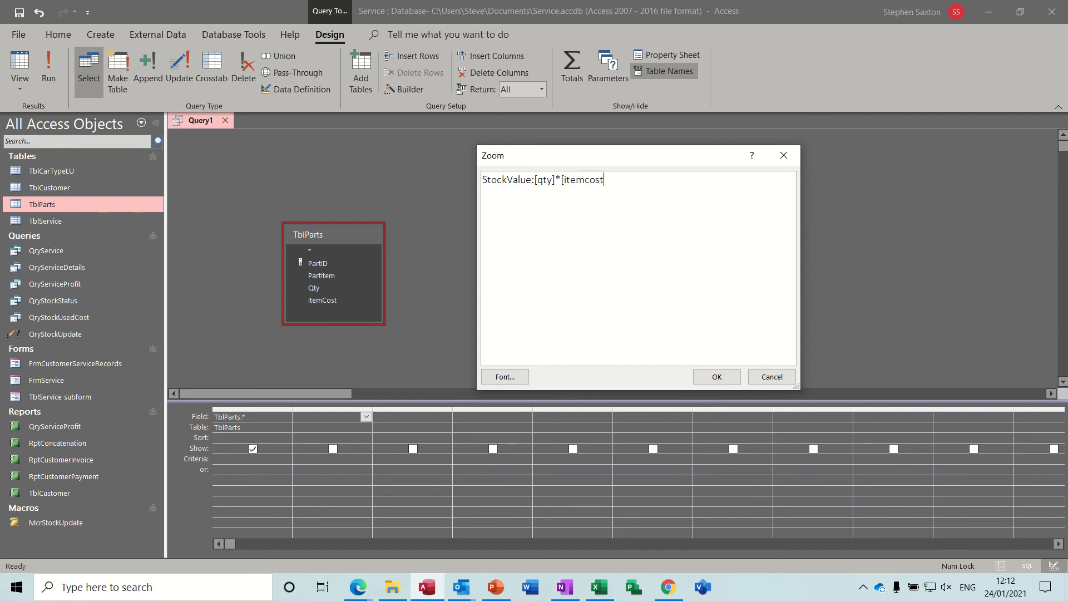
type("]")
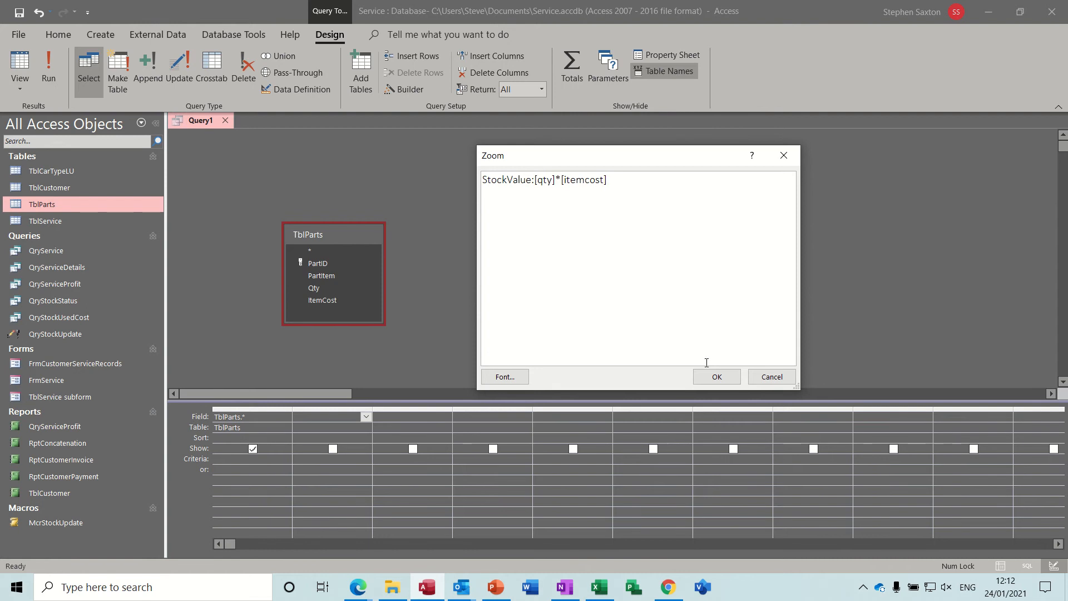
left_click(716, 378)
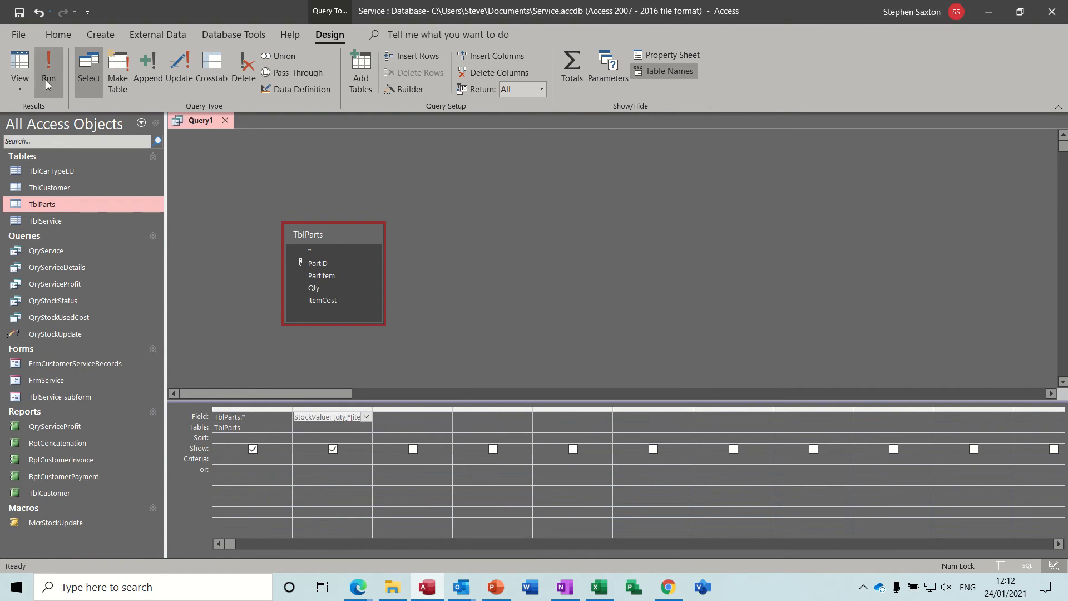
Run the query and set the StockValue totals row to Sum, giving £6,040.00.
left_click(48, 68)
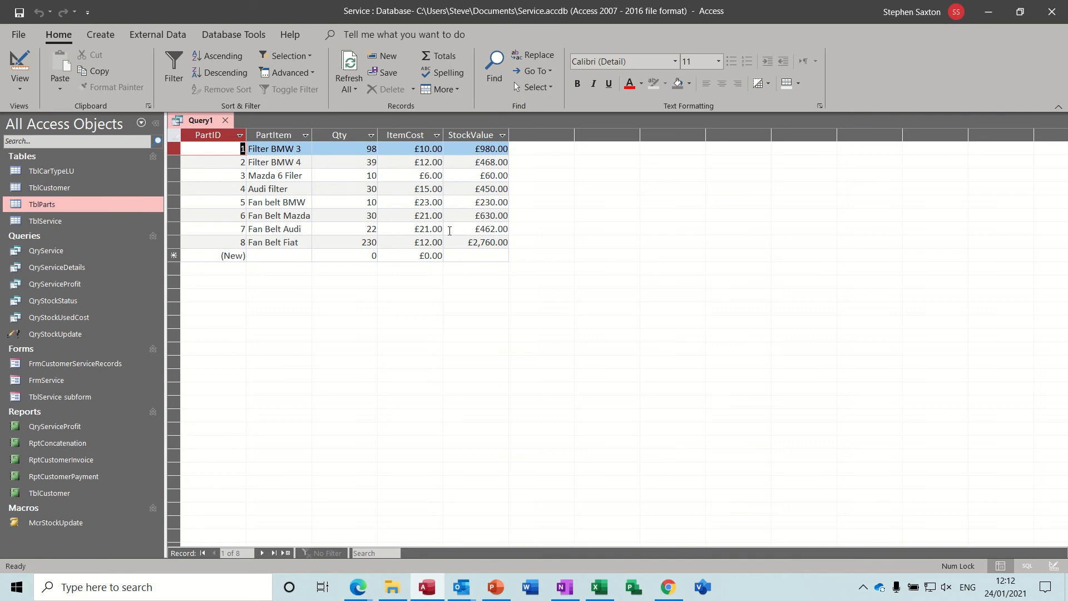
left_click(441, 55)
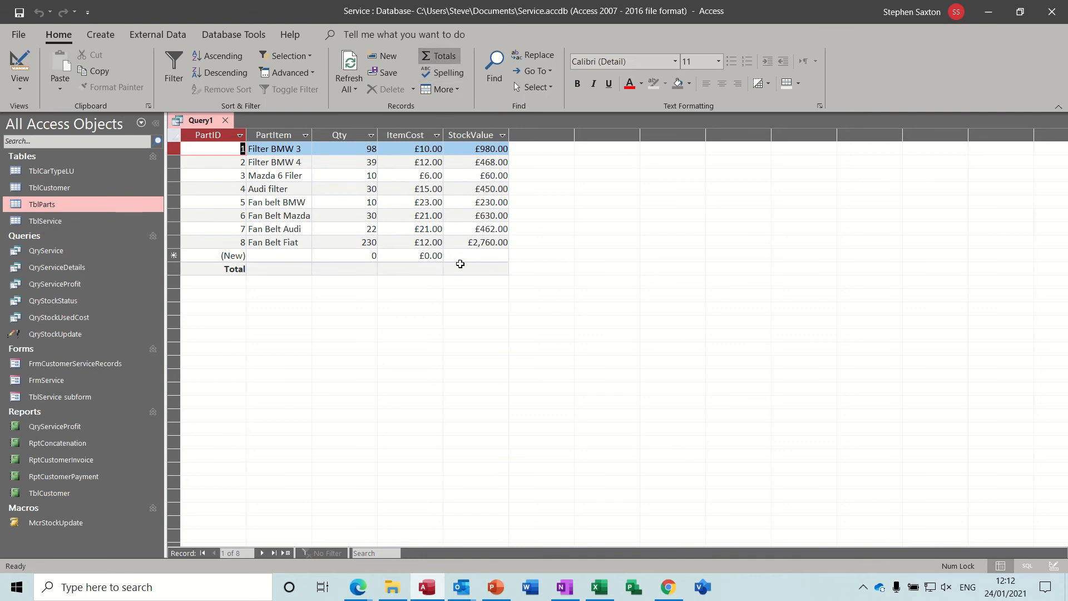
left_click(449, 268)
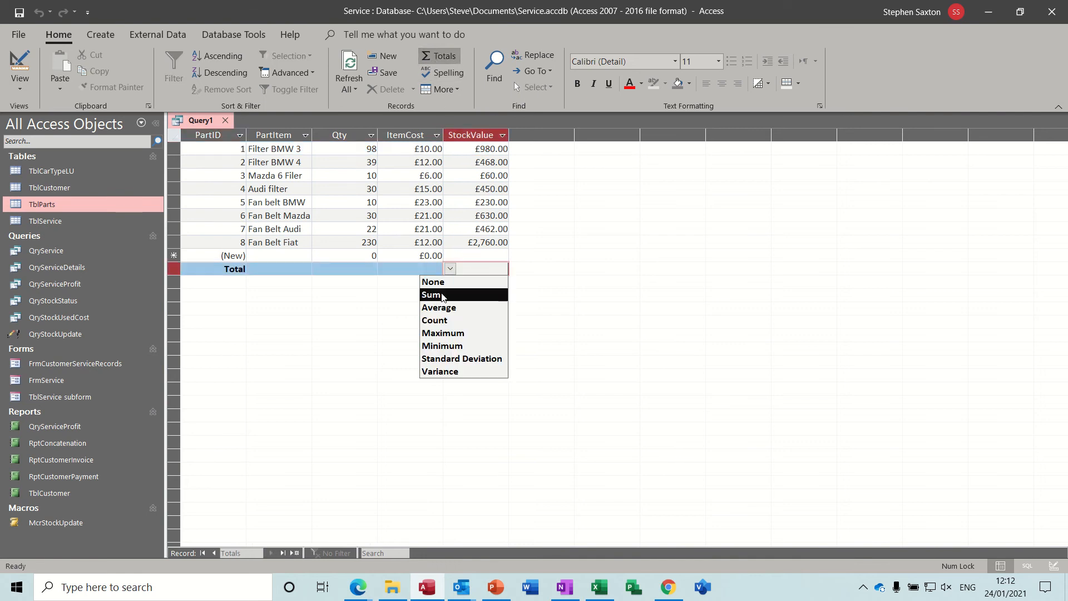
left_click(433, 294)
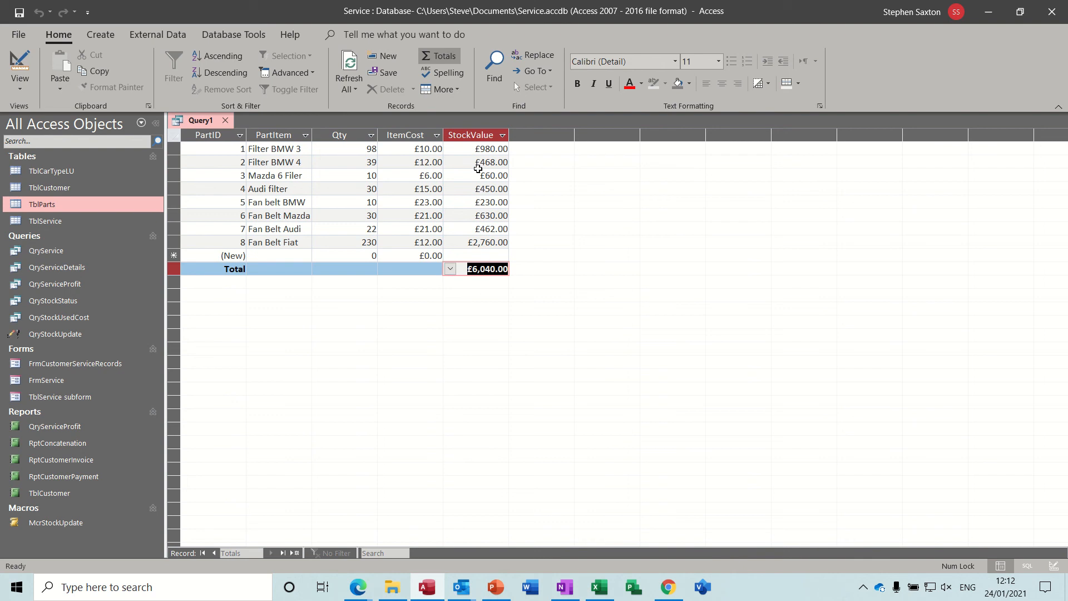
mouse_move(177, 77)
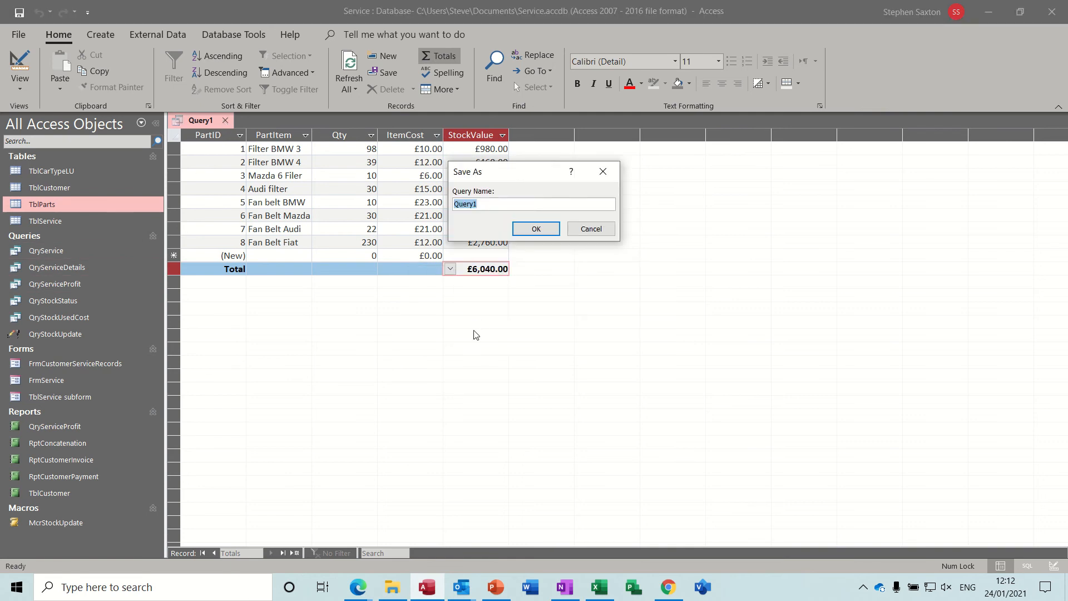
Save the query as Query1 and view the QryStockUsedCost records.
left_click(536, 228)
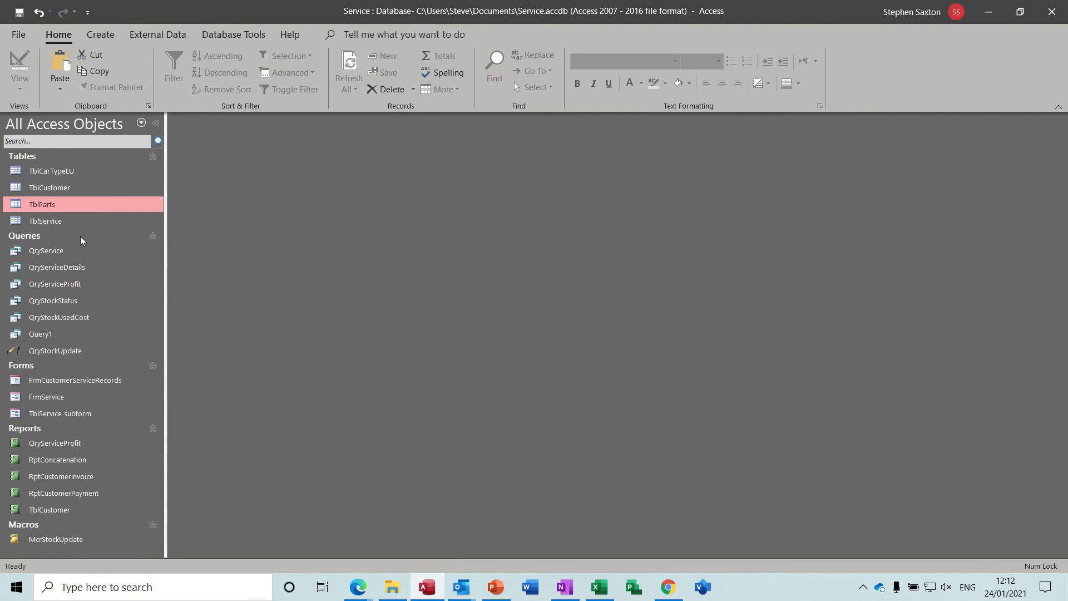
mouse_move(87, 268)
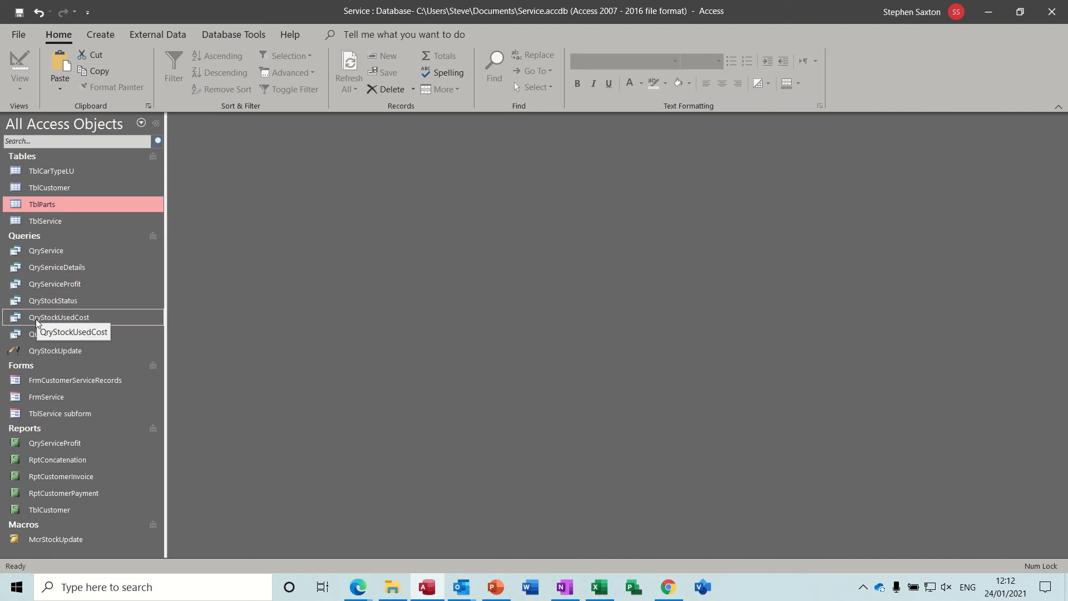
double_click(59, 317)
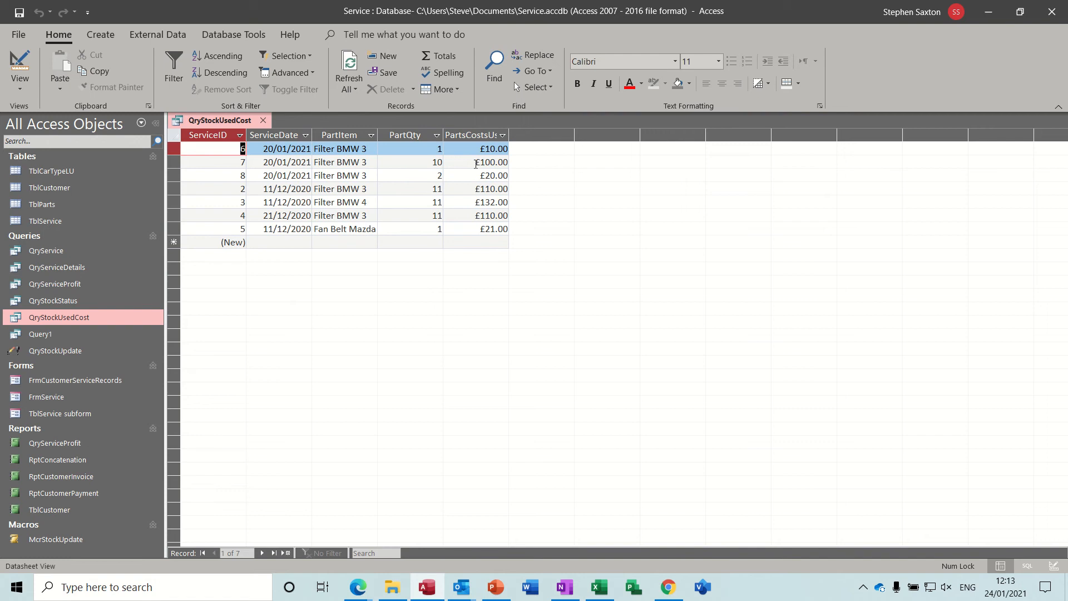
mouse_move(265, 122)
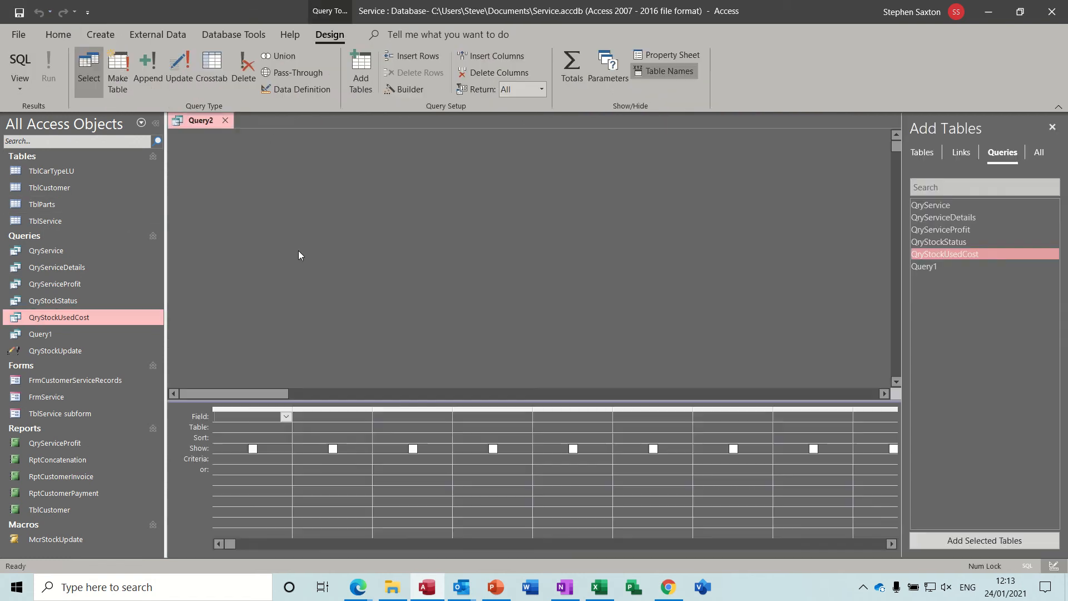
mouse_move(81, 317)
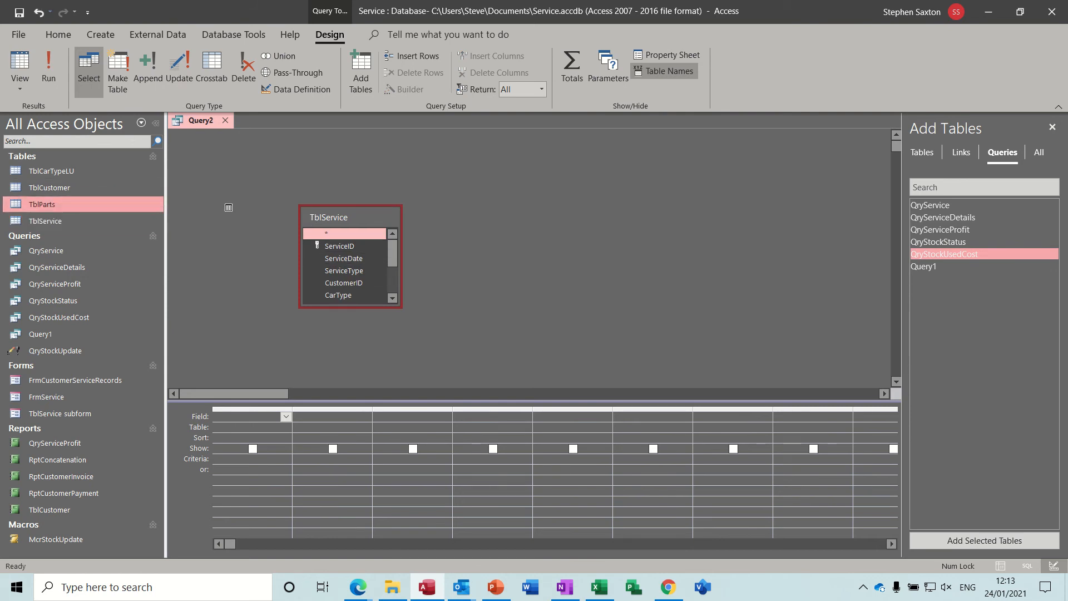
Arrange TblService beside TblParts and check QryStockUsedCost's fields for reference.
left_click_drag(350, 217, 485, 219)
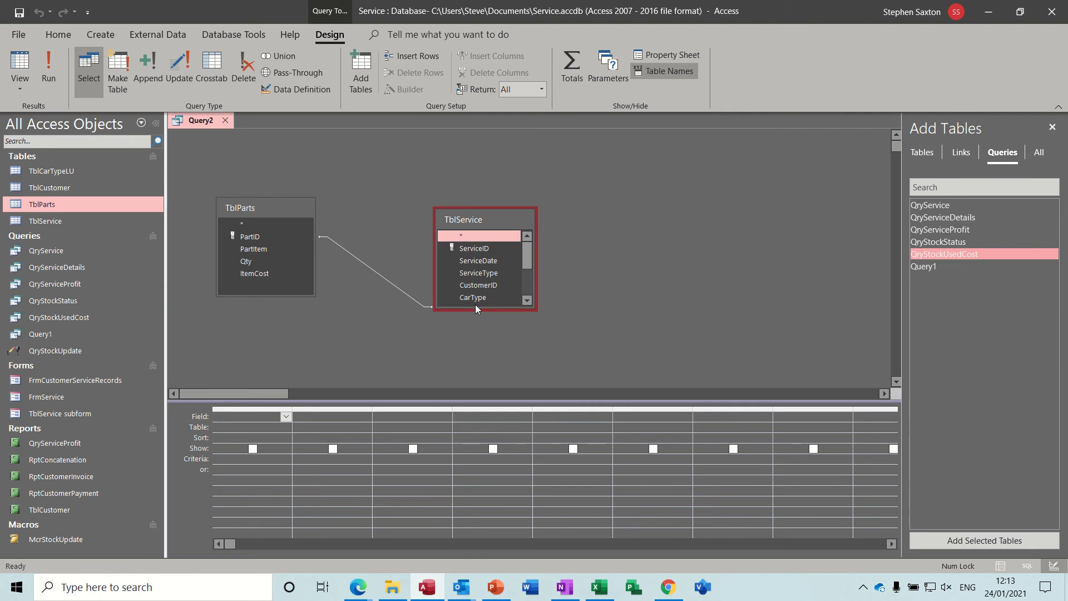
scroll("down", 3)
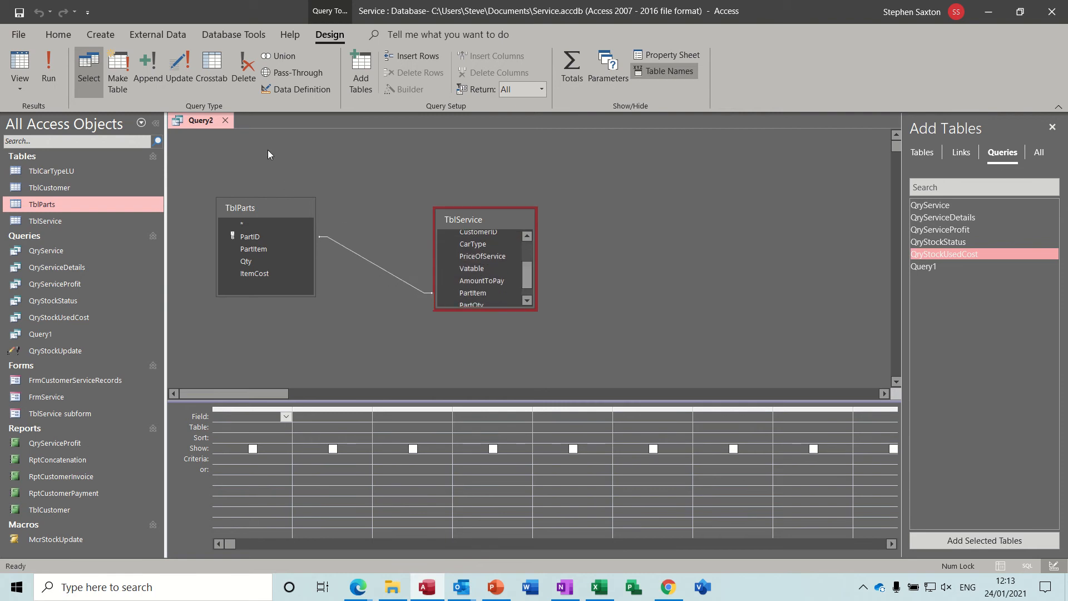
mouse_move(286, 224)
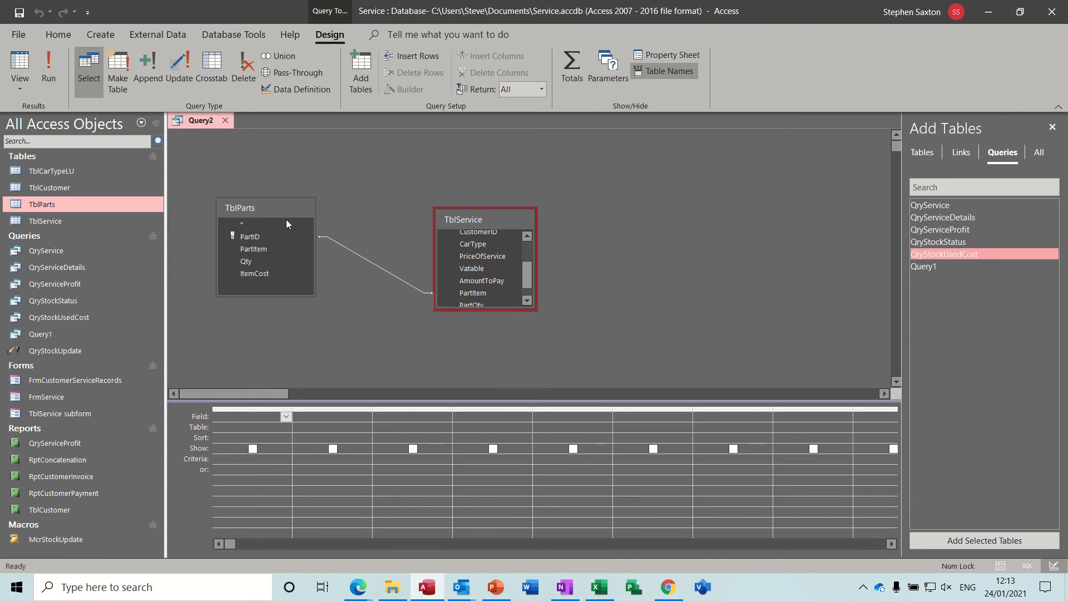
mouse_move(451, 314)
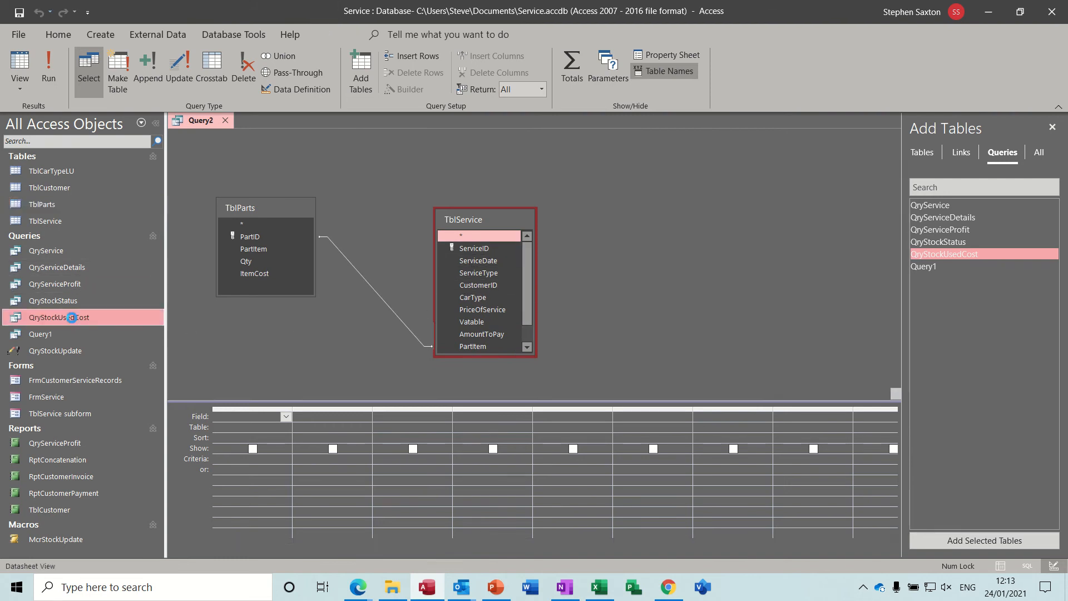
double_click(58, 317)
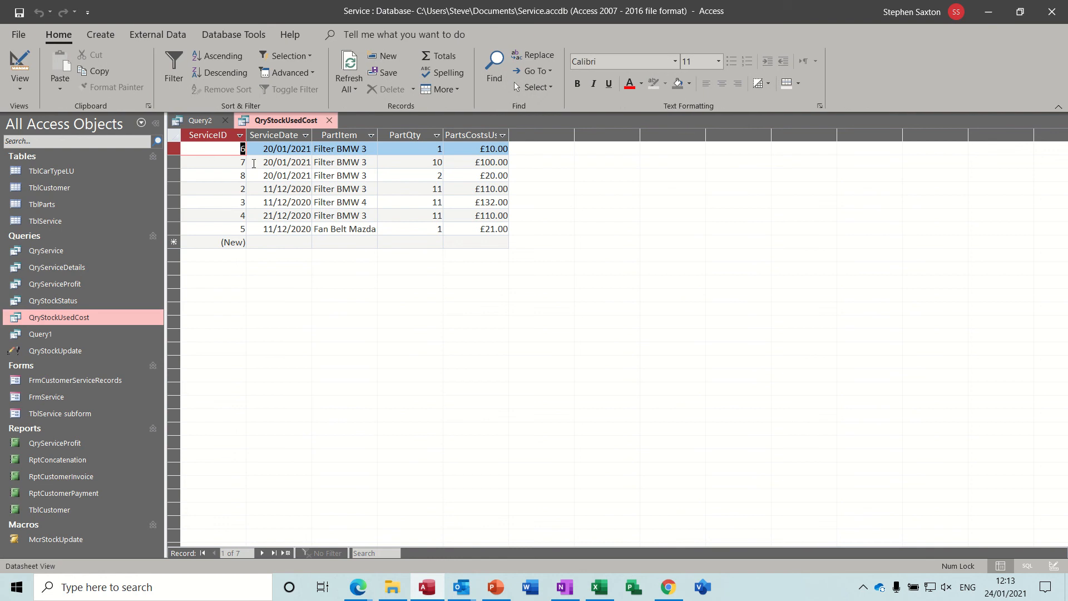
mouse_move(393, 157)
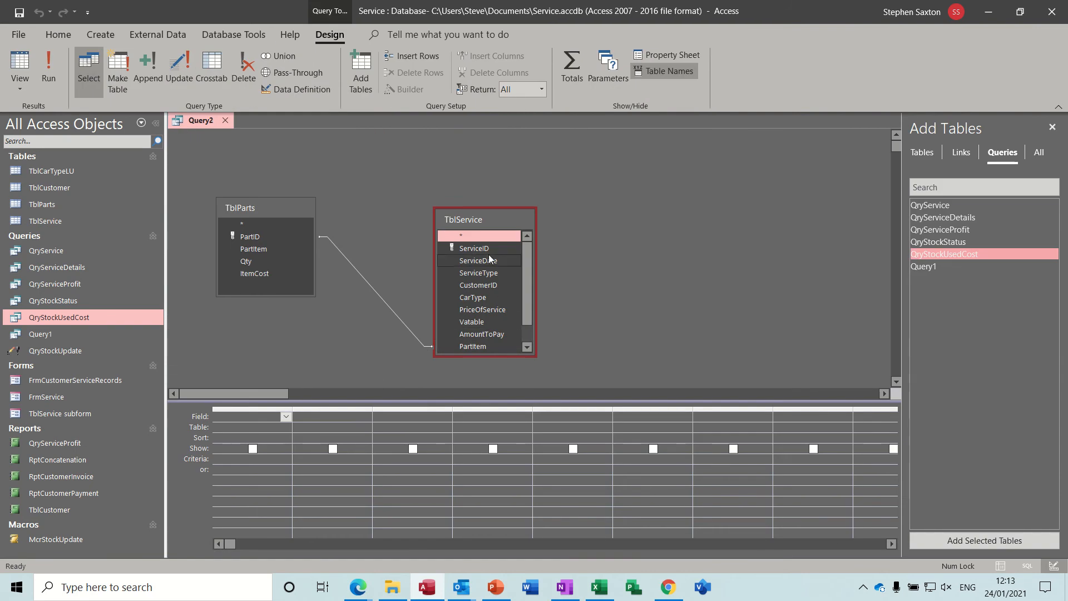
Add ServiceID, ServiceDate and PartQty to the grid and select the next empty column.
double_click(474, 248)
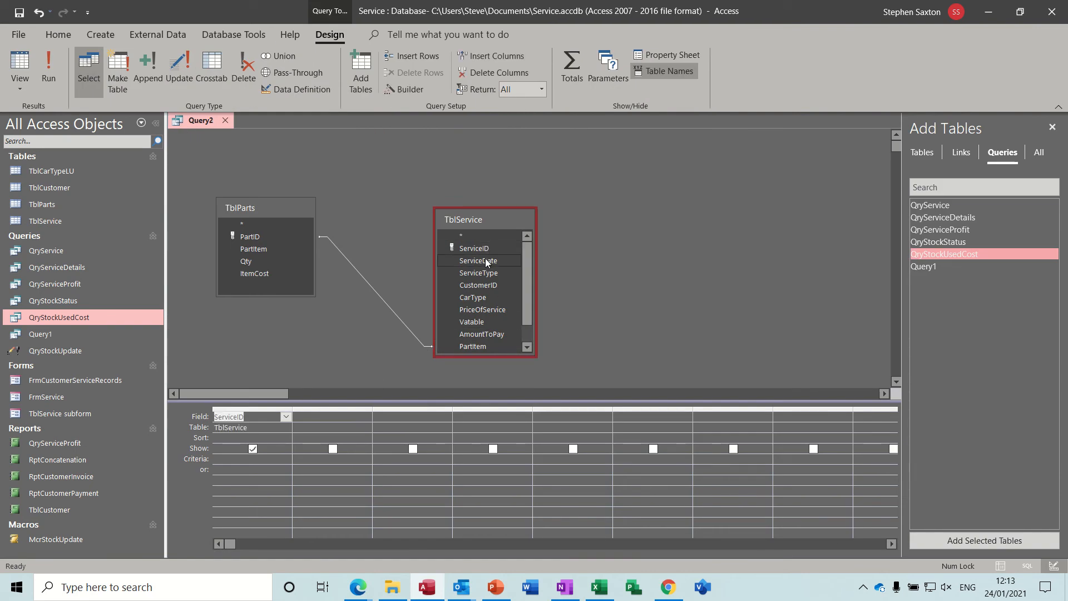
double_click(477, 260)
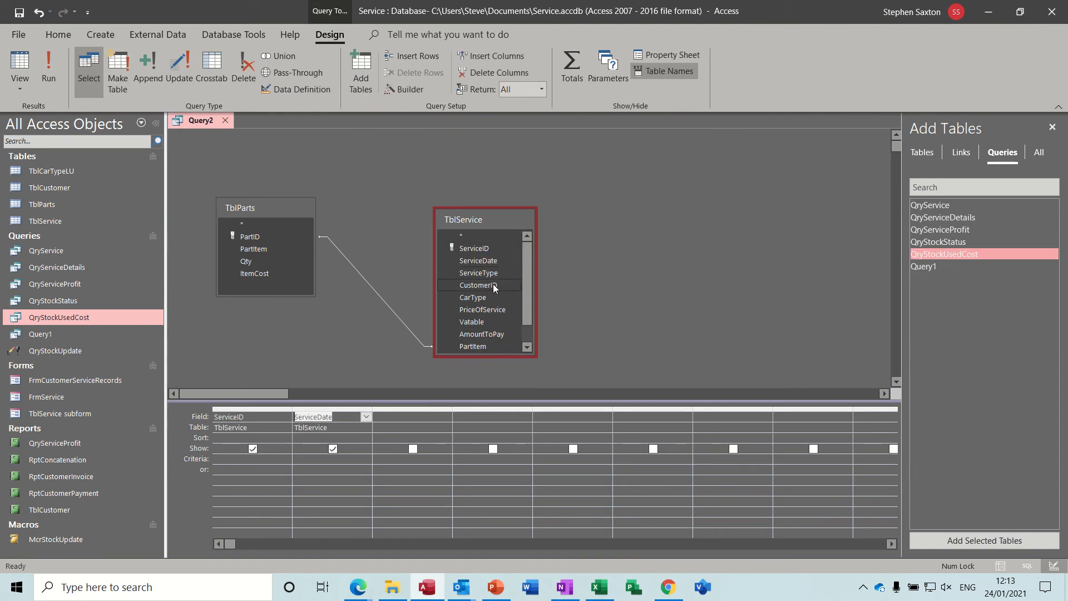
scroll("down", 3)
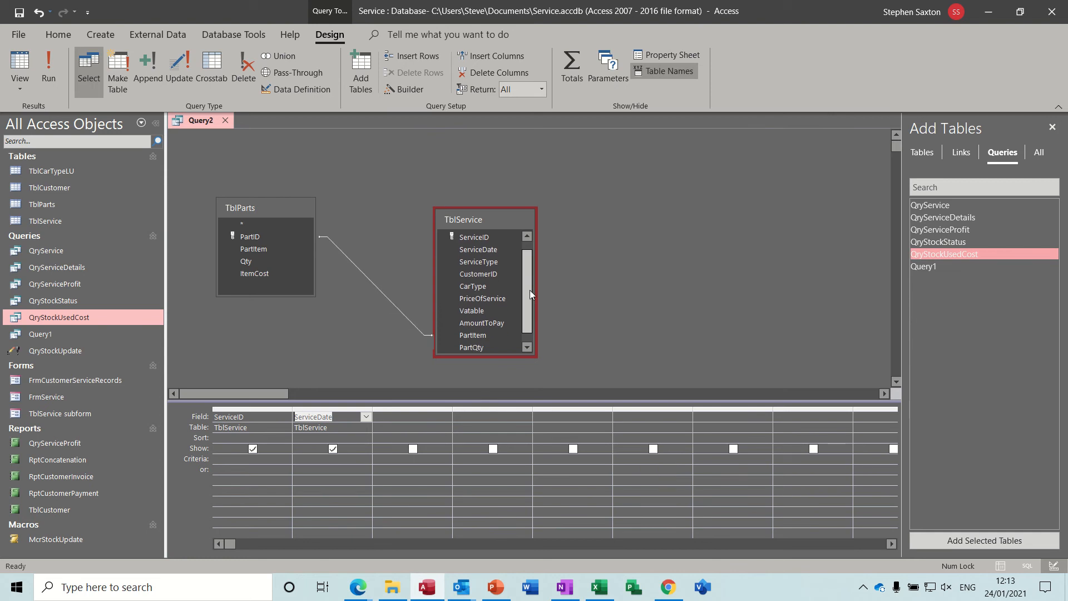
scroll("down", 3)
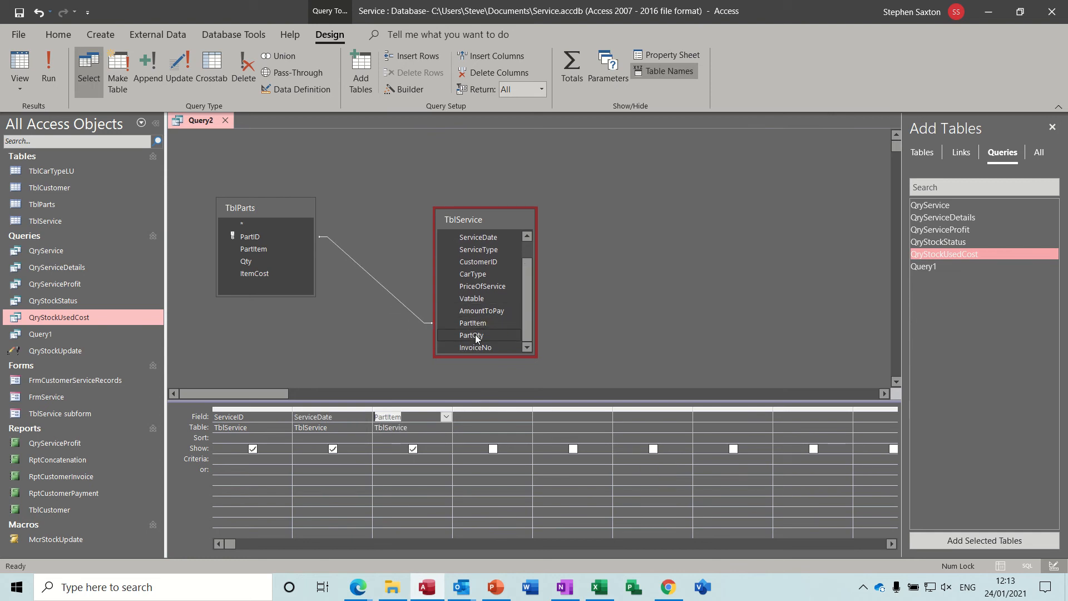
double_click(472, 335)
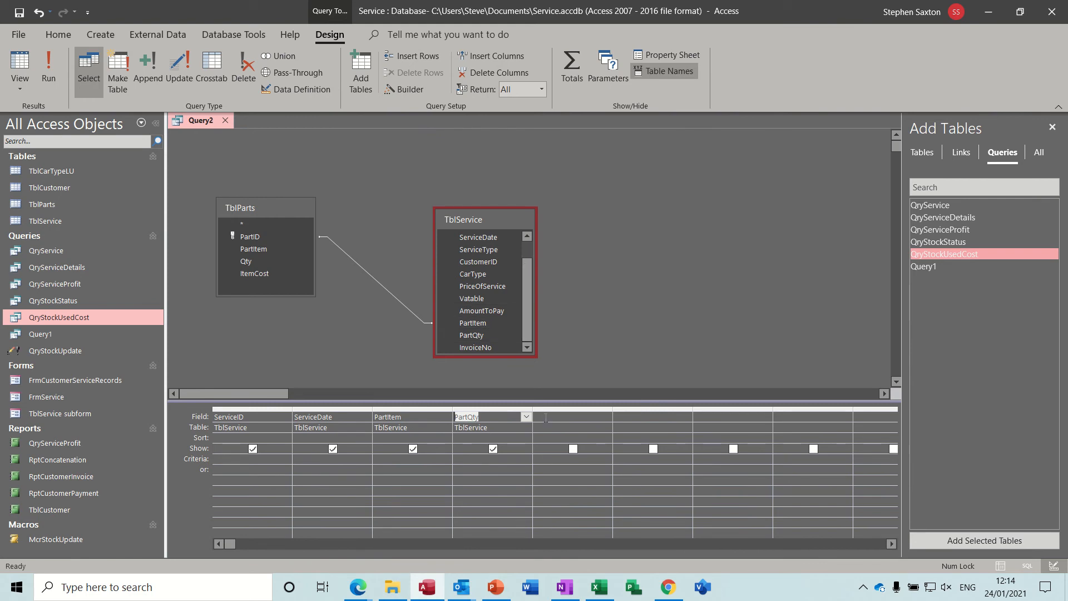
left_click(572, 416)
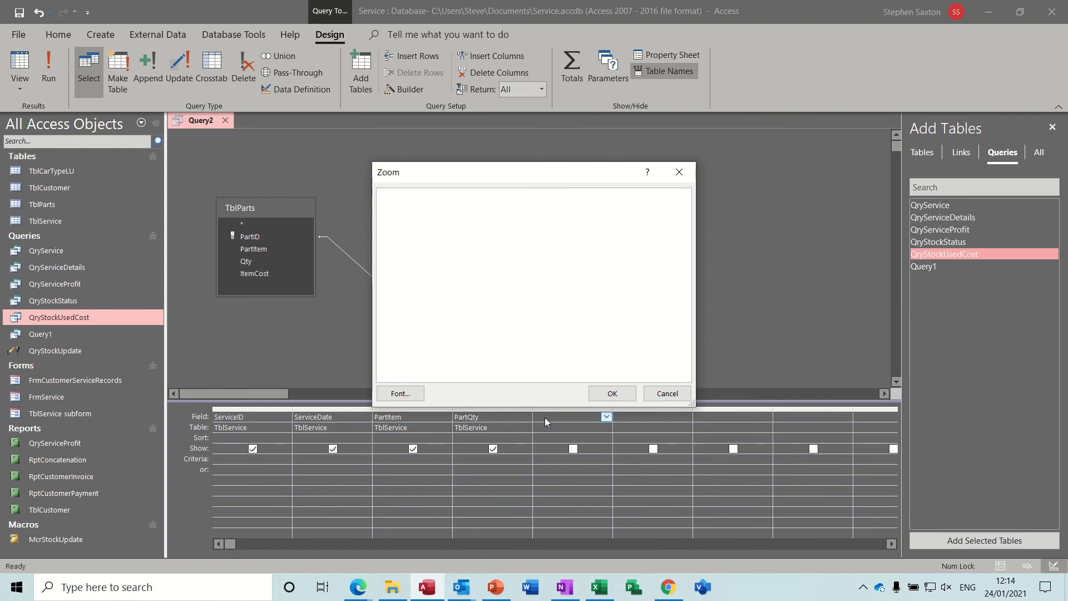
Enter the calculated field StockValueUsed:[partqty]*[itemcost] in the Zoom box.
type("Stck")
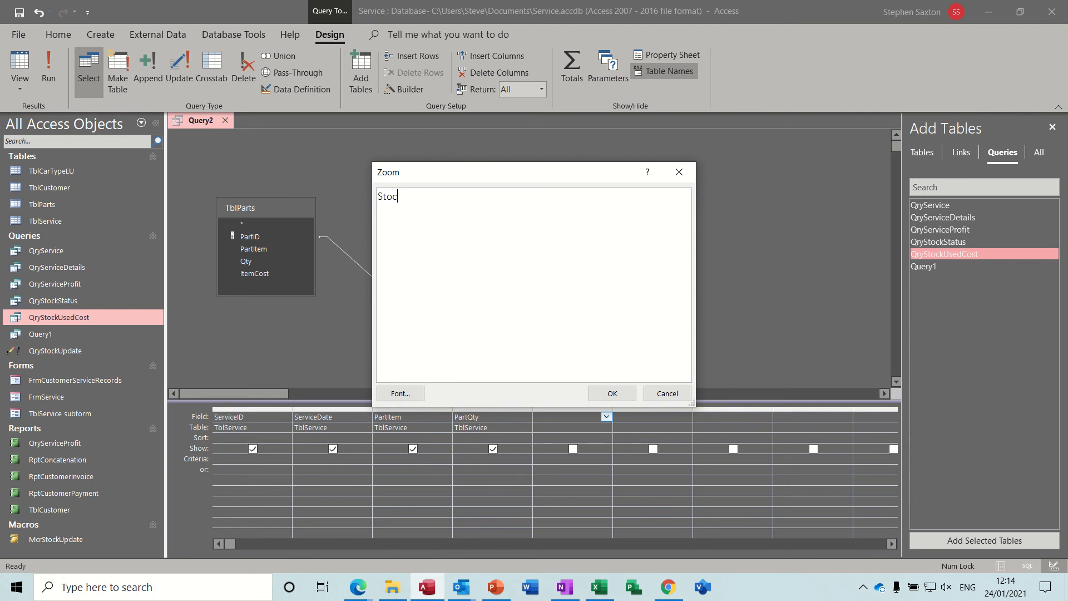
type("kValueUsed:")
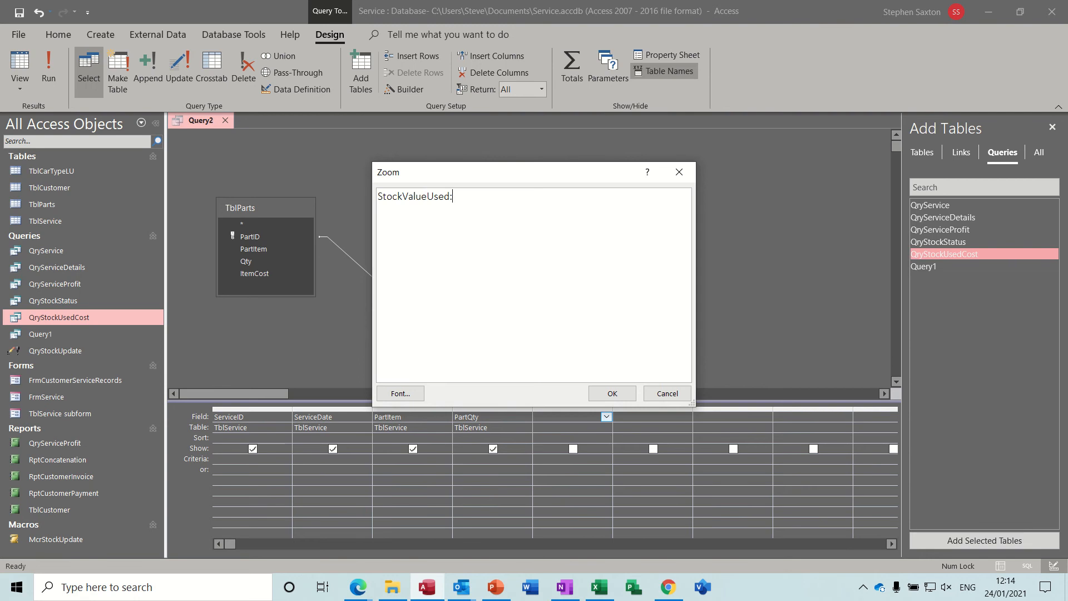
type("[")
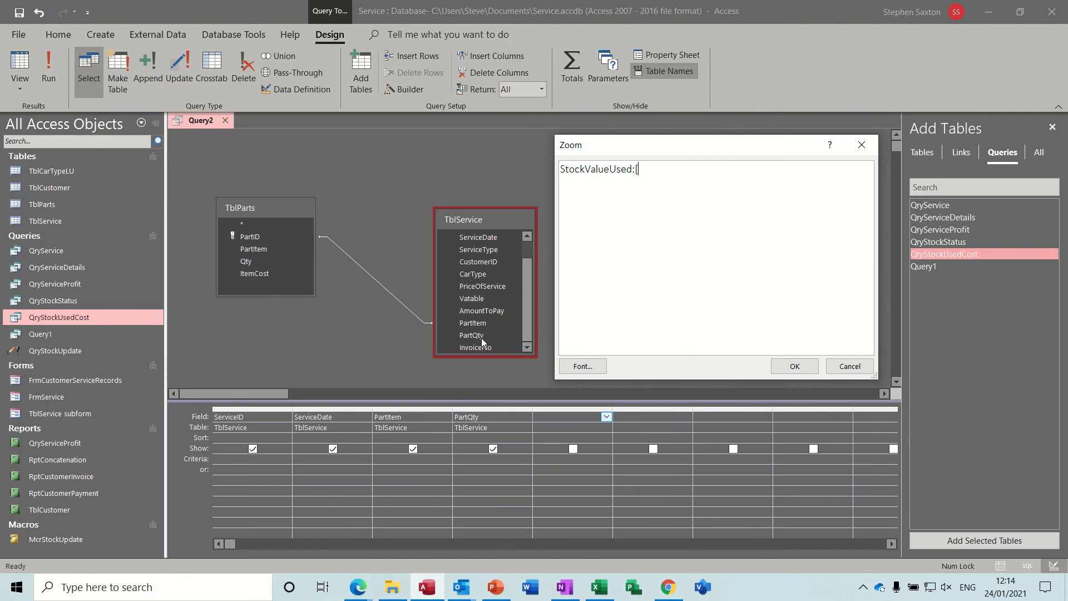
type("p")
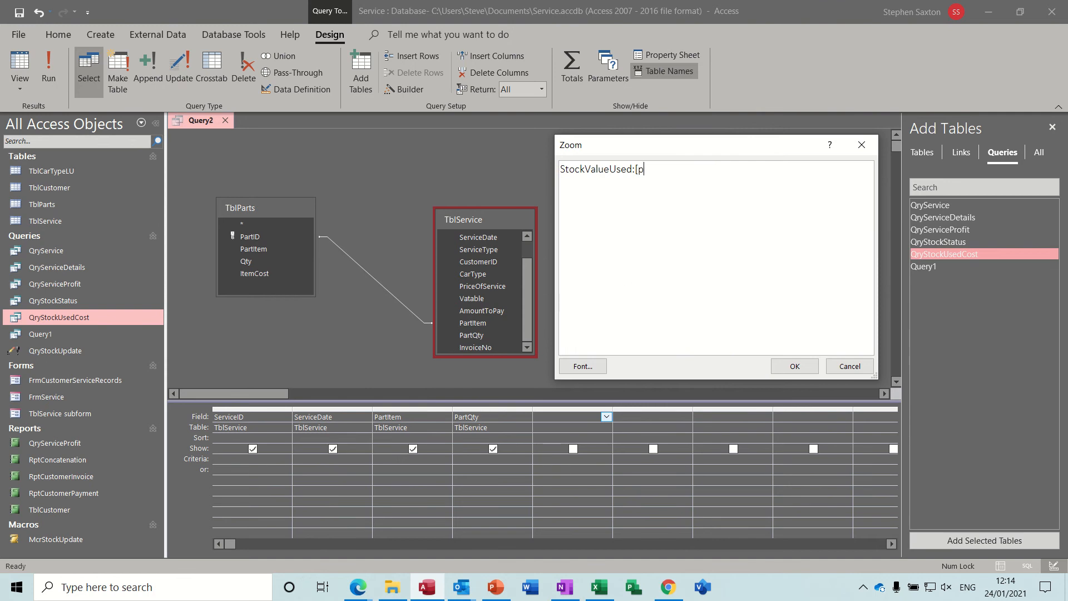
type("art")
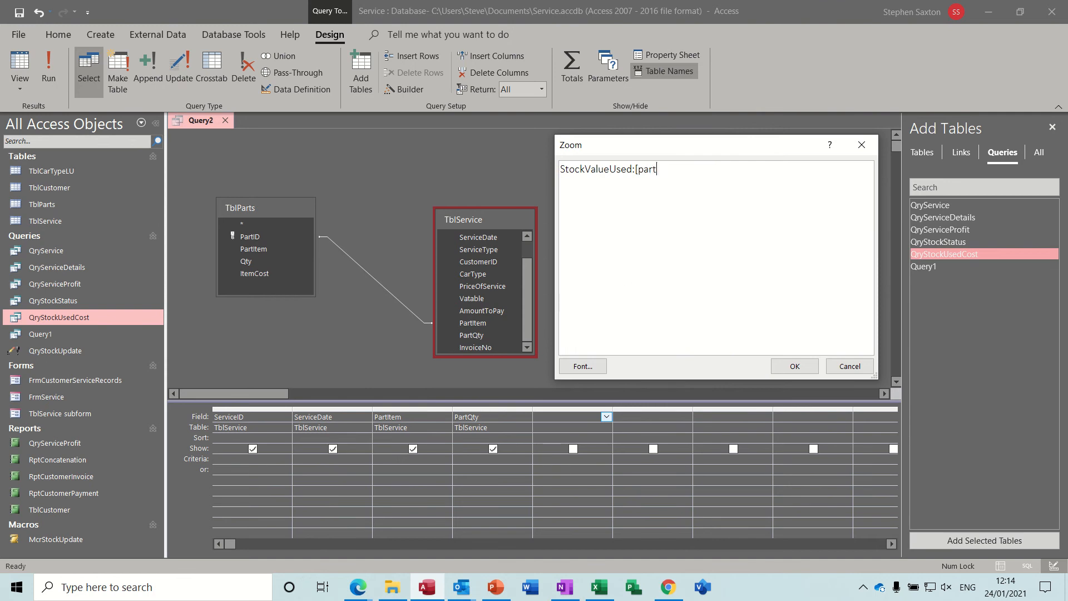
type("qty")
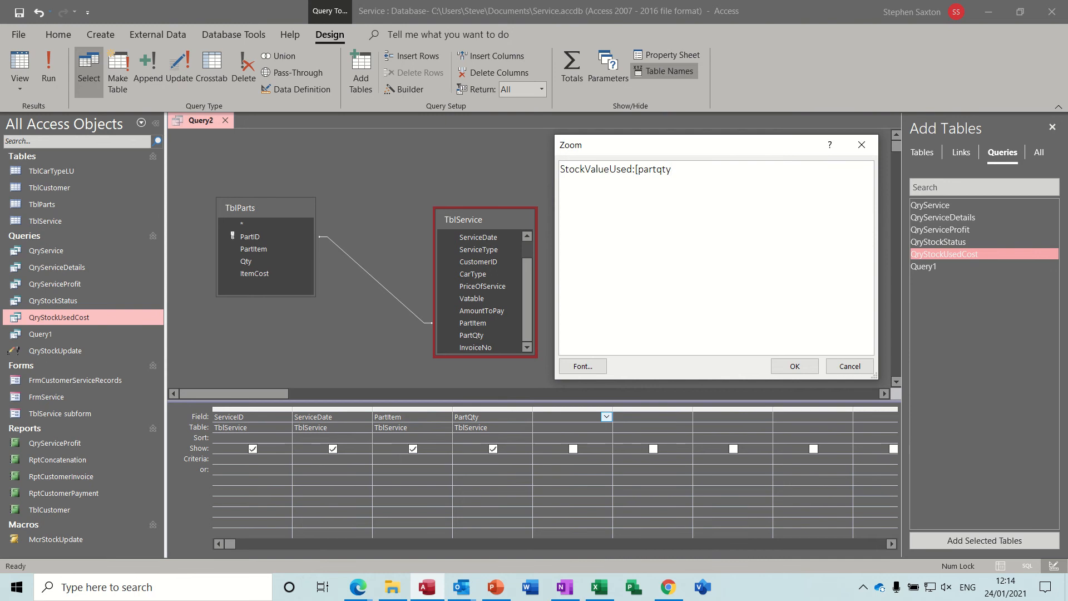
type("*")
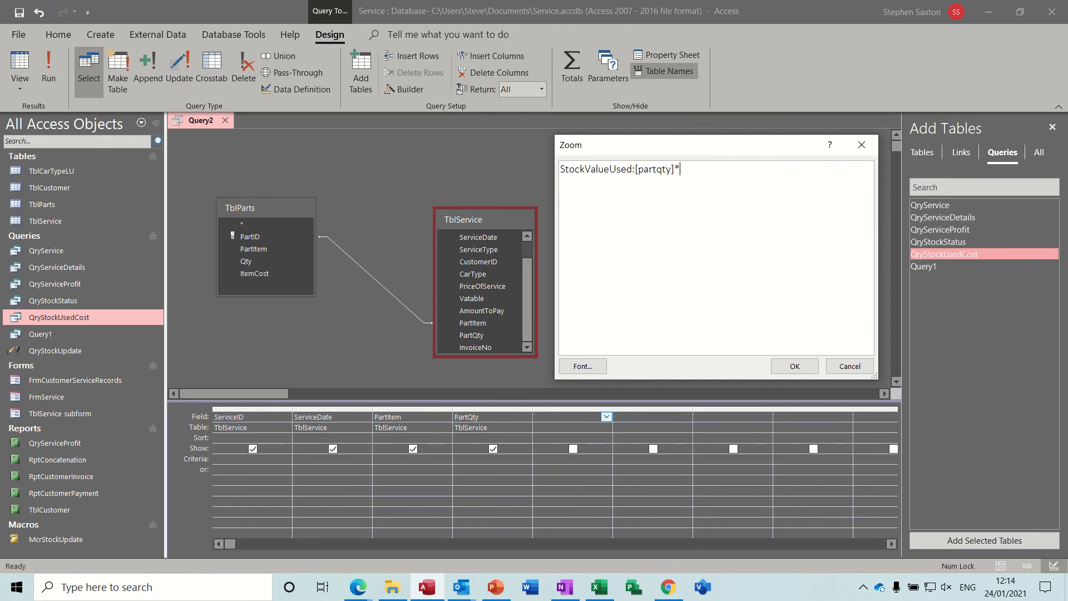
mouse_move(668, 236)
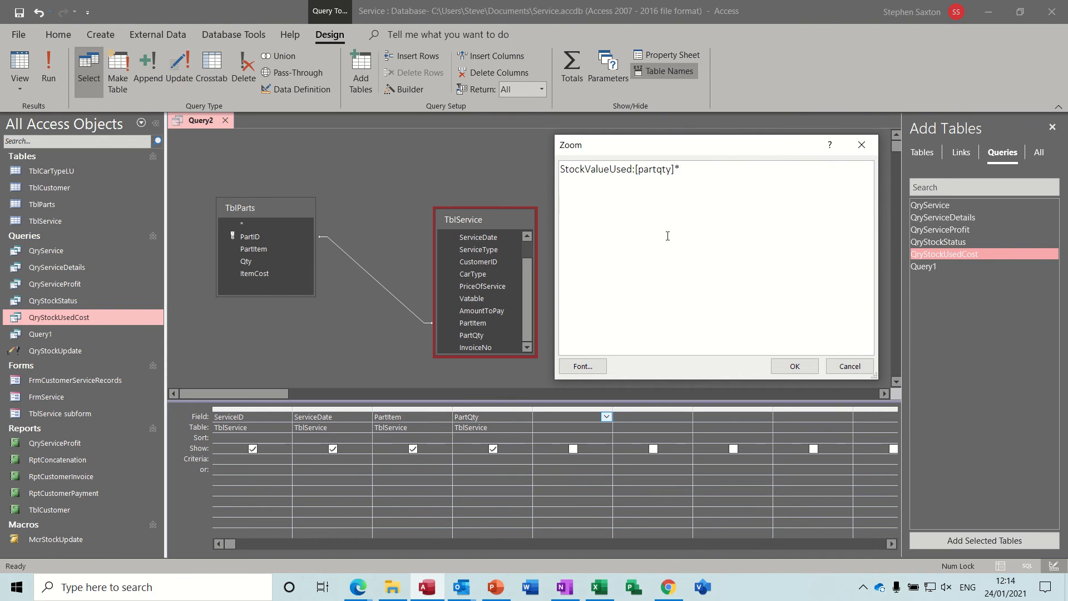
type("[ite")
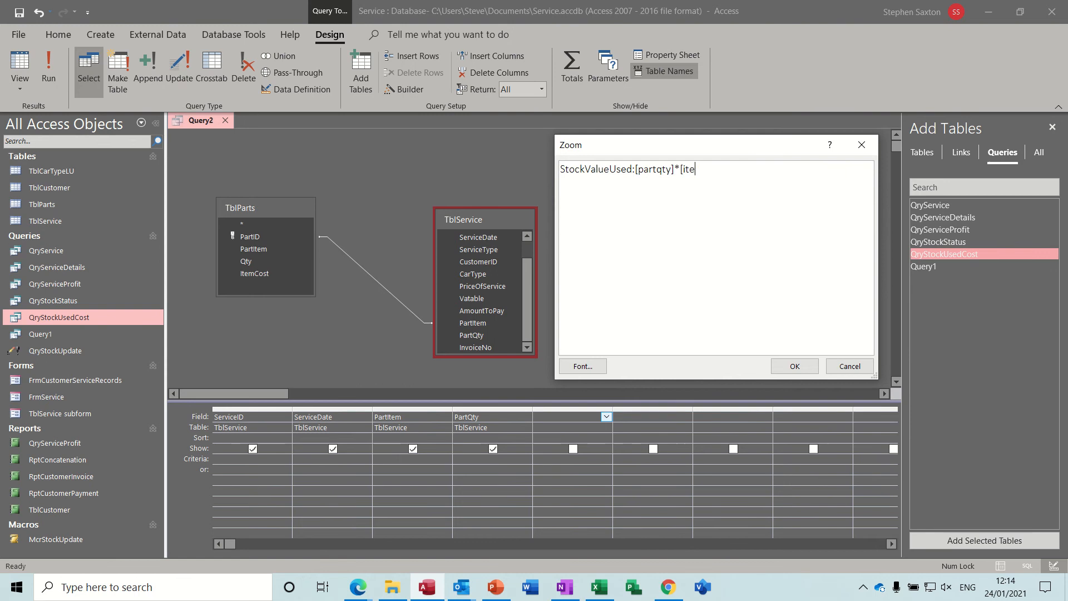
type("mcost")
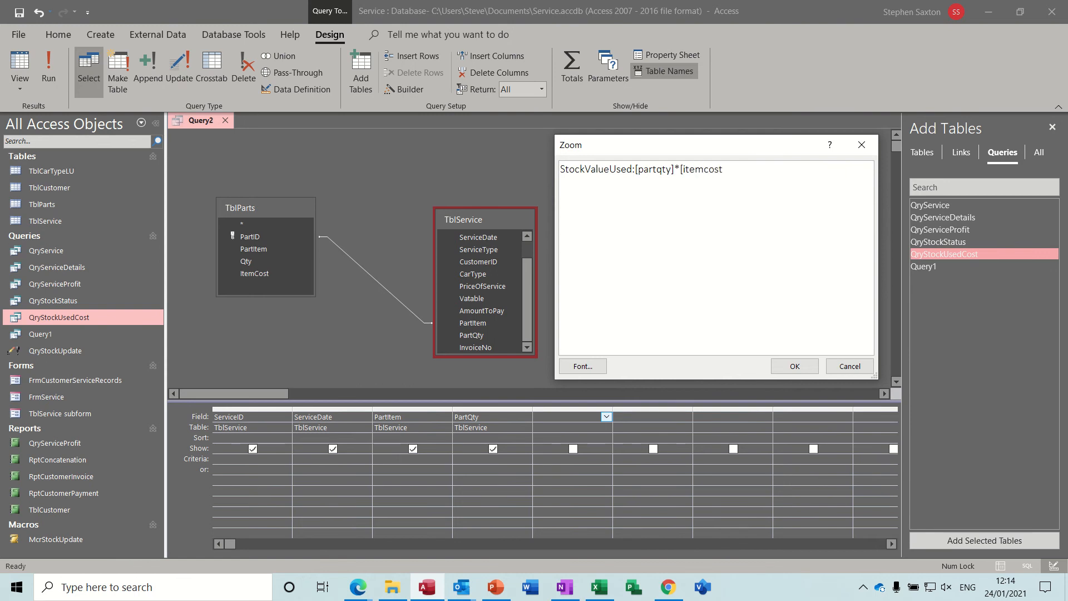
type("]")
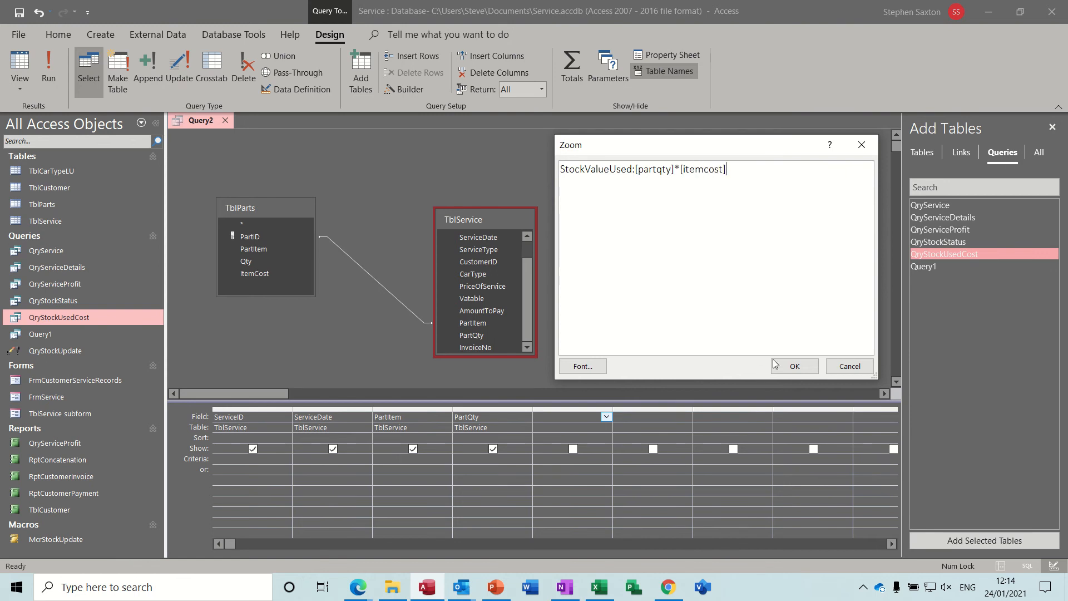
left_click(794, 367)
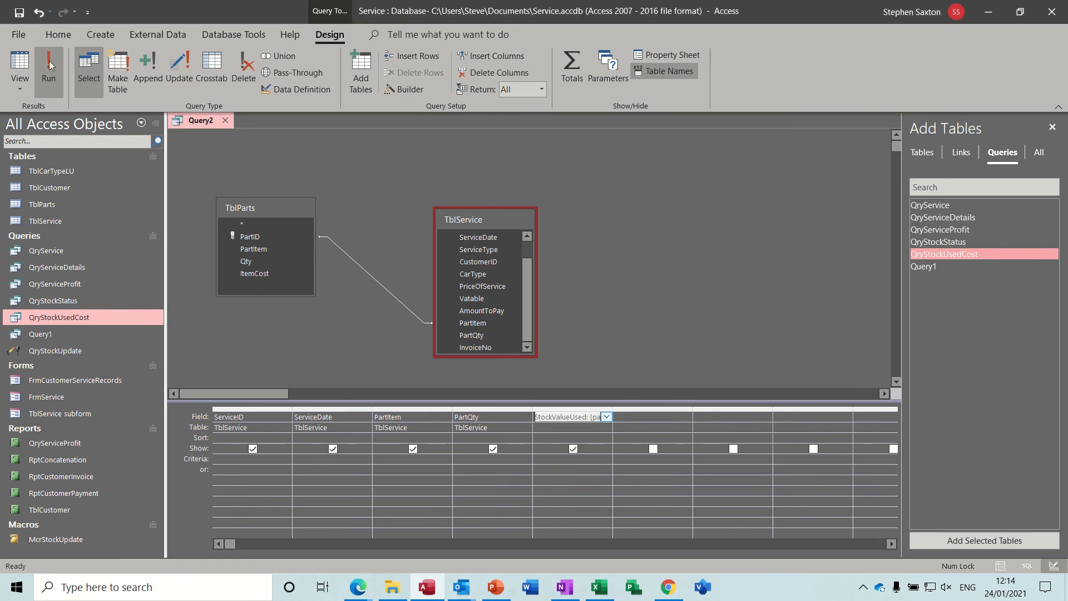
Run the query to see seven StockValueUsed rows, then close and save it as Query2.
left_click(48, 65)
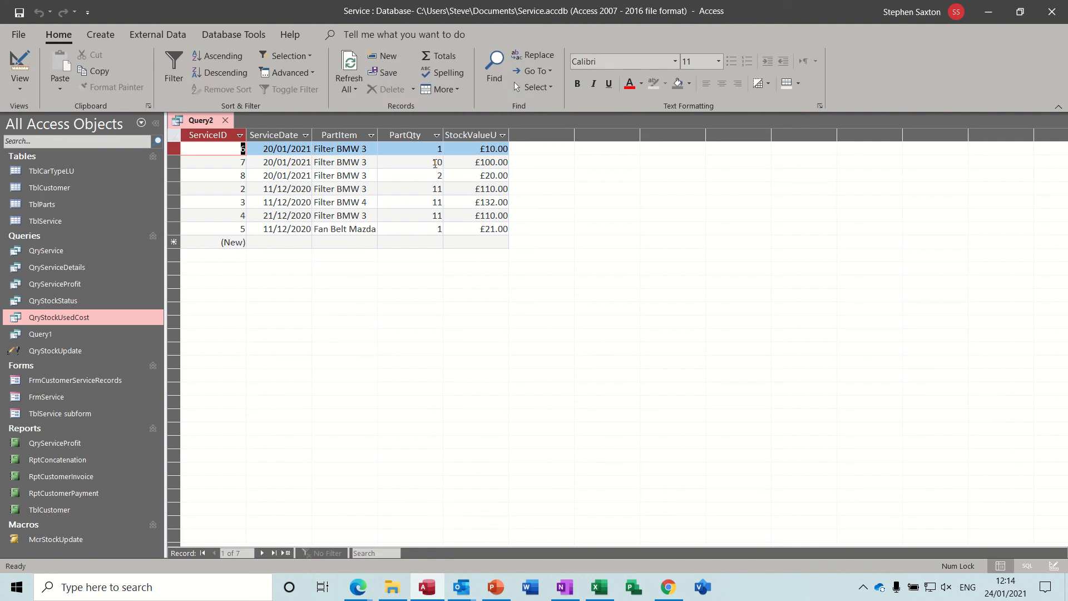
mouse_move(416, 159)
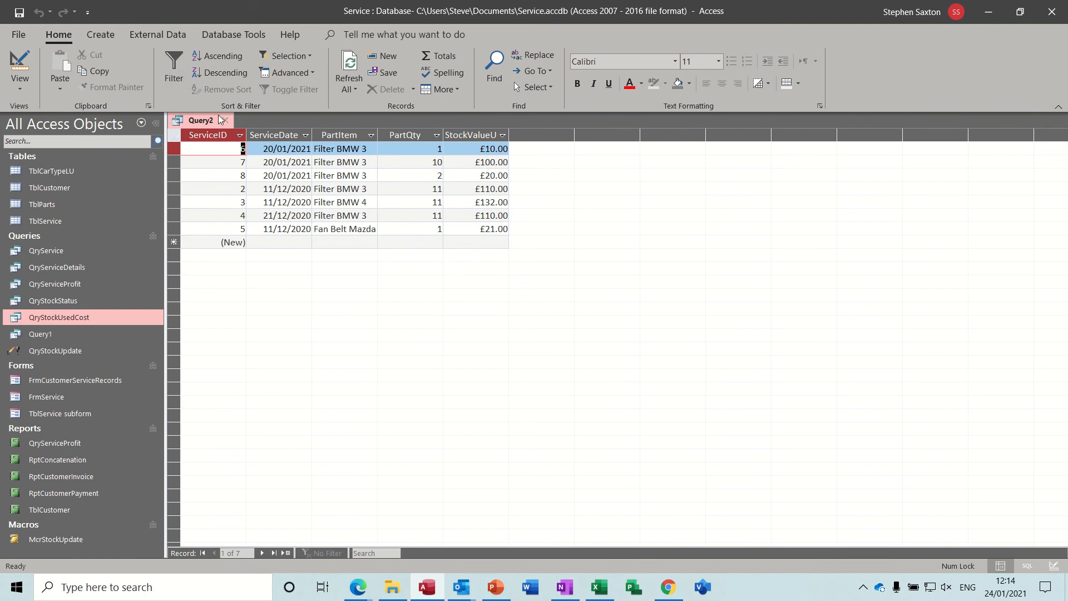
left_click(225, 120)
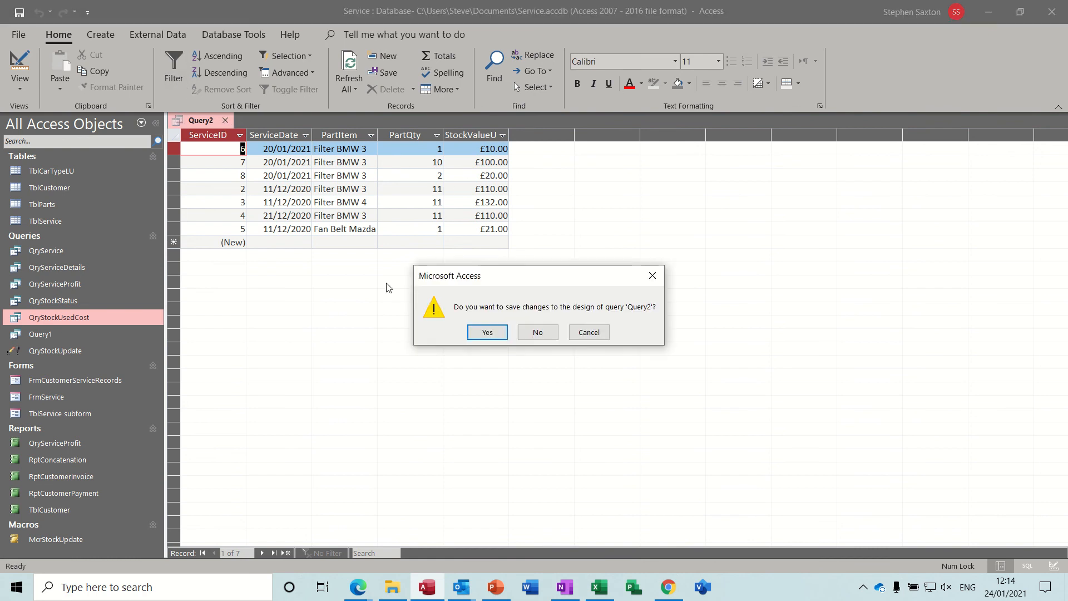
left_click(486, 332)
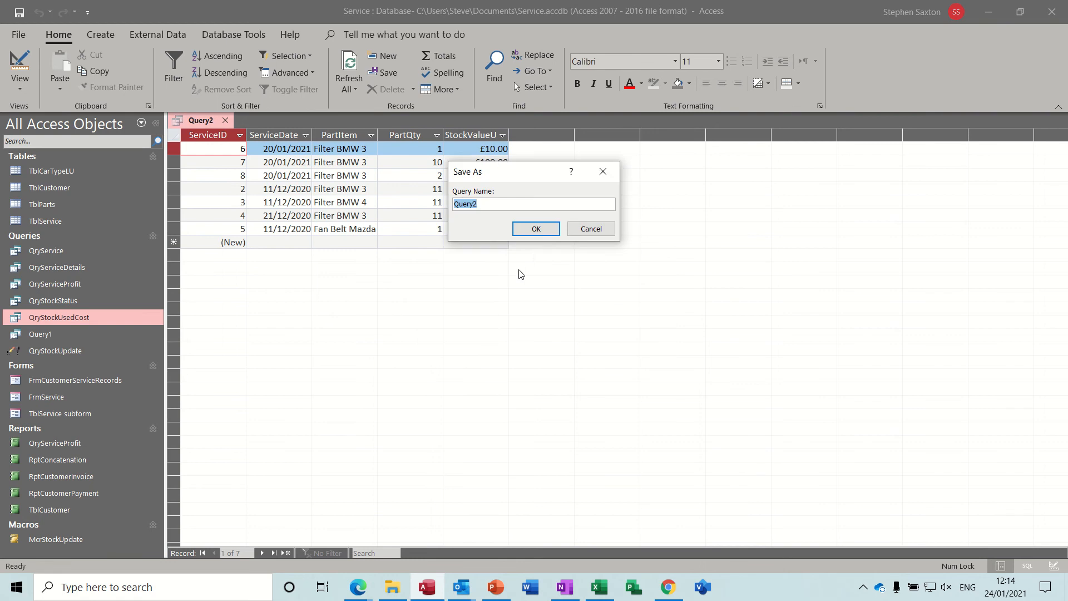
left_click(535, 228)
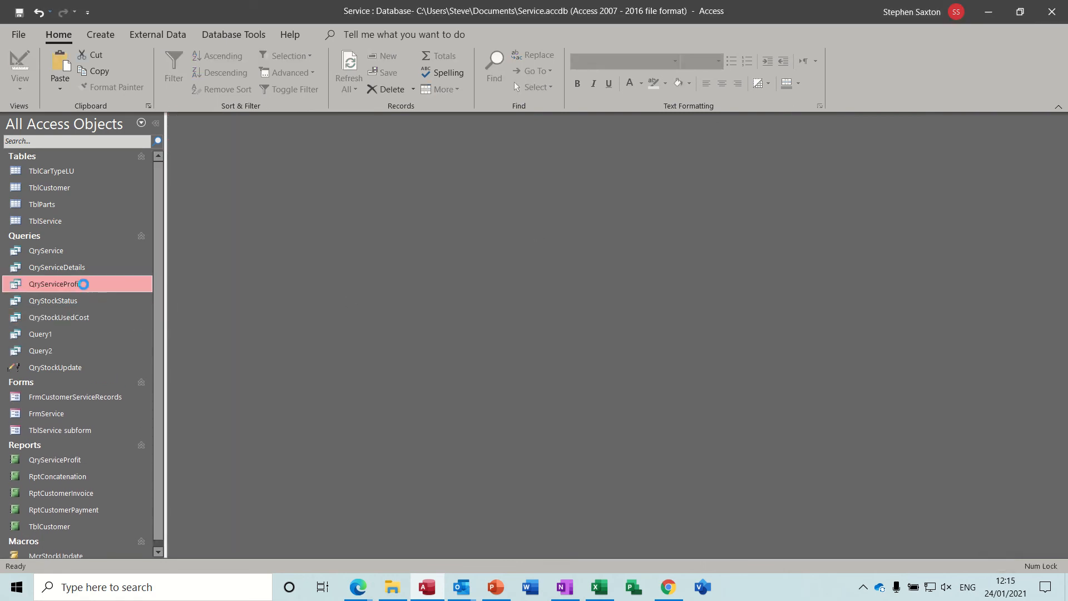
Copy Query2 and paste it as Copy Of Query2, then select the duplicate.
double_click(54, 284)
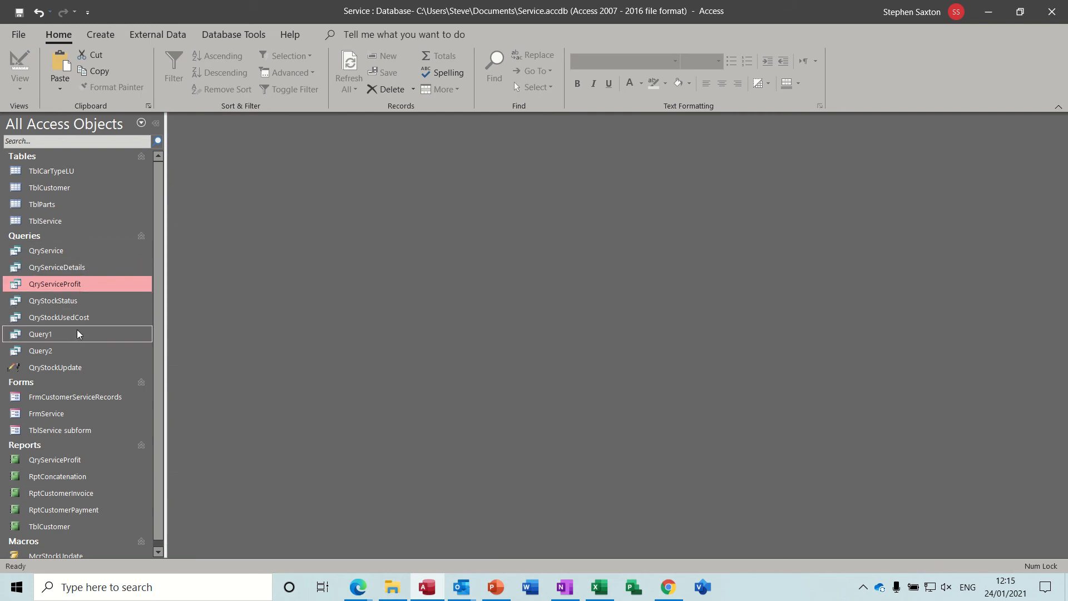
mouse_move(68, 354)
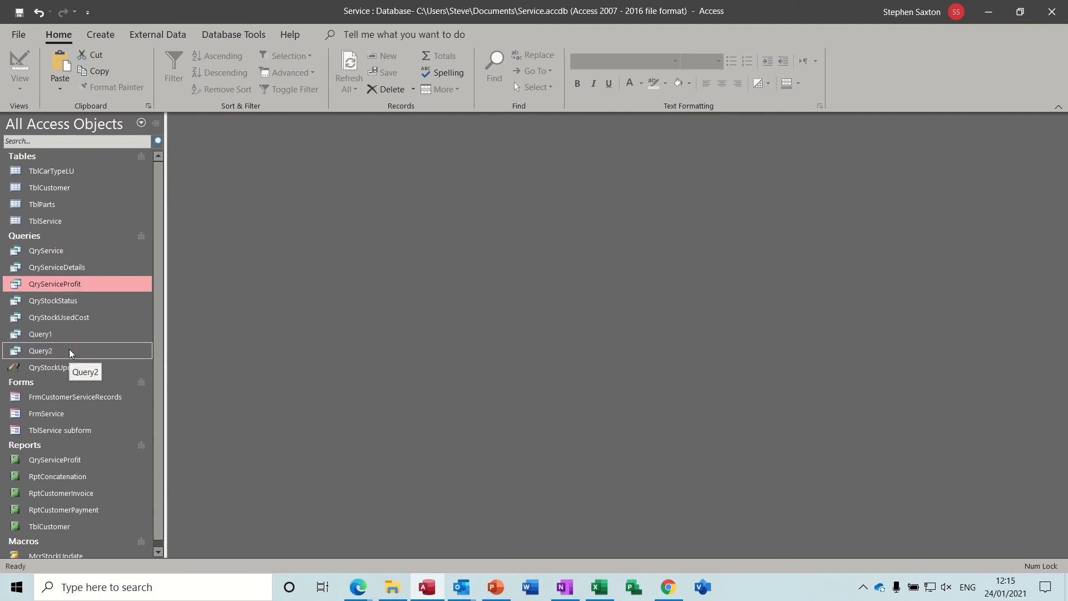
right_click(40, 350)
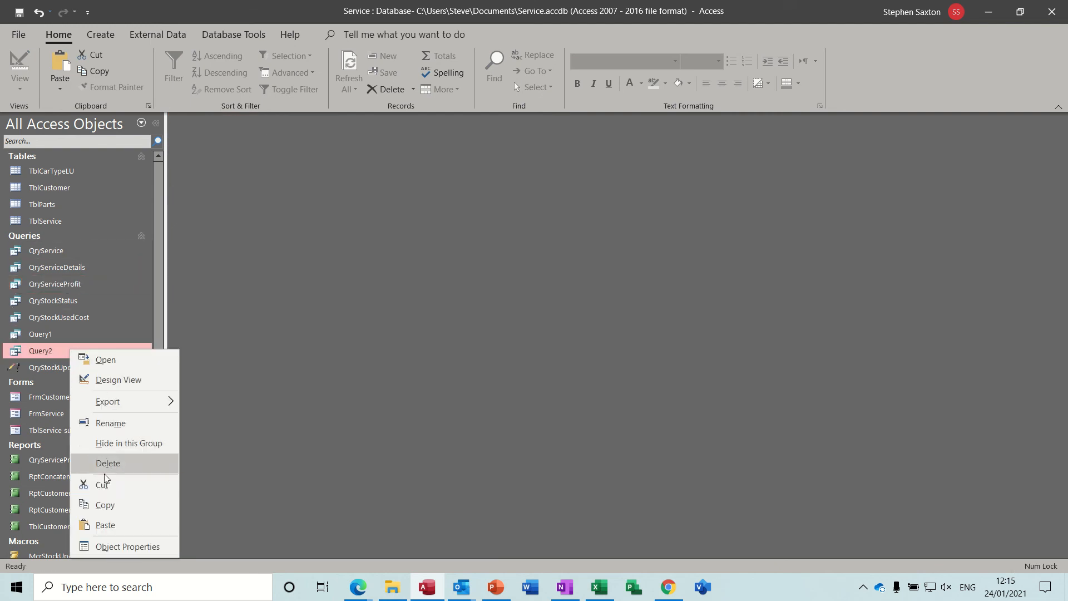
left_click(341, 381)
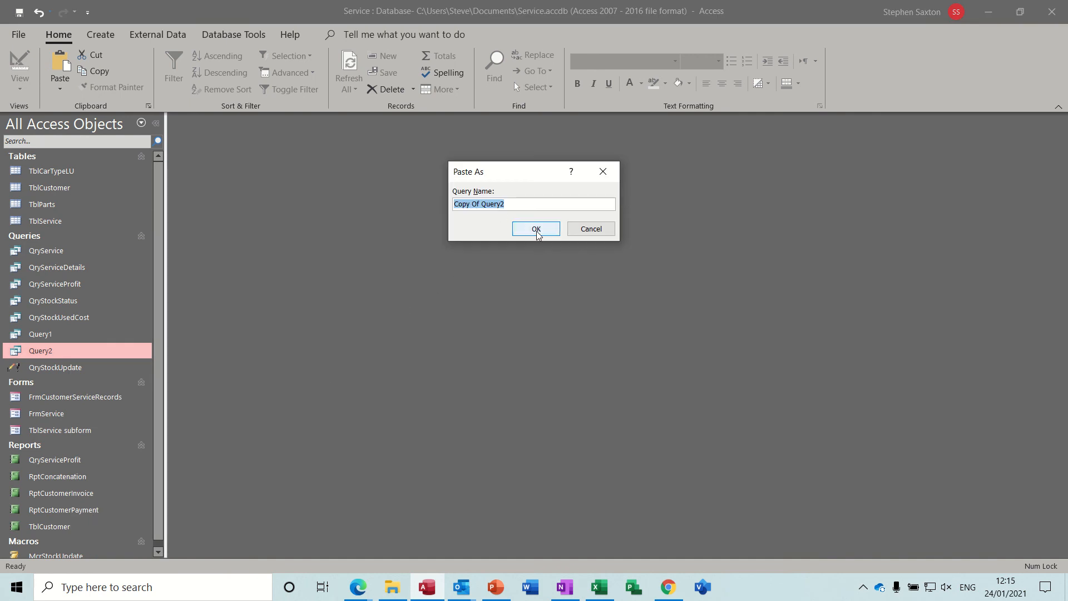
left_click(535, 228)
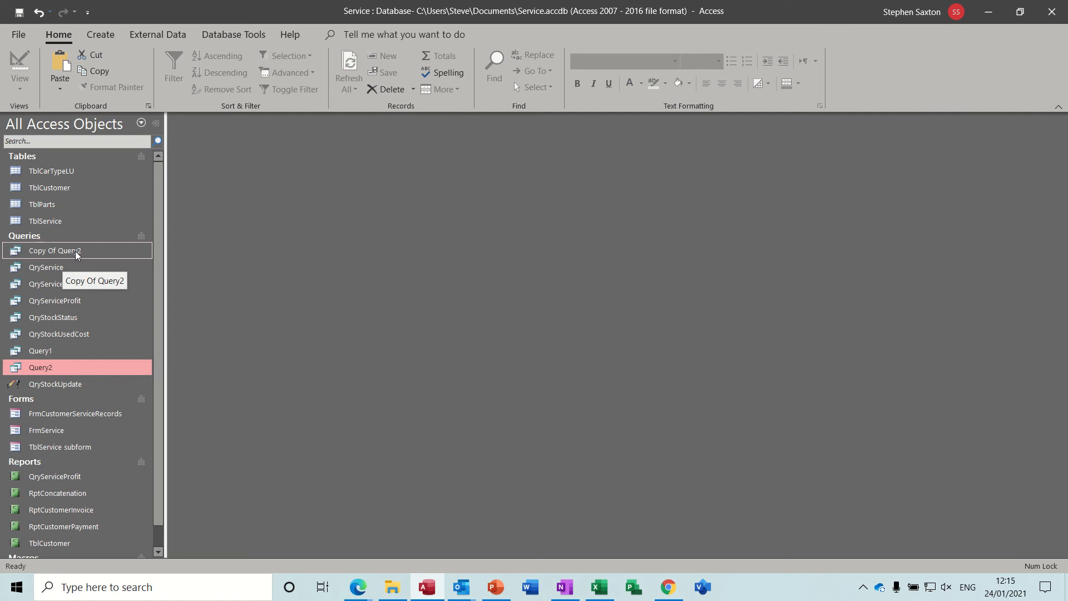
left_click(54, 251)
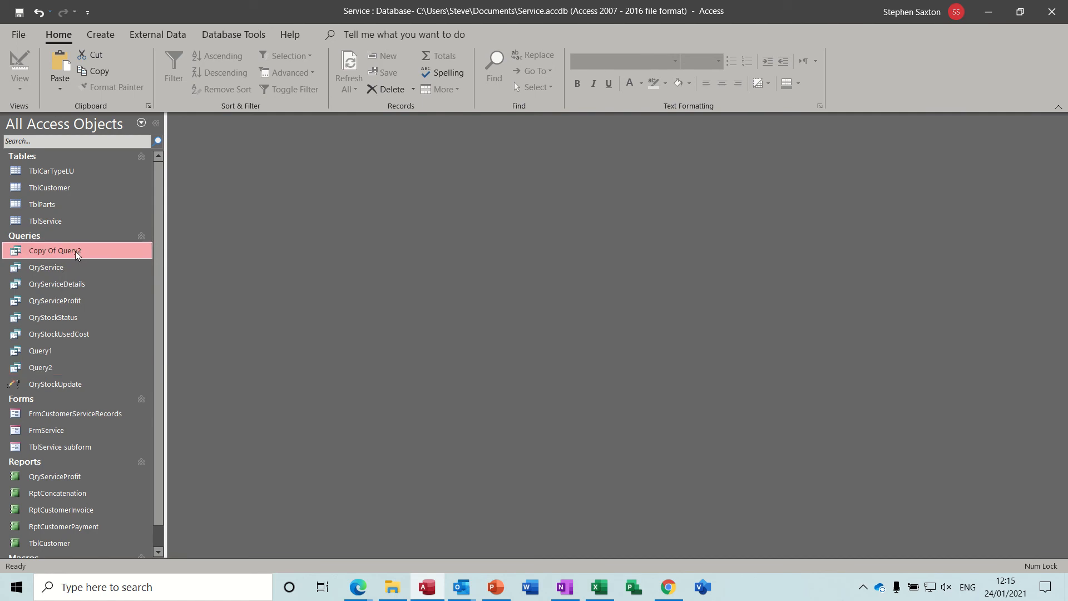
right_click(54, 250)
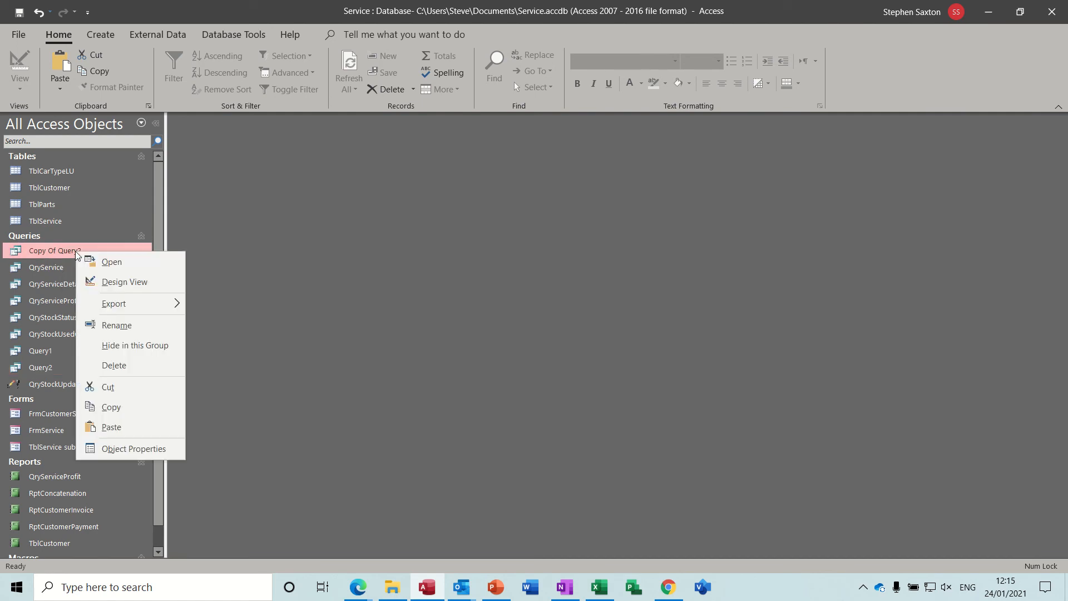
In Copy Of Query2 design, start a new calculated column named Profit in an empty field.
left_click(124, 282)
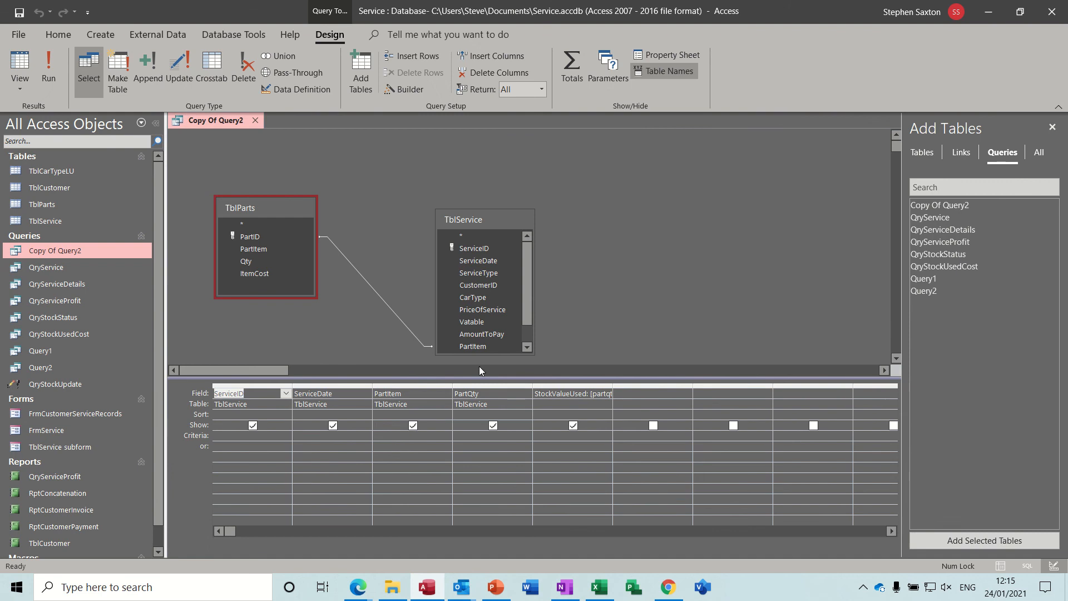
mouse_move(612, 385)
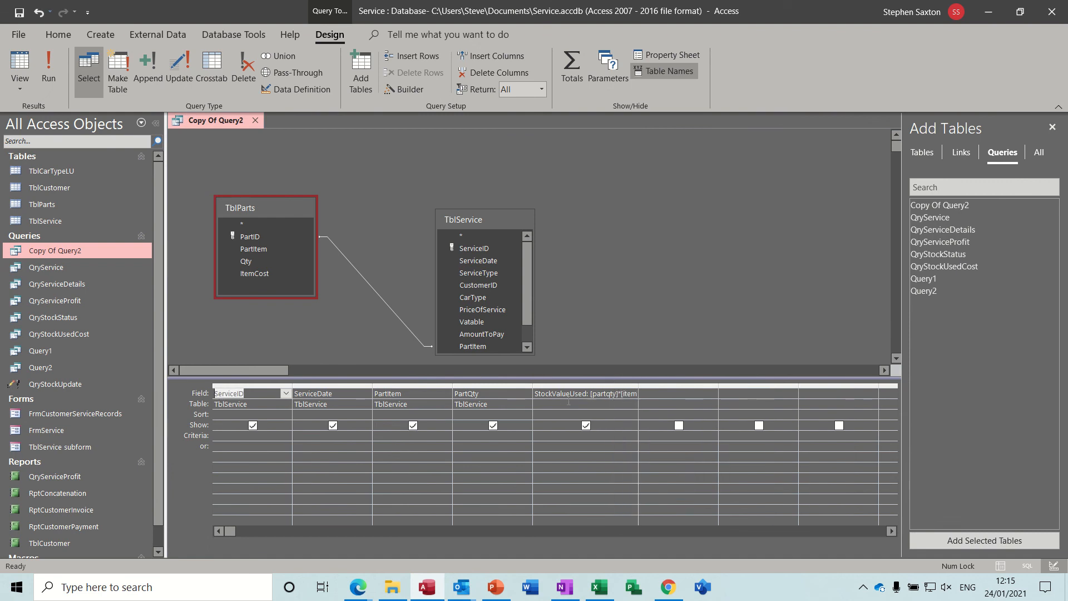
left_click(678, 393)
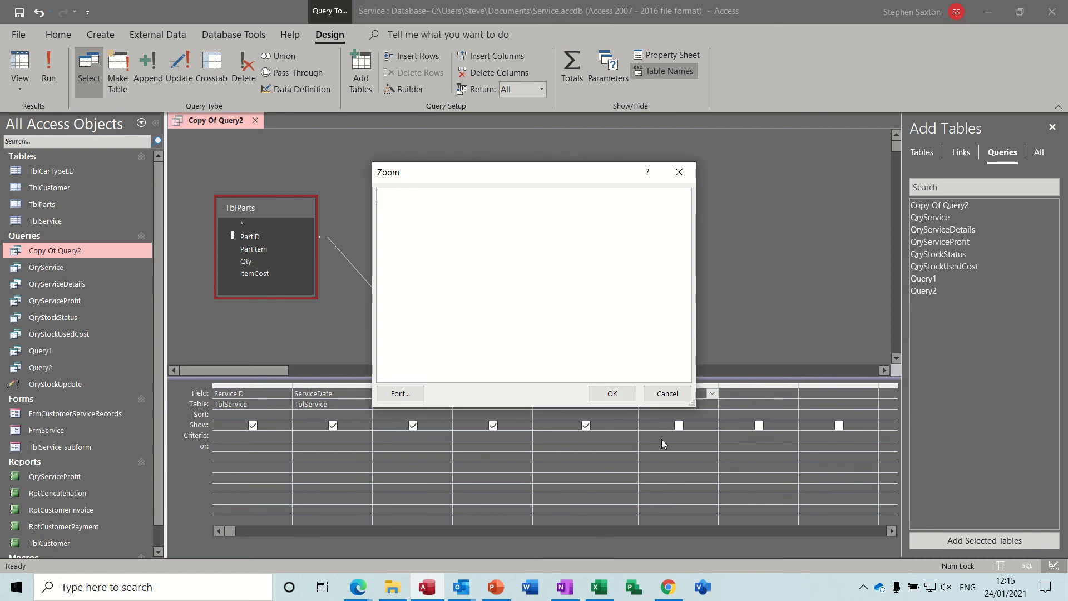
type("Profit")
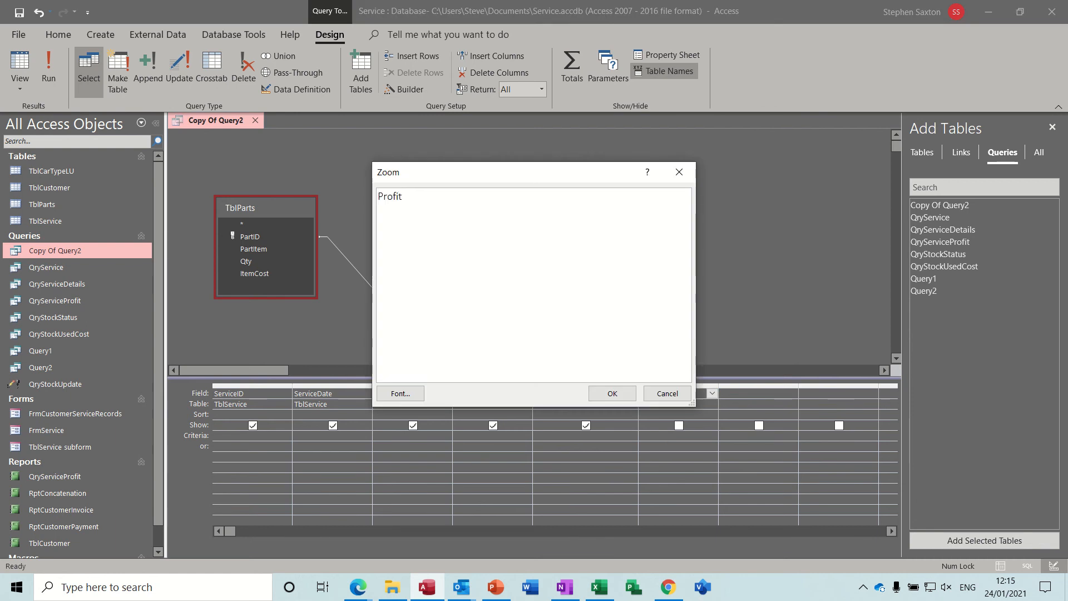
type(":")
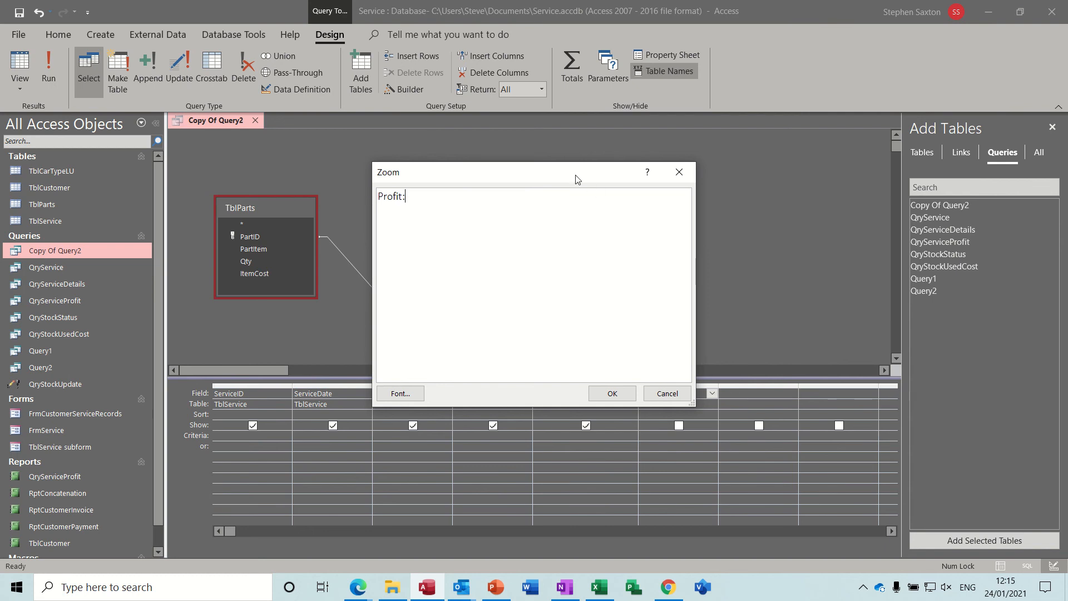
left_click_drag(535, 172, 722, 152)
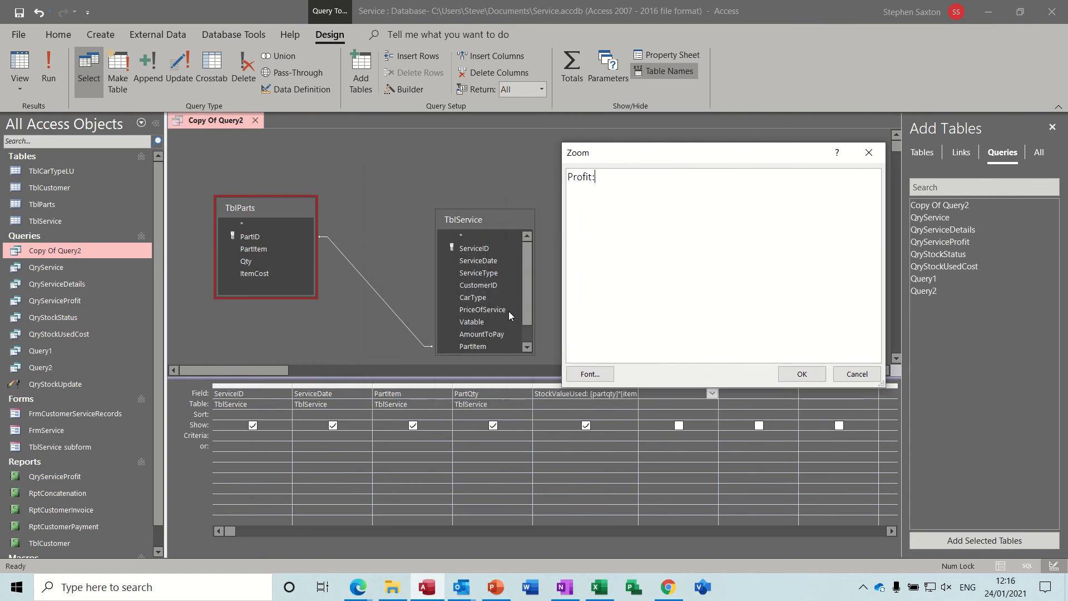
mouse_move(659, 259)
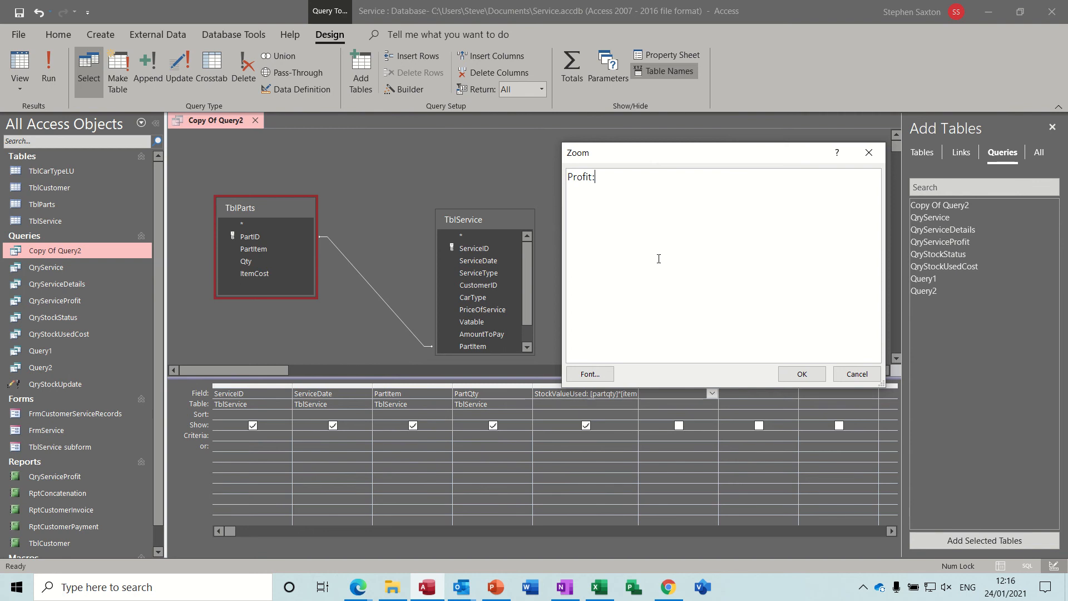
Define Profit as [priceofservice]-[stockvalueused] and confirm the expression.
type("[")
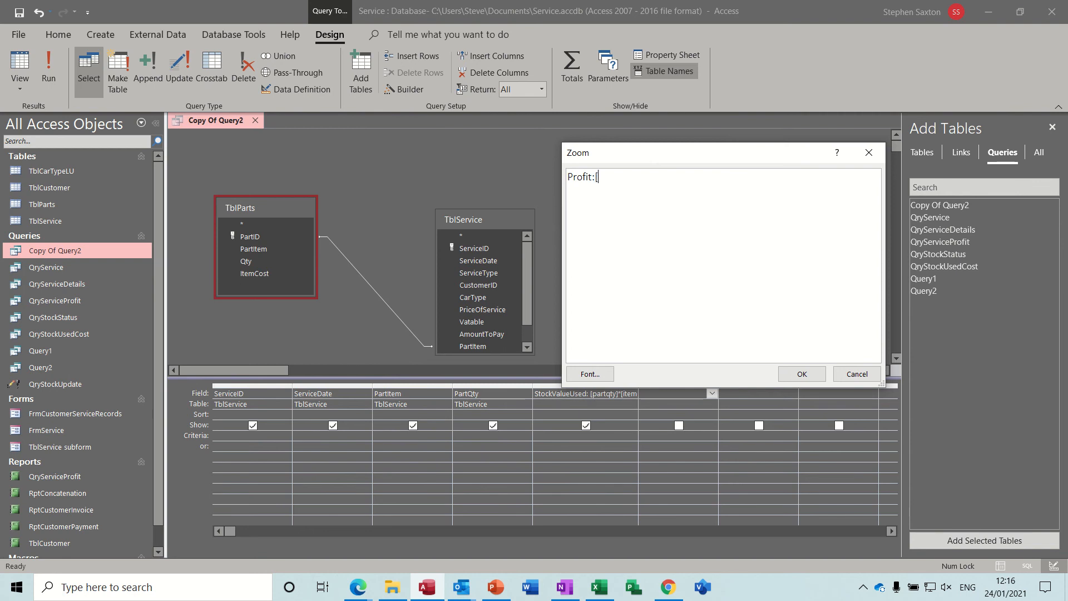
type("priceof")
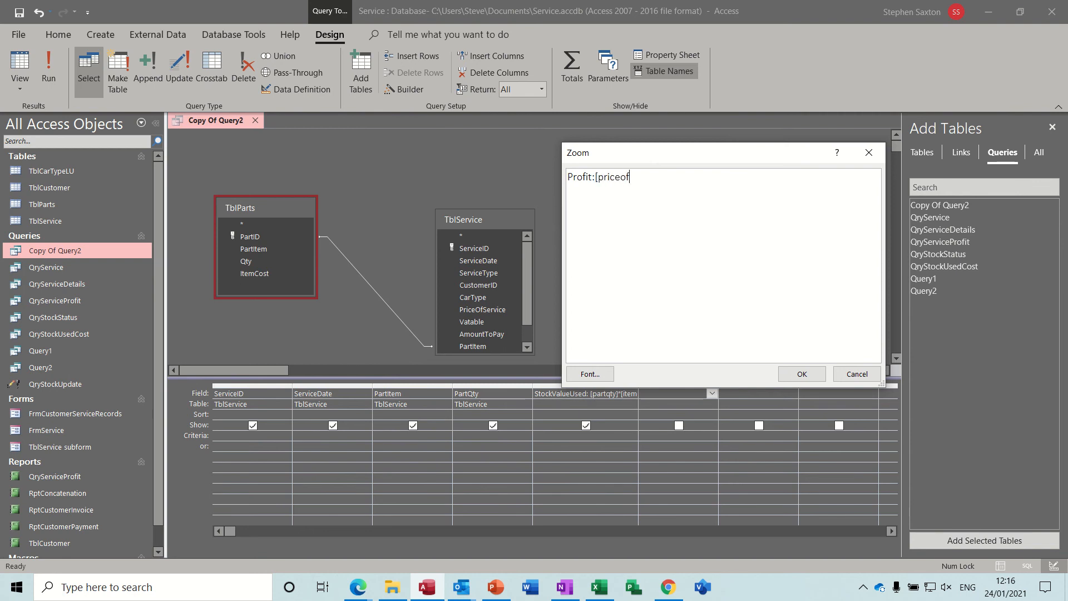
type("service")
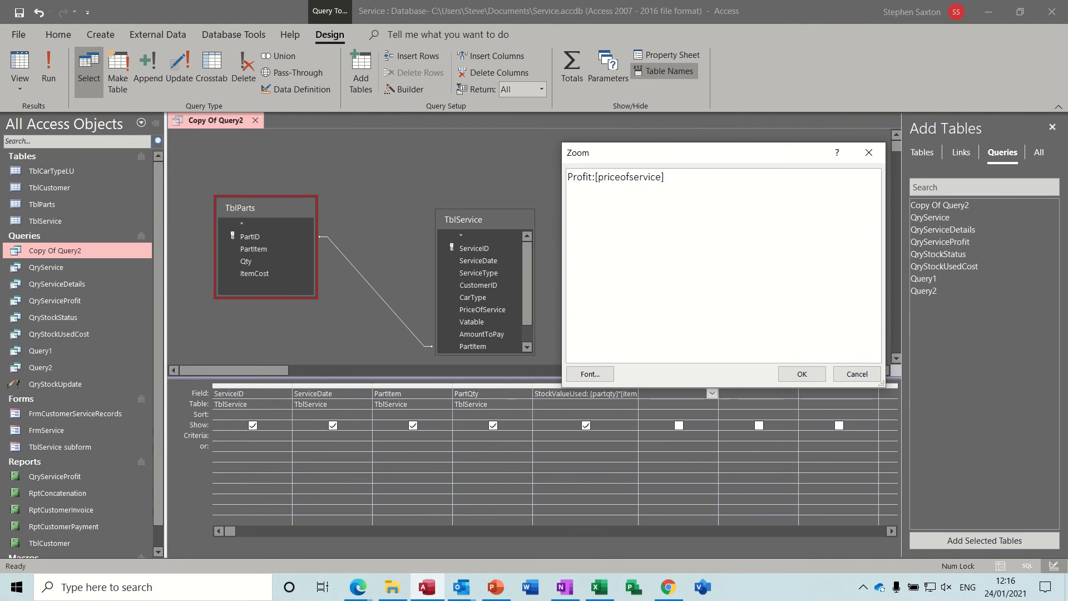
type("-")
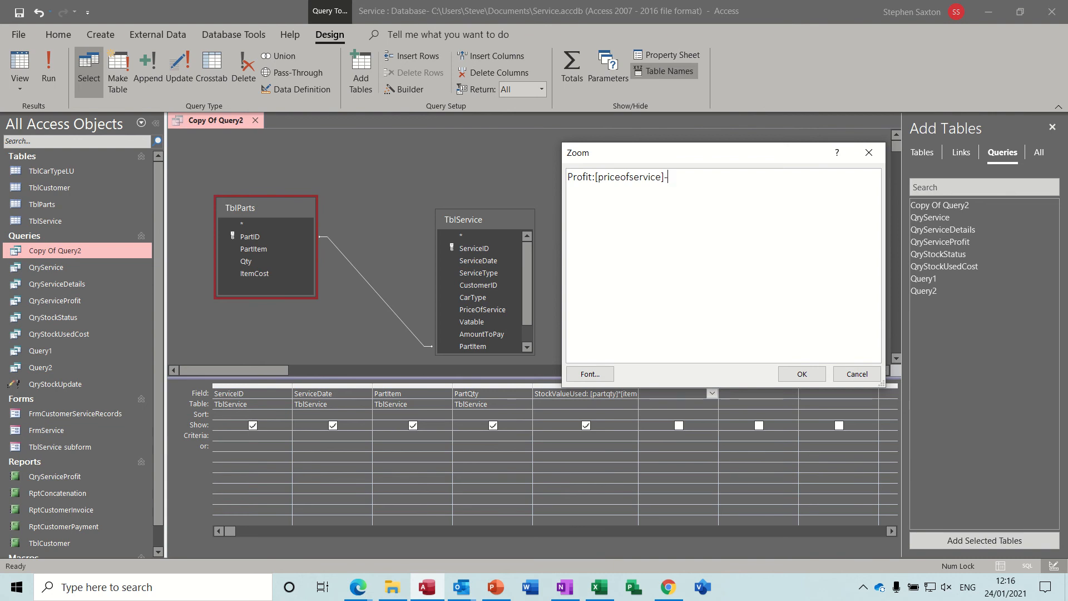
type("s")
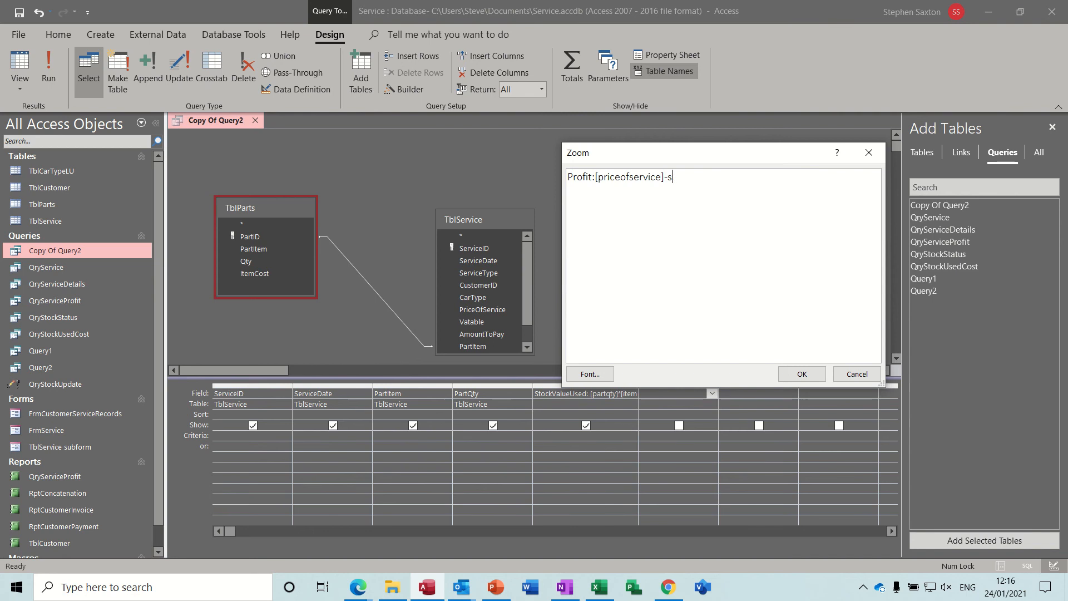
type("[t")
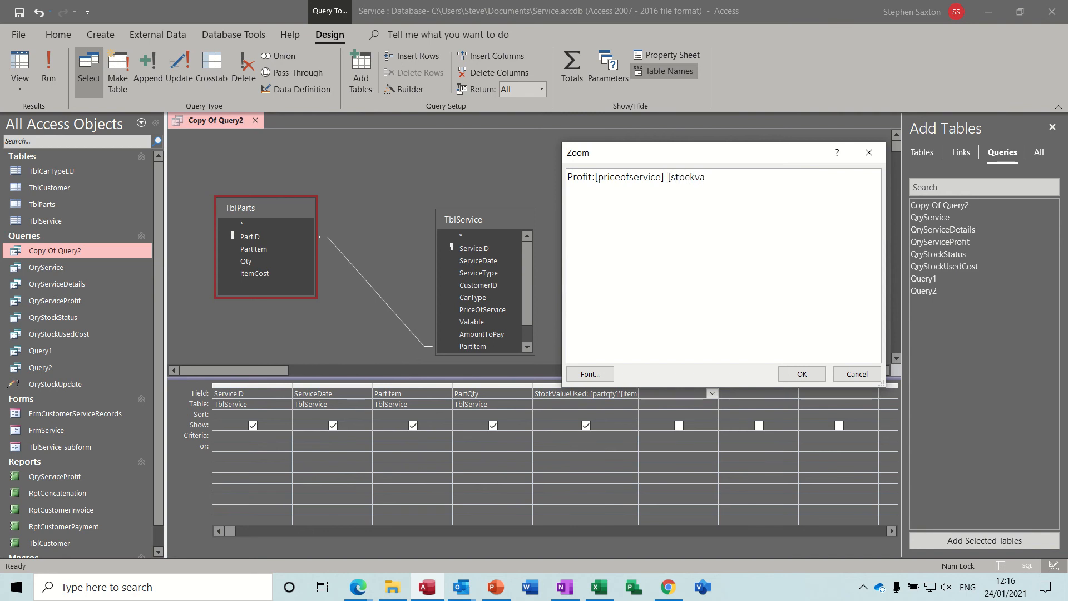
type("lueused")
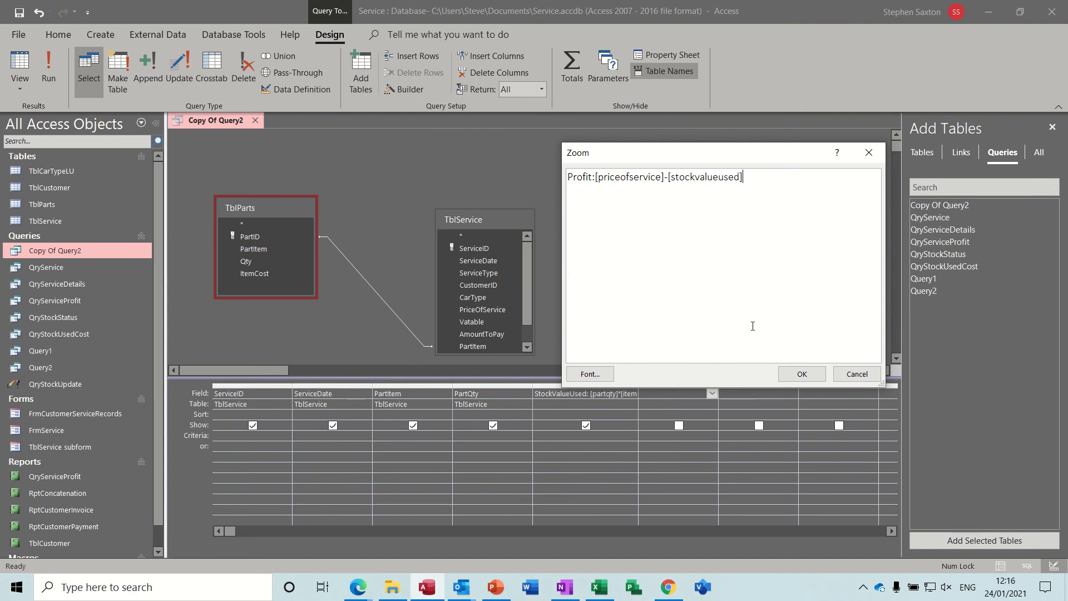
left_click(802, 374)
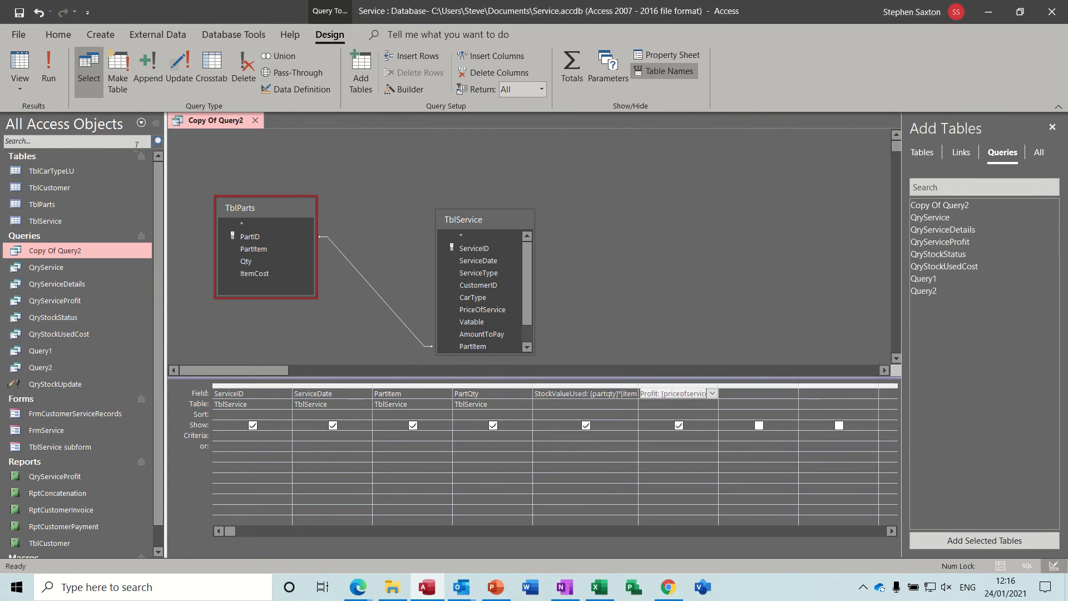
Run the query to view Profit per service, then close TblService and the query.
left_click(20, 65)
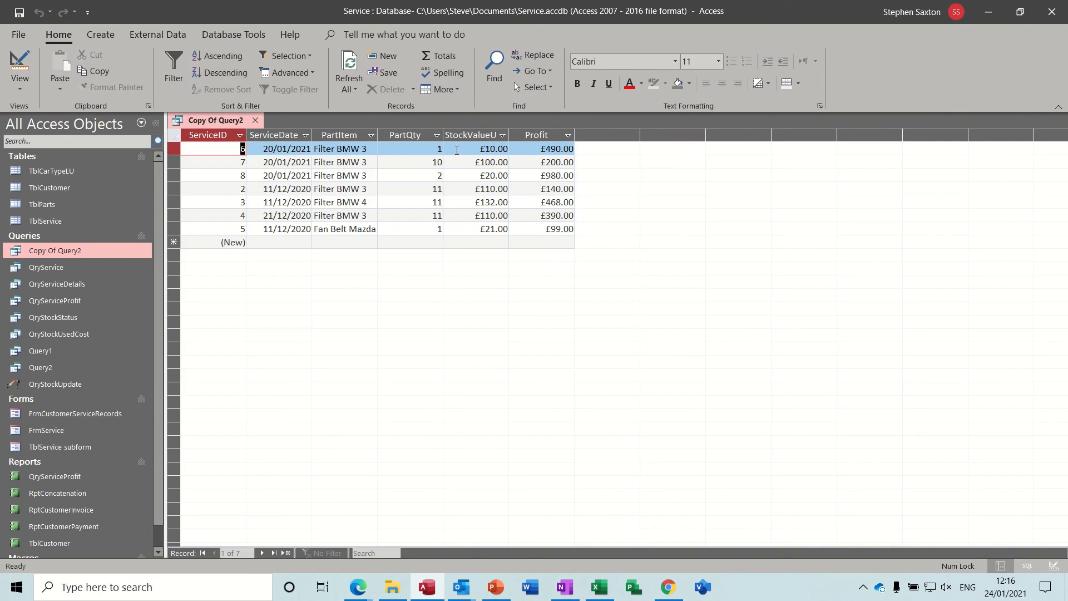
mouse_move(510, 158)
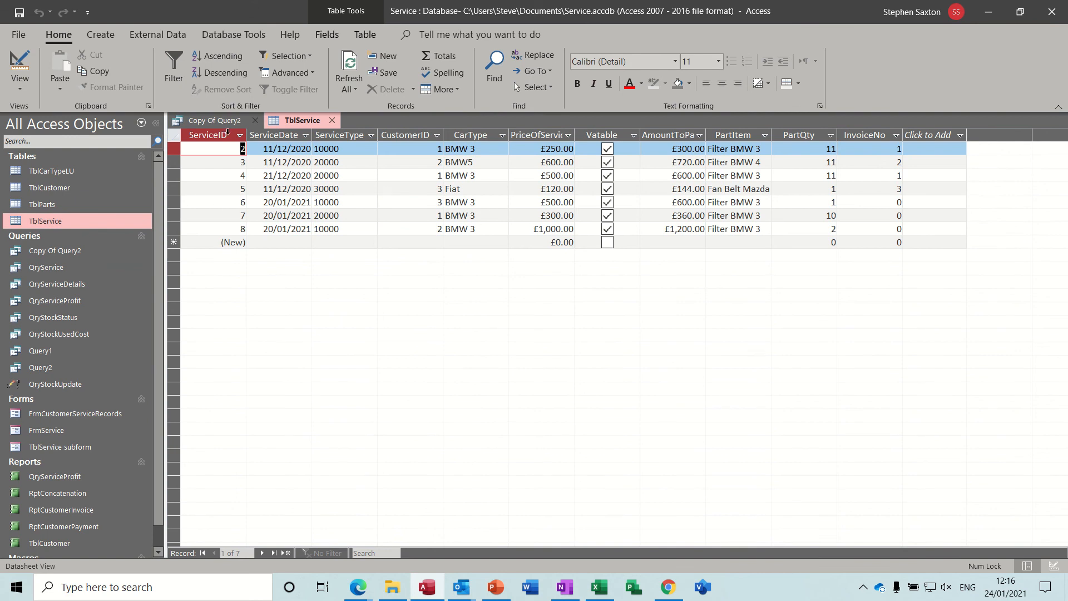
left_click(213, 120)
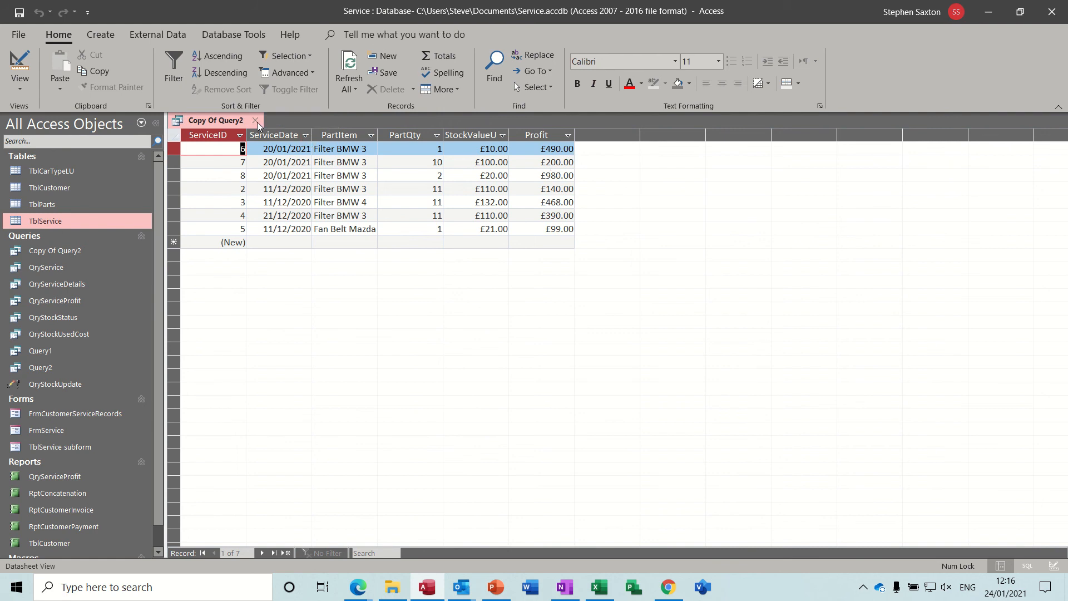
left_click(256, 120)
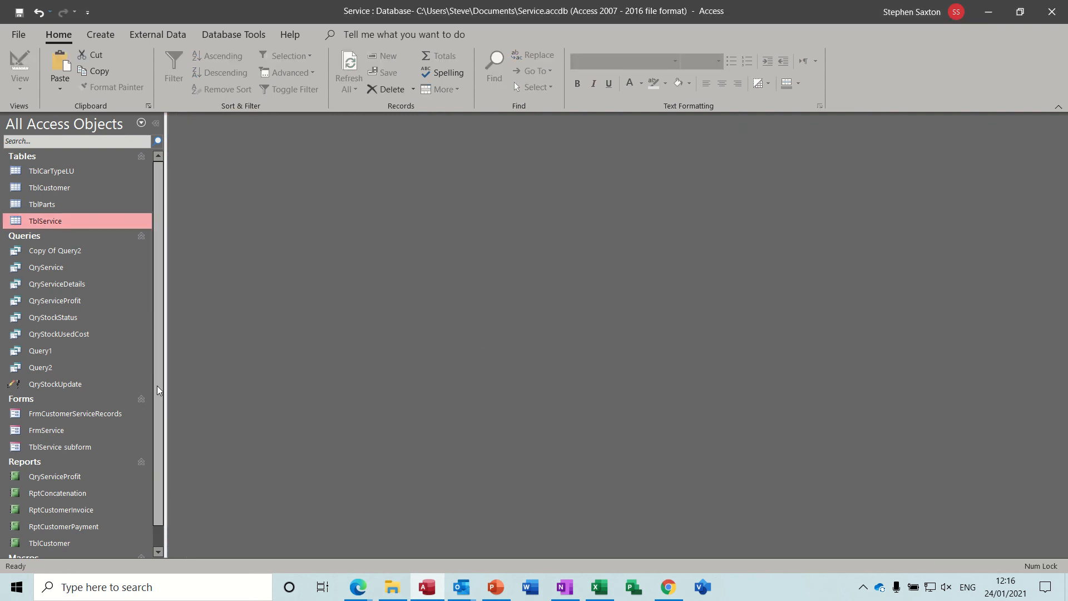
left_click(54, 477)
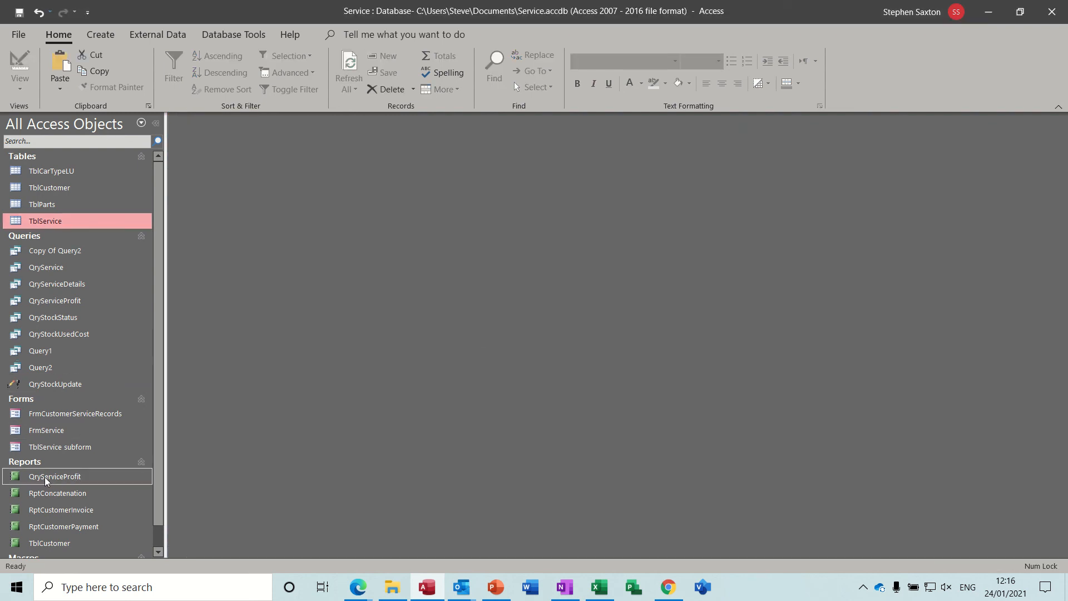
double_click(55, 477)
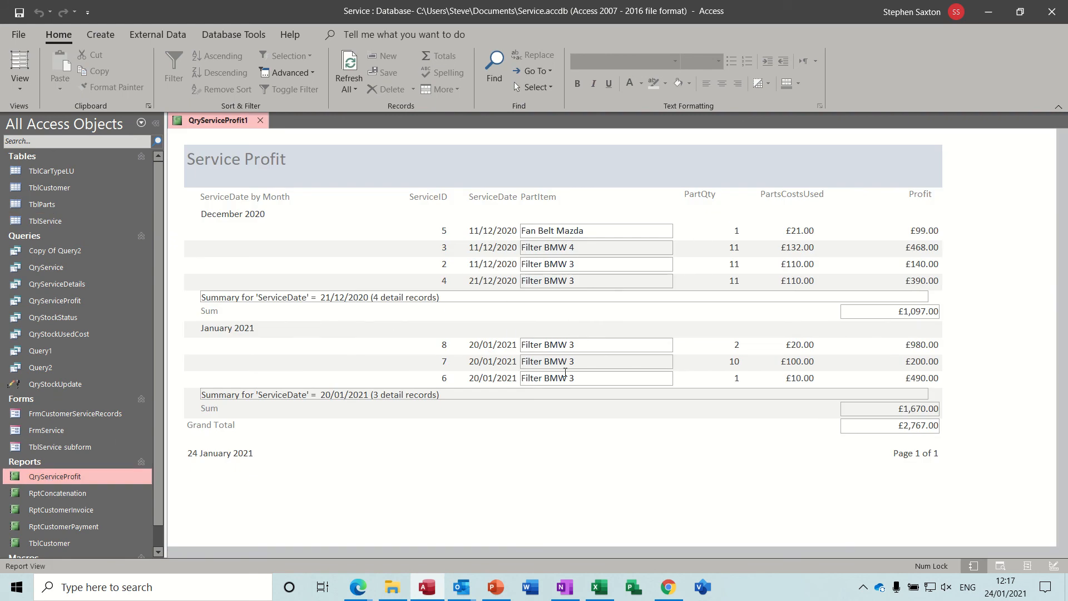
mouse_move(876, 254)
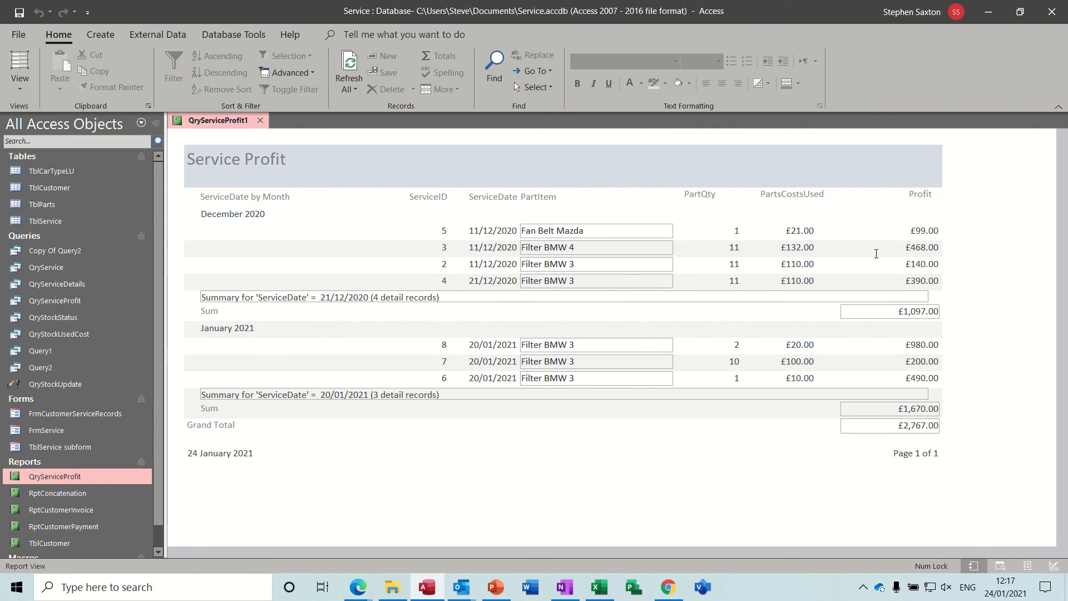
mouse_move(340, 215)
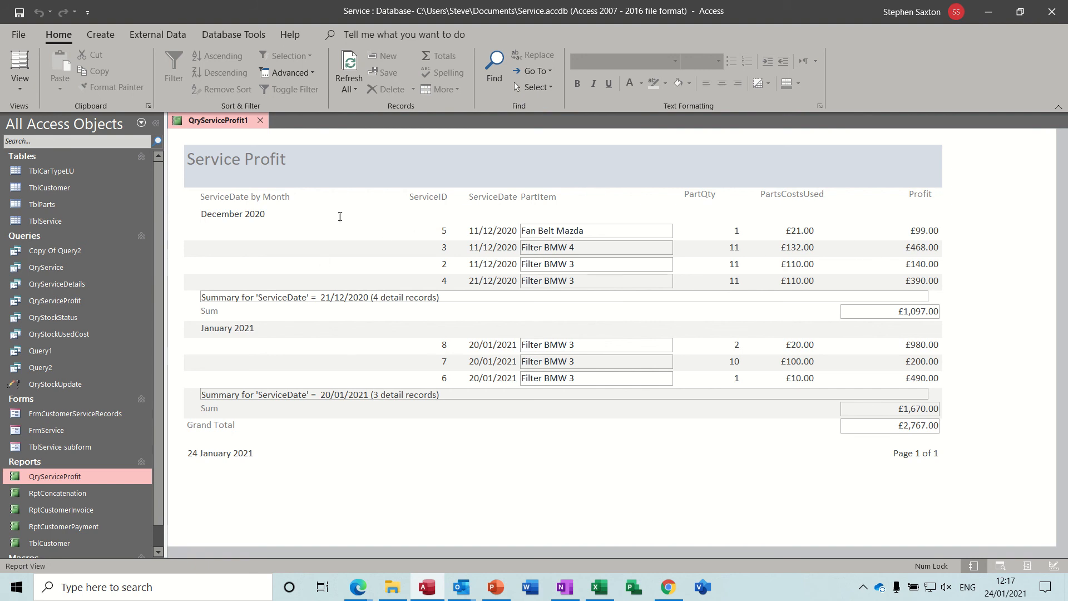
mouse_move(690, 248)
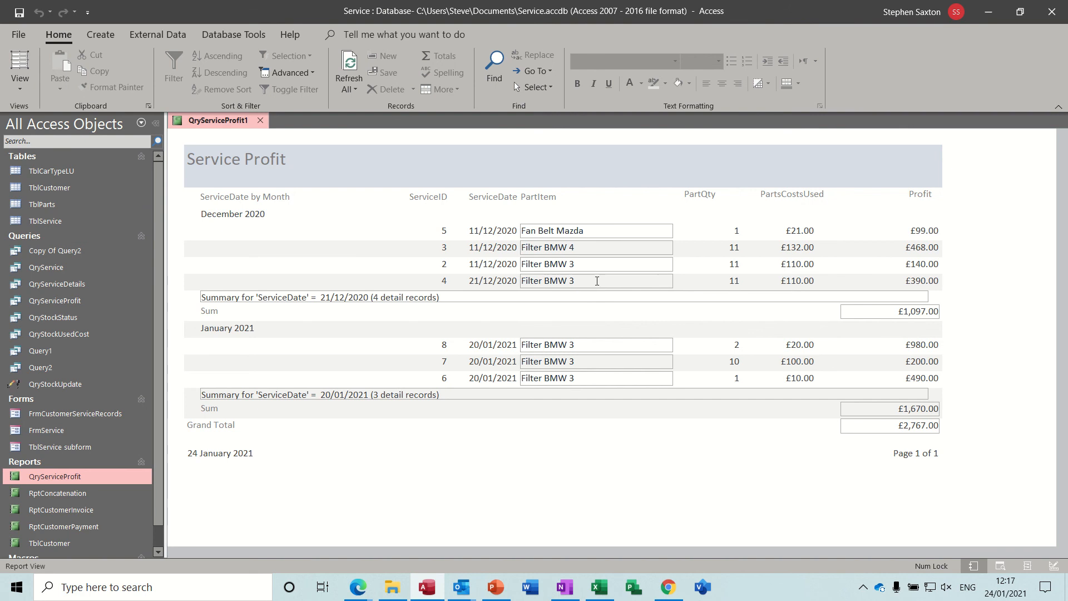
mouse_move(771, 279)
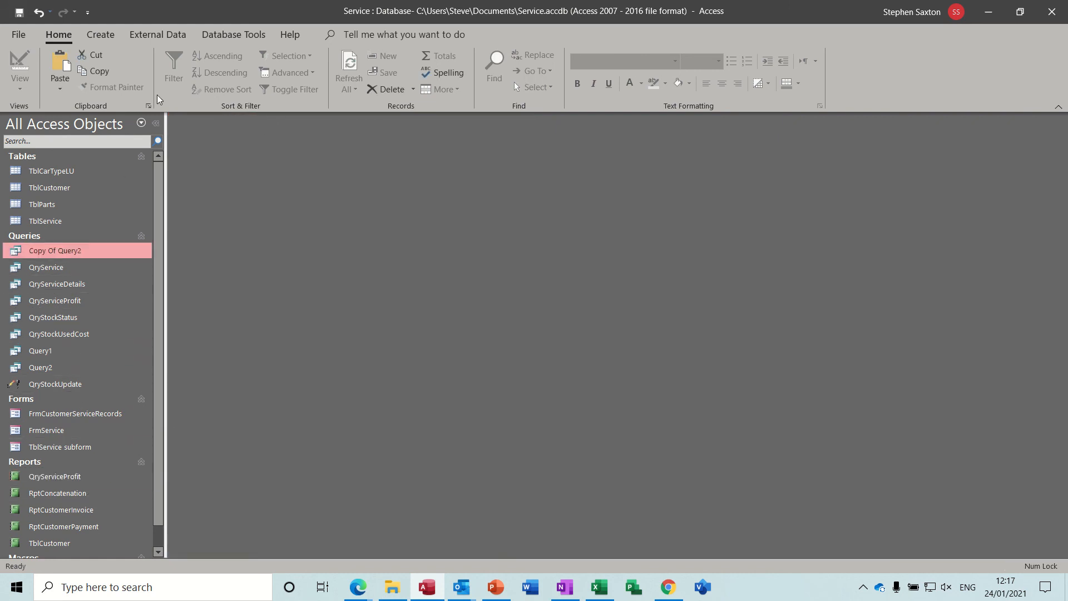
Start the Report Wizard with all Copy Of Query2 fields, grouped by ServiceDate.
left_click(100, 34)
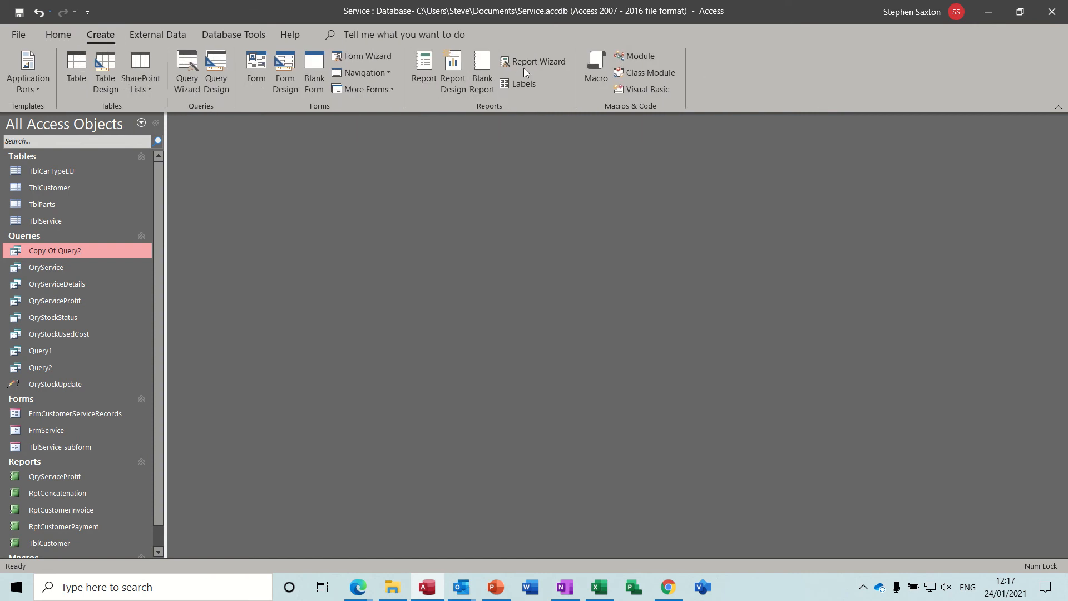
left_click(539, 61)
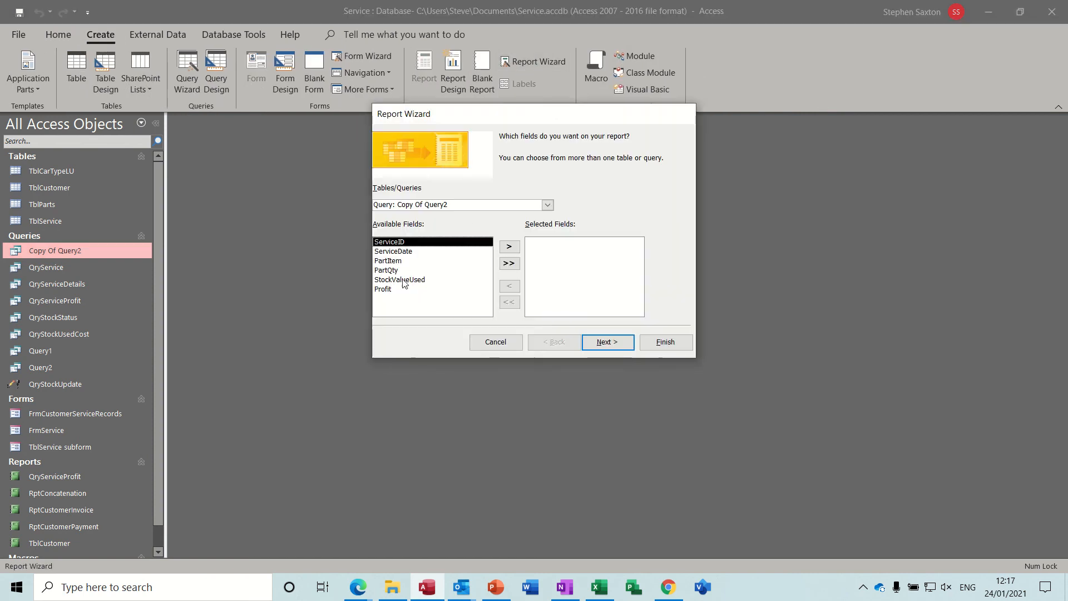
left_click(509, 263)
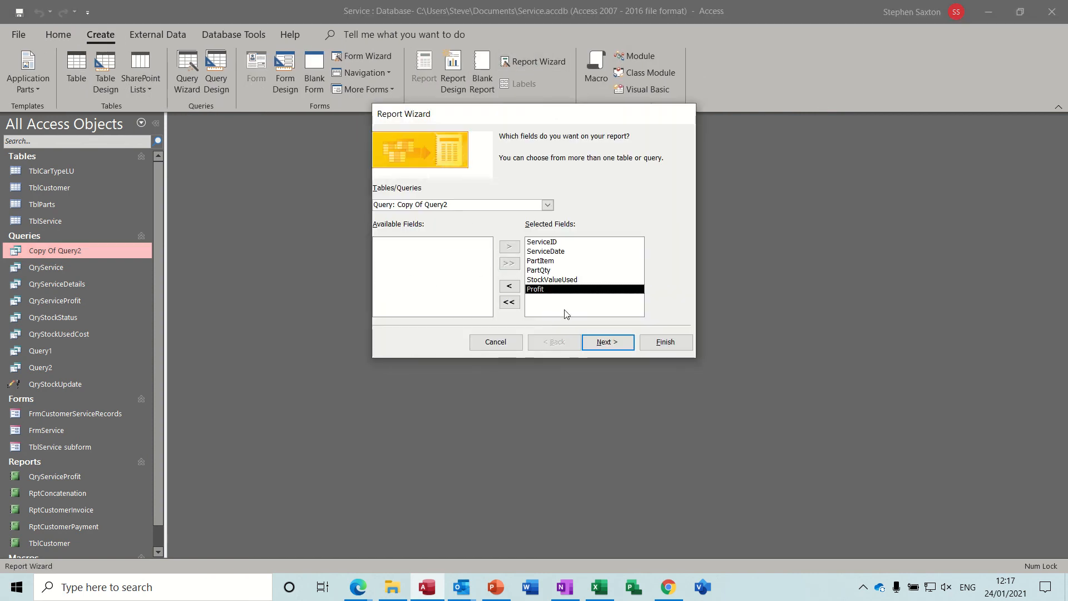
left_click(606, 341)
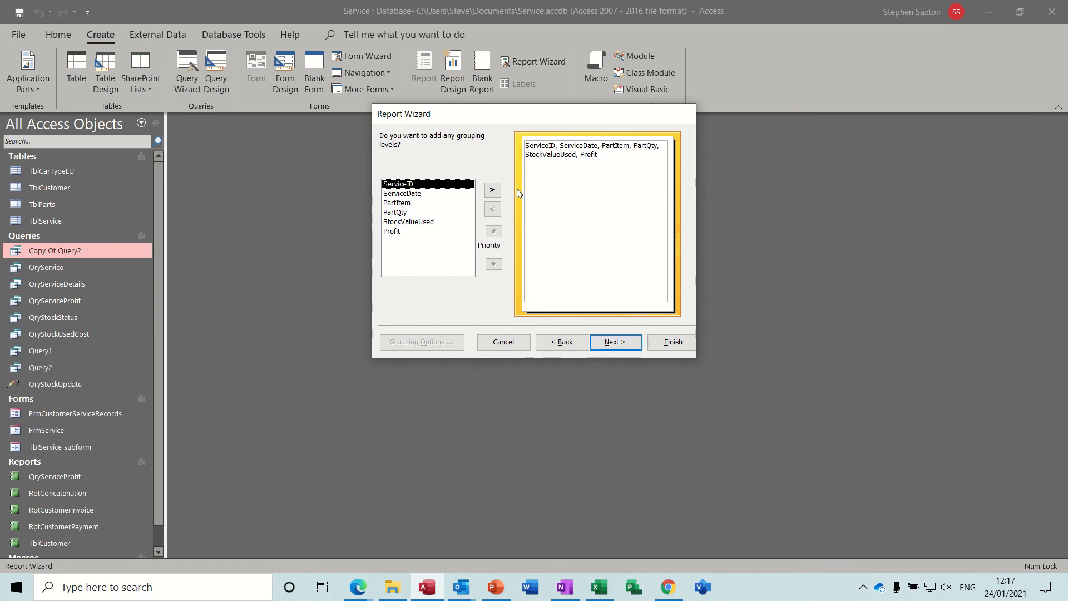
left_click(402, 193)
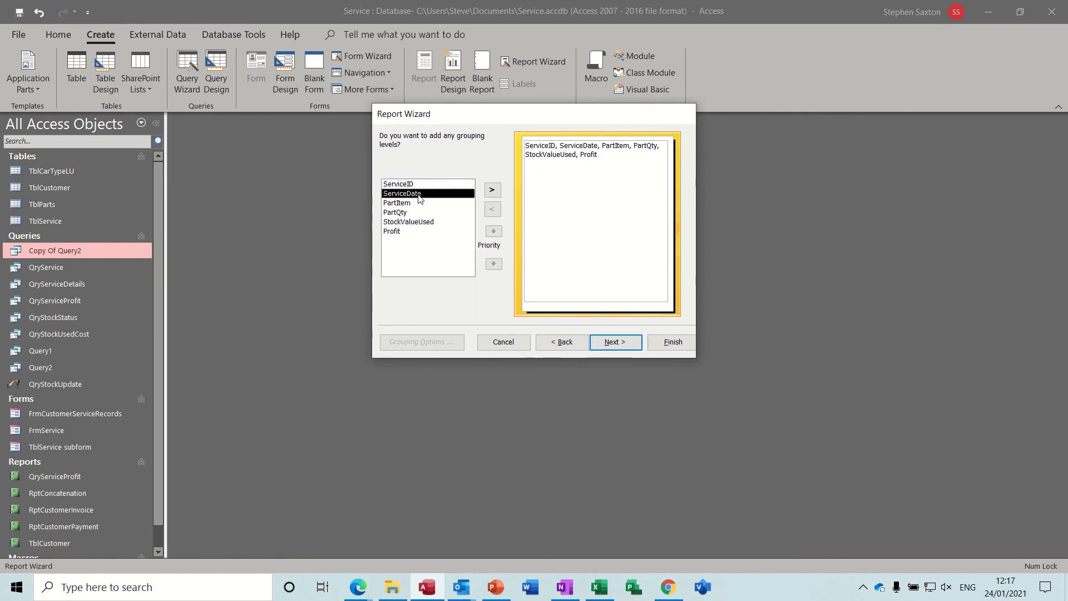
left_click(492, 189)
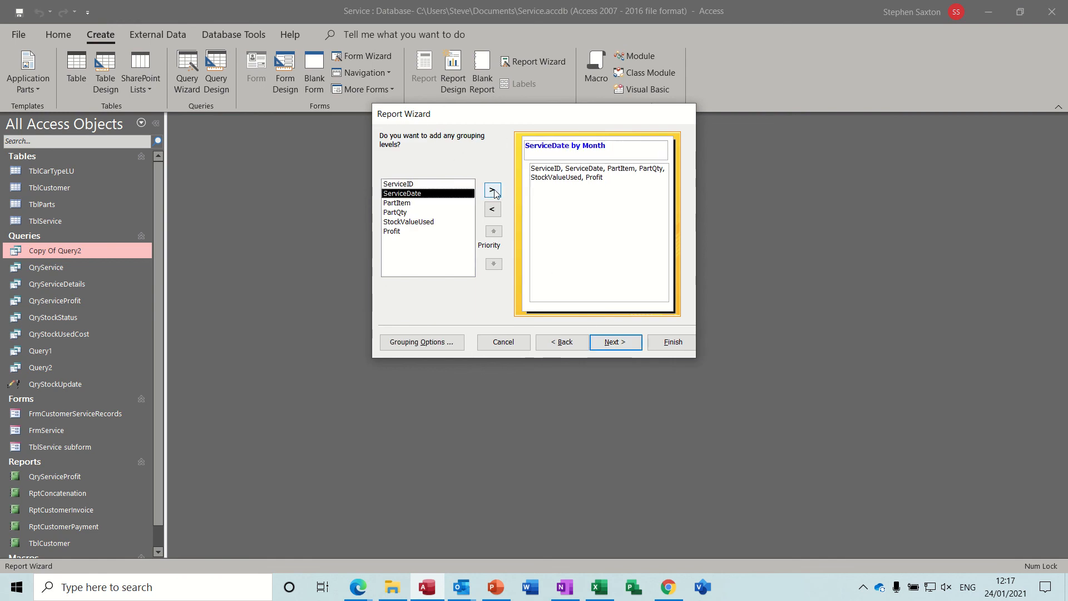
mouse_move(609, 292)
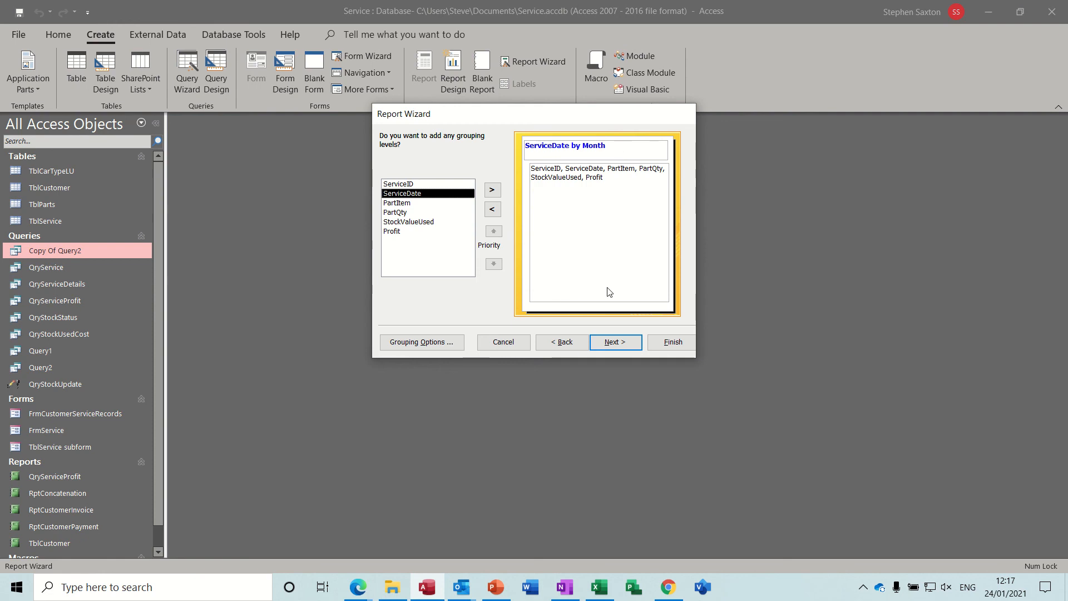
left_click(614, 341)
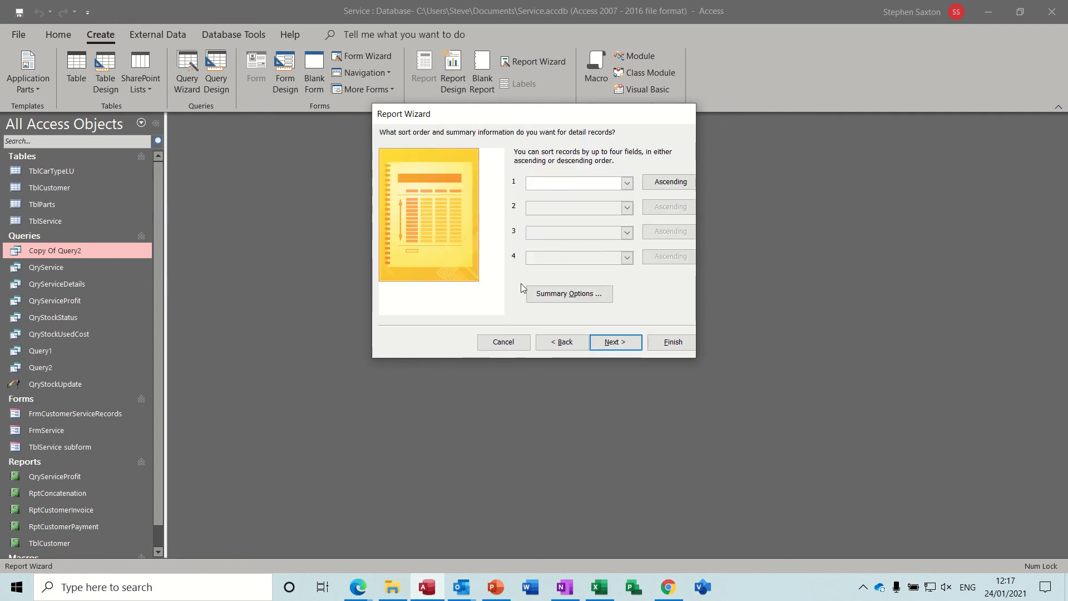
Add a Sum of Profit summary showing percent of total for sums.
left_click(569, 294)
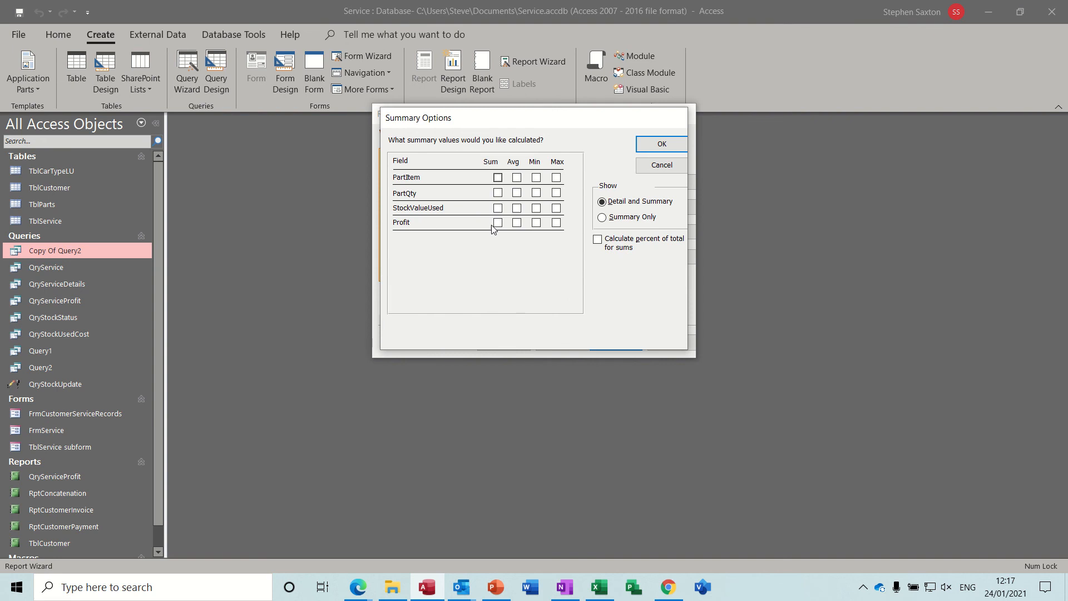
left_click(497, 222)
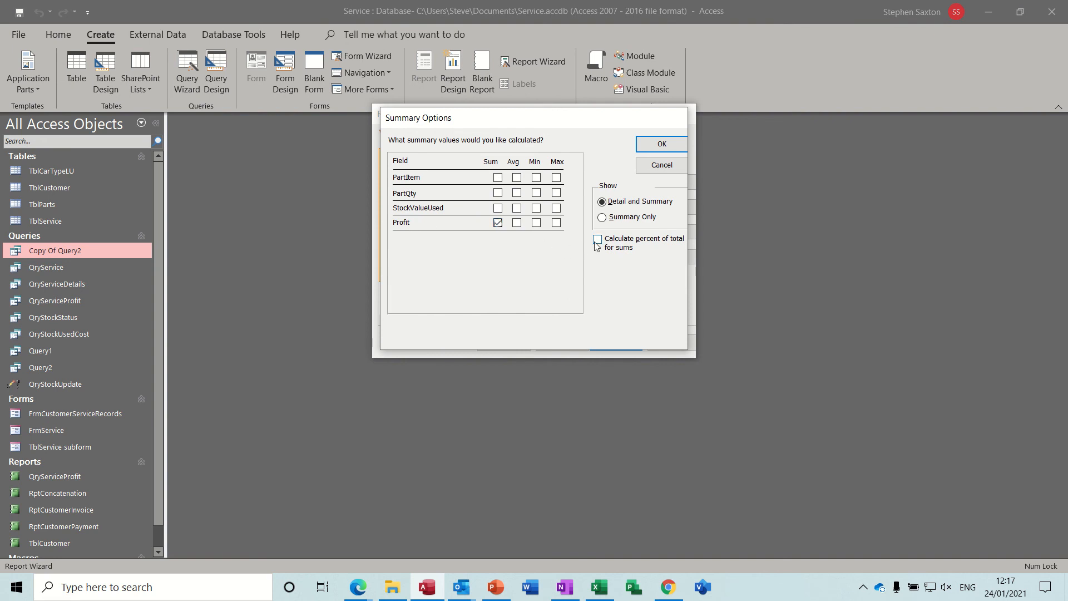
left_click(598, 241)
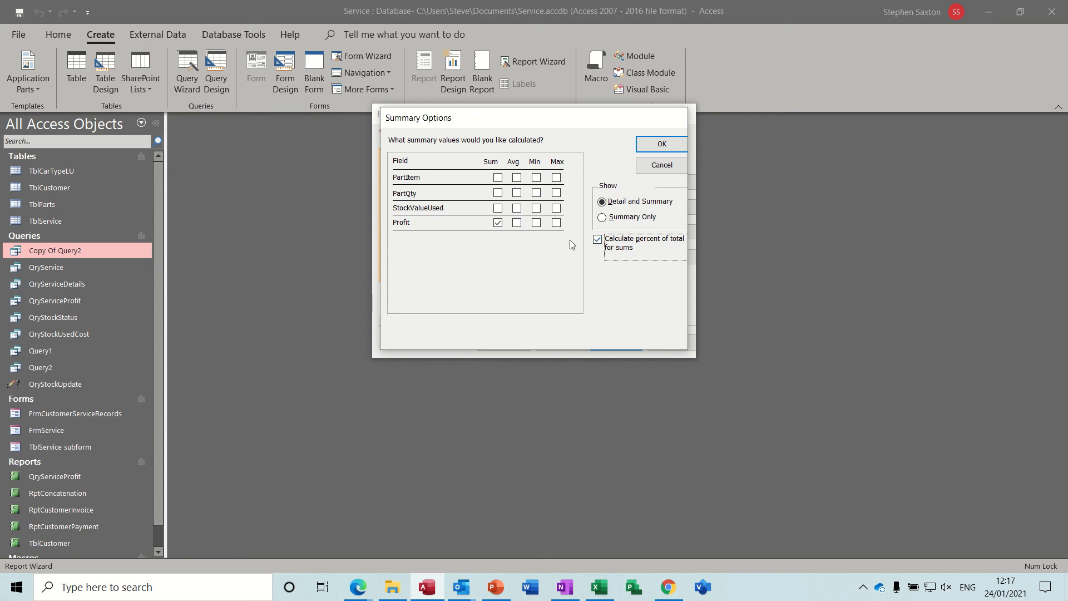
left_click(660, 144)
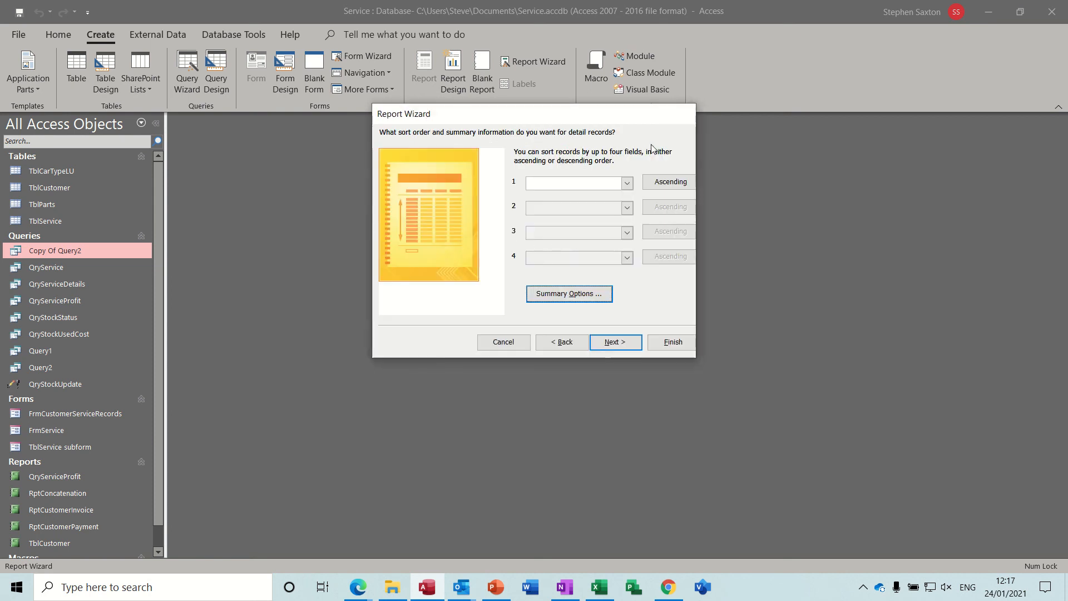
left_click(615, 342)
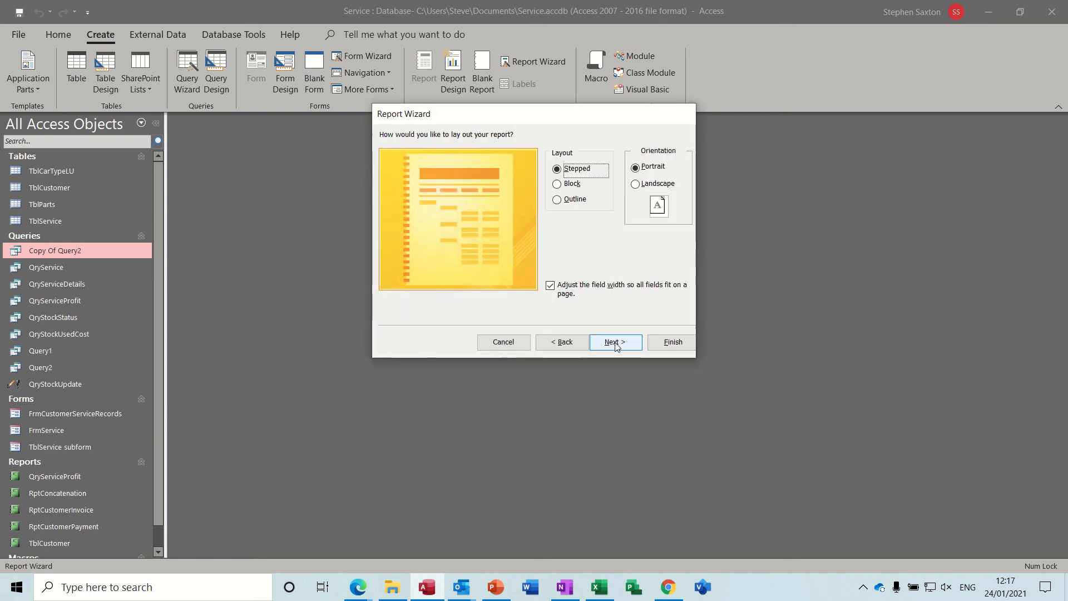
Choose landscape layout without adjusting field widths, keep title rptCopy Of Query2 and preview it.
left_click(635, 186)
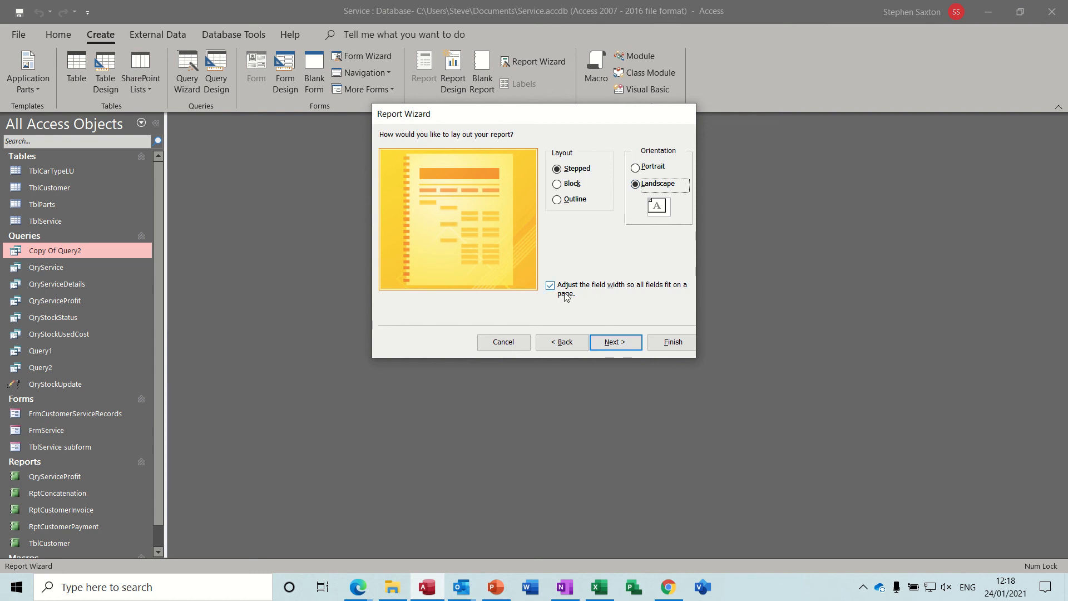
left_click(548, 285)
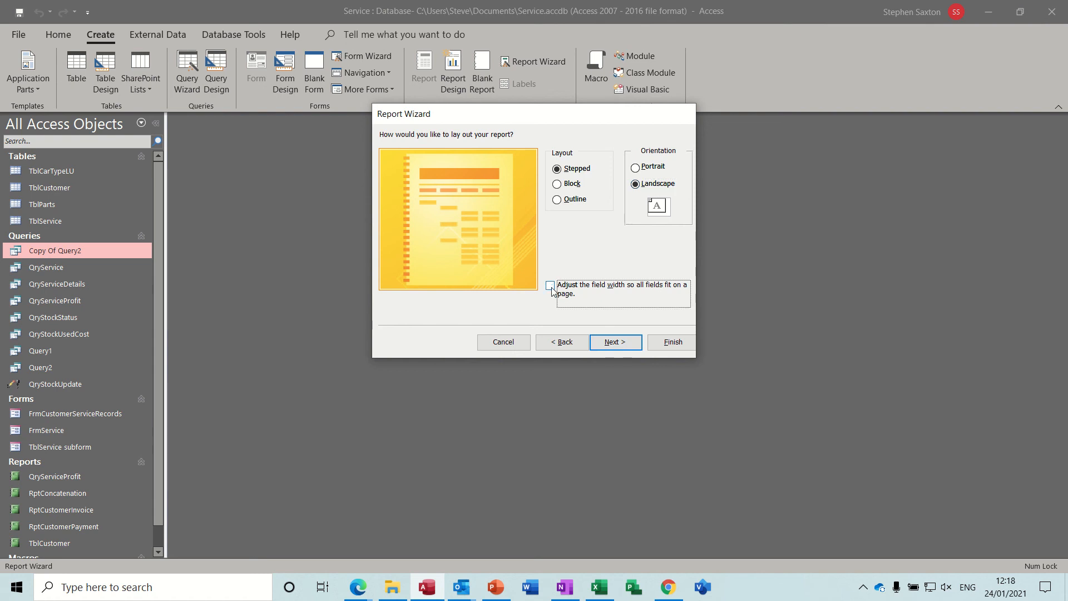
left_click(614, 341)
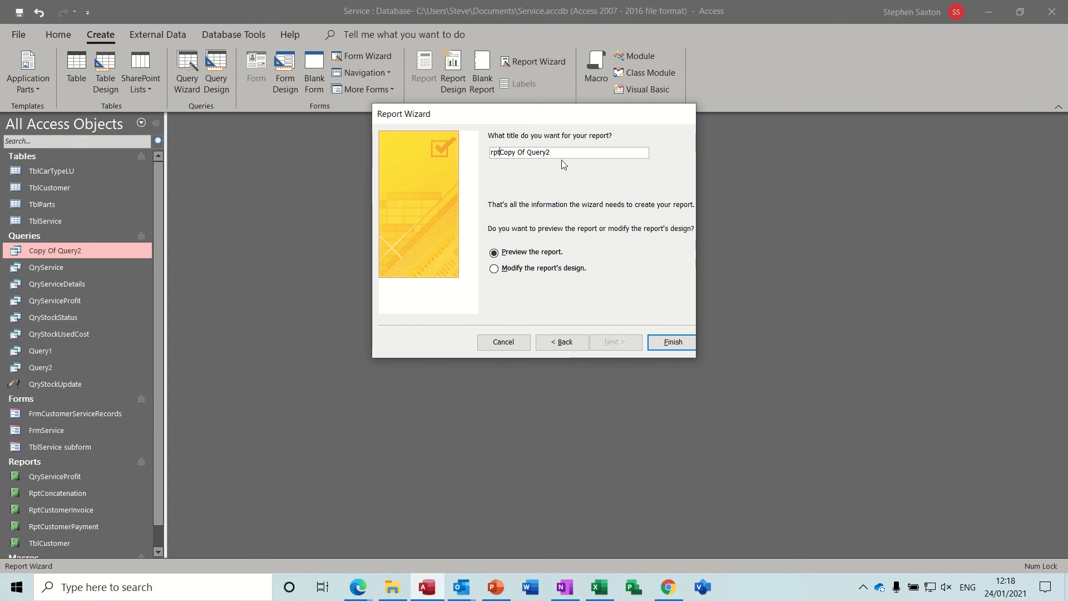
left_click(671, 342)
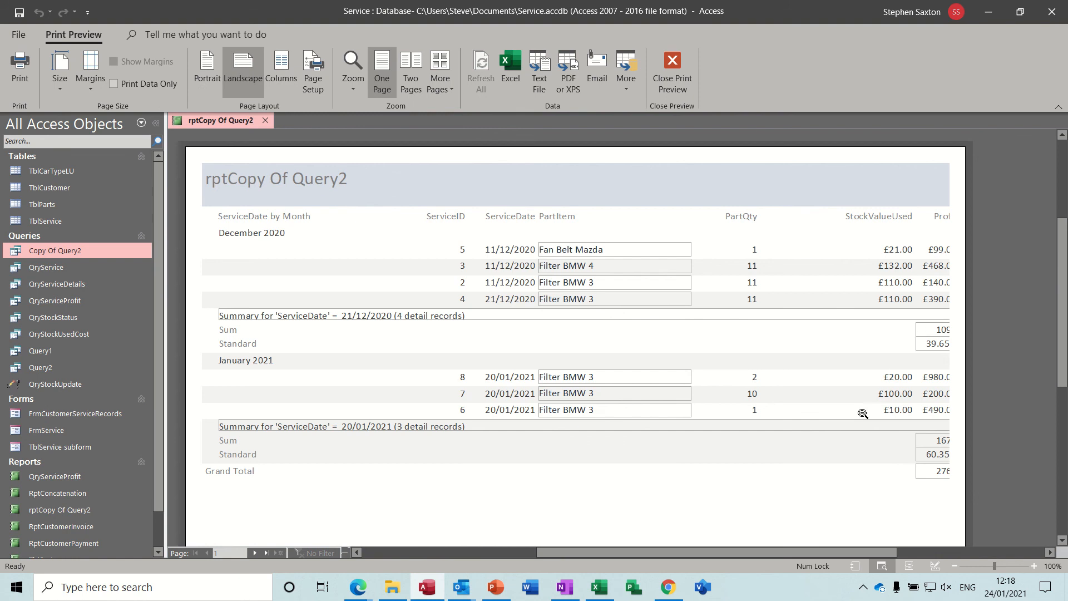
mouse_move(937, 299)
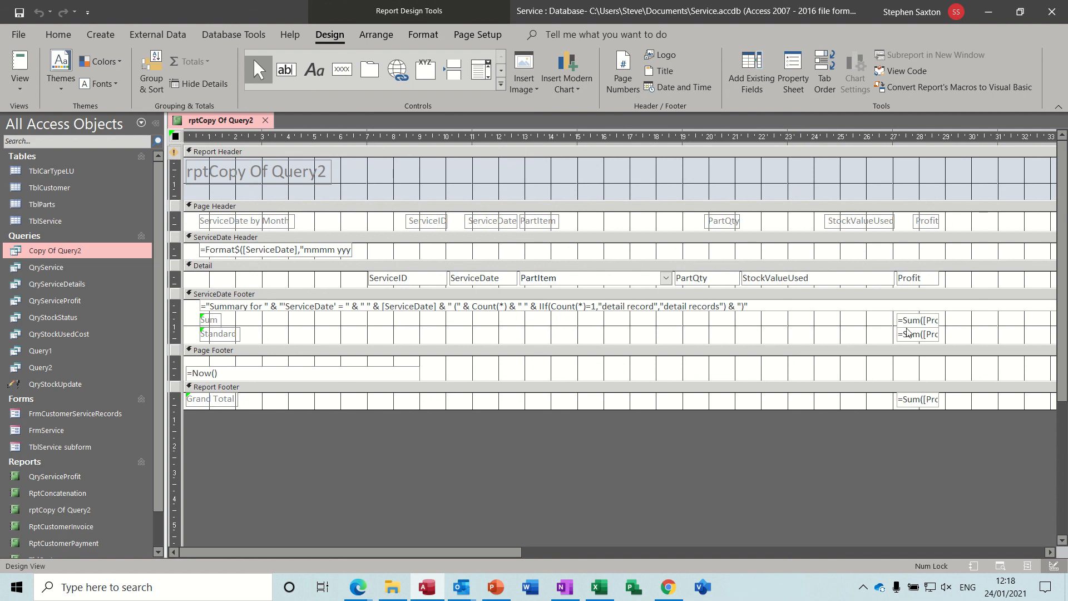
Move the Profit sum box, detail field and heading left to align within the report width.
left_click(918, 321)
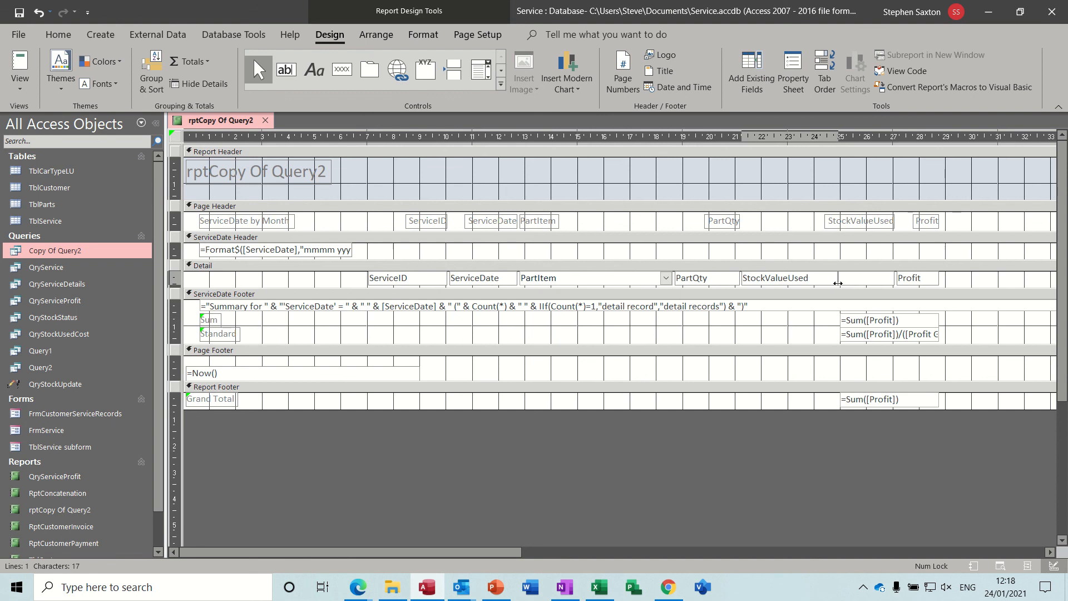
left_click(916, 279)
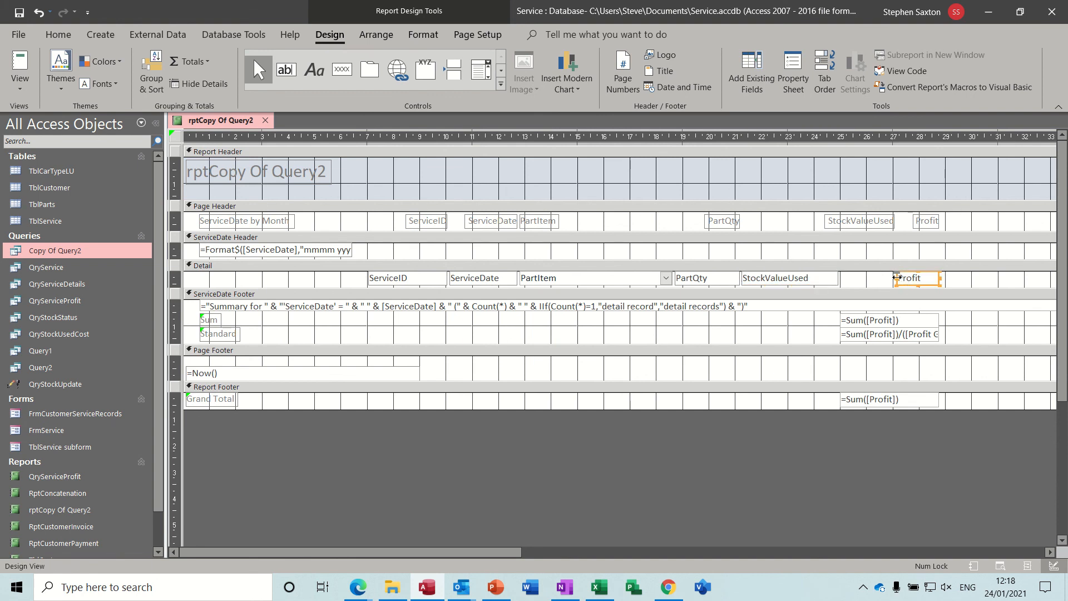
left_click_drag(906, 278, 851, 279)
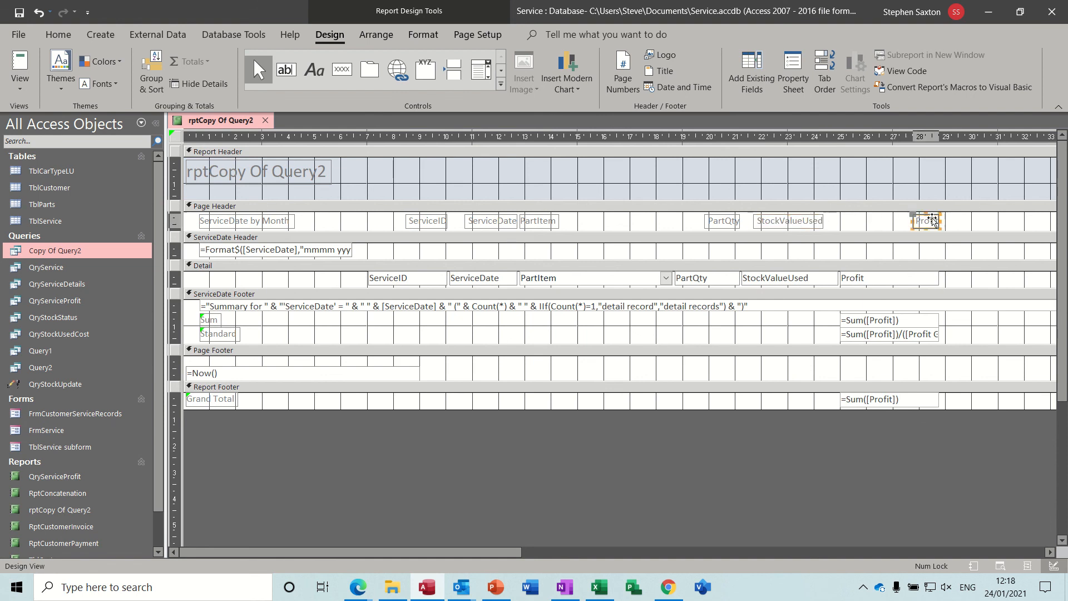
left_click_drag(928, 220, 855, 221)
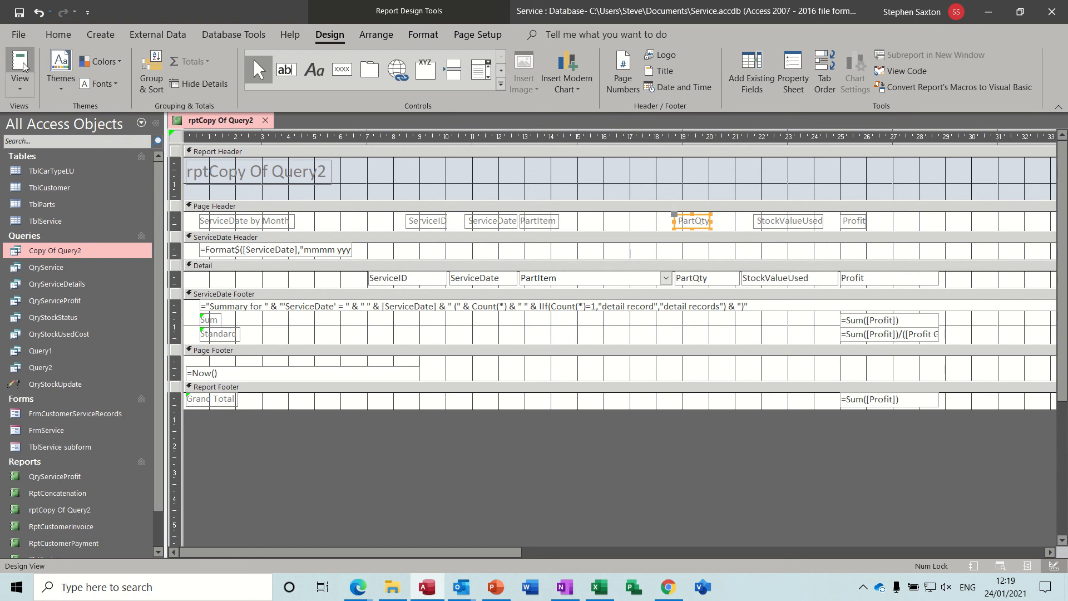
Check the realigned columns in Report View, then return to Design View.
left_click(20, 65)
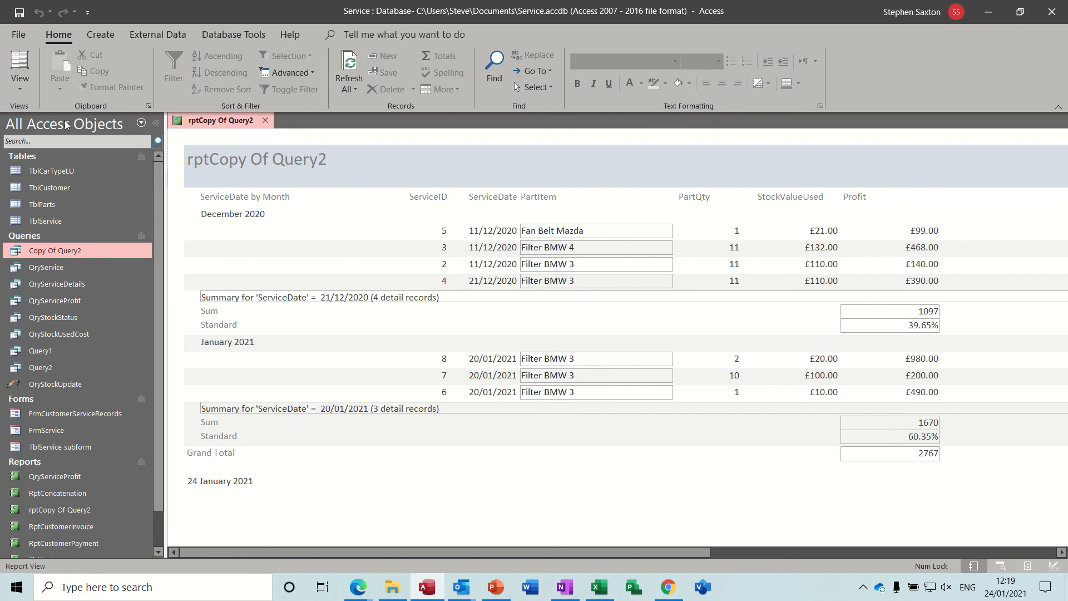
left_click(19, 68)
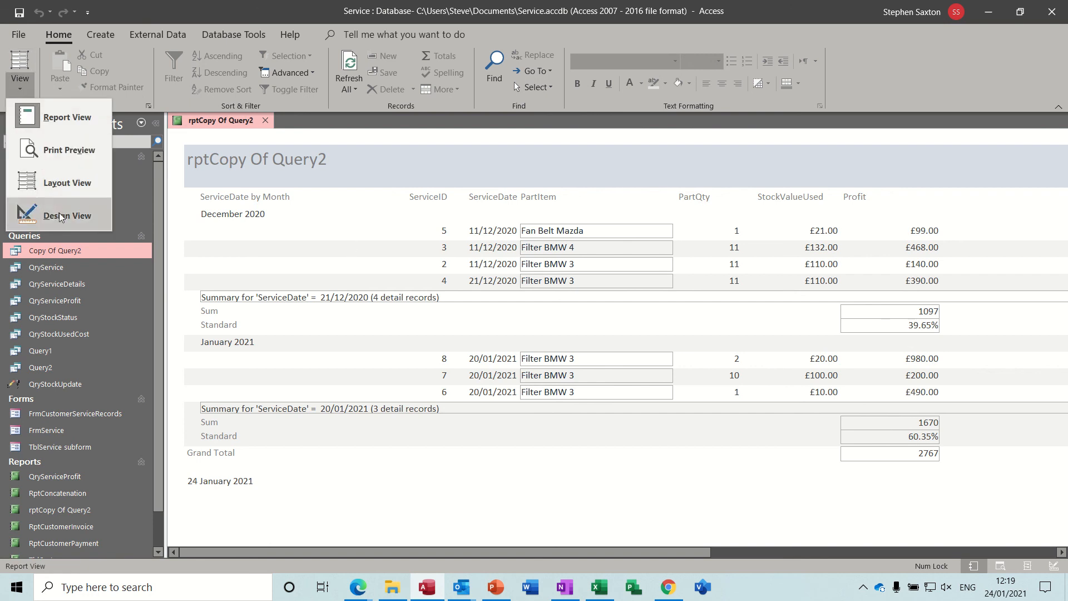
left_click(66, 215)
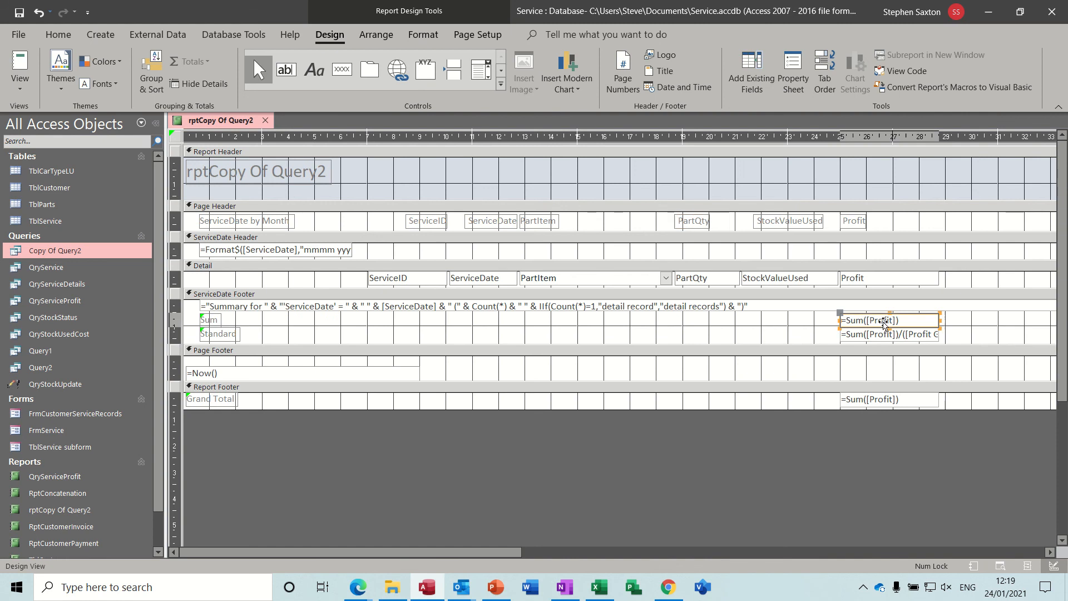
Format the group Sum of Profit box as Currency via the Property Sheet.
left_click(792, 71)
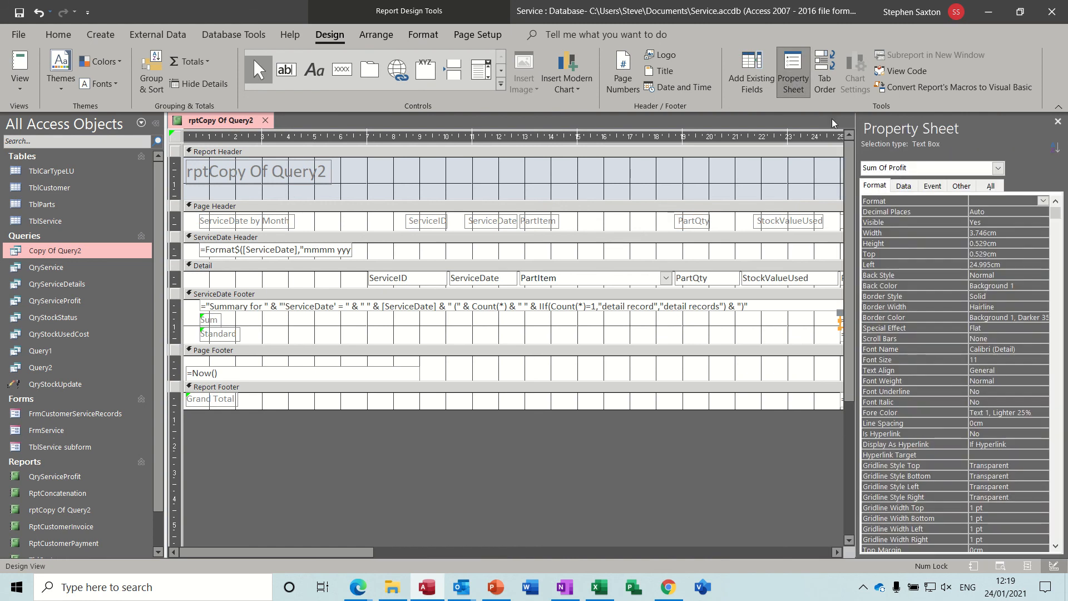
left_click(1042, 202)
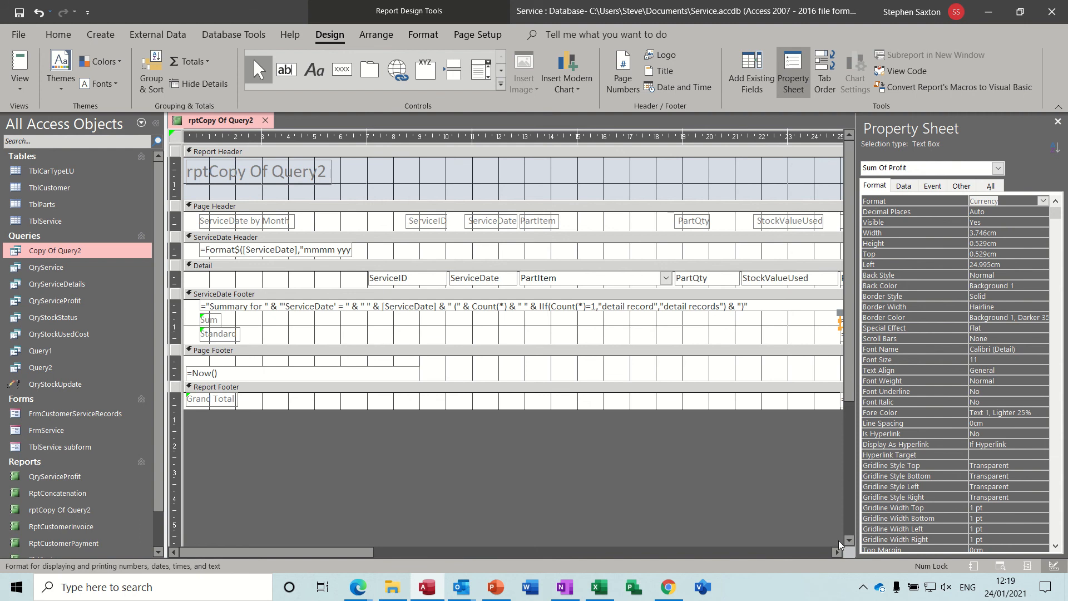
scroll("right", 3)
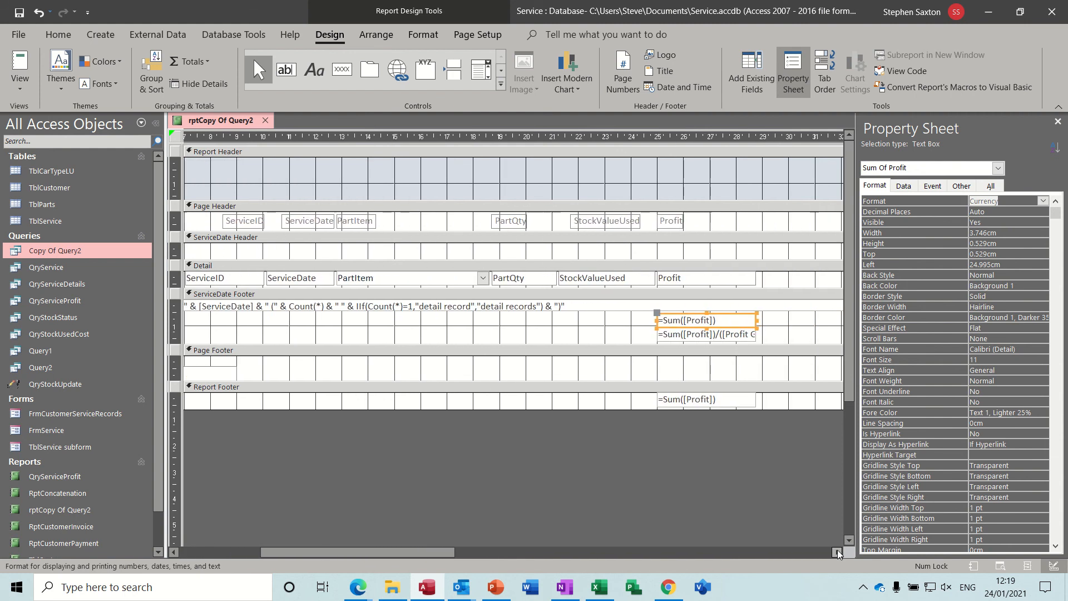
Format the grand total Profit sum as Currency and view the report with currency totals.
left_click(705, 400)
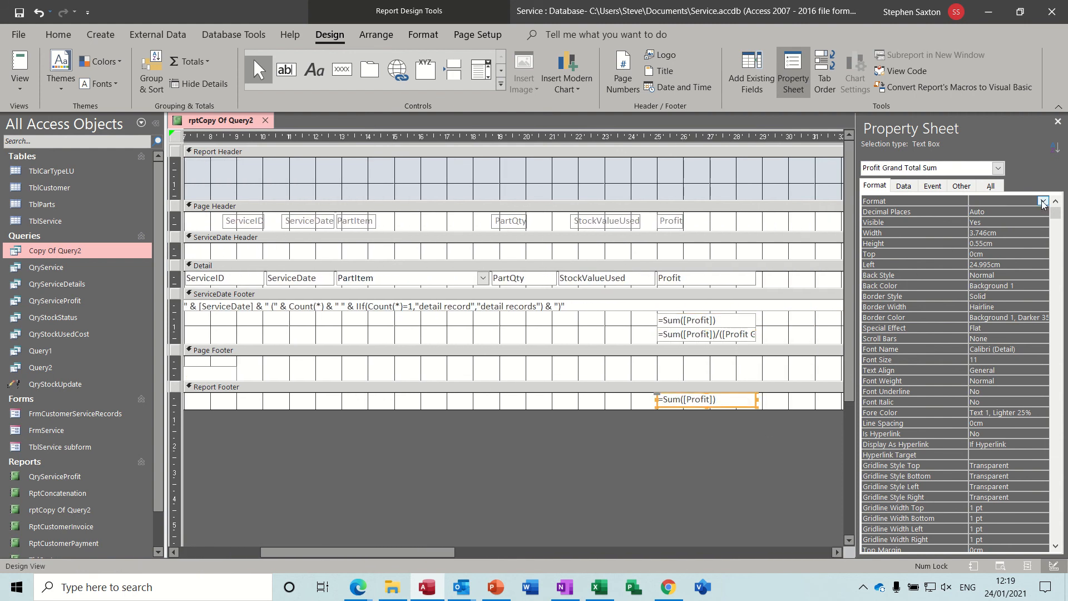
left_click(1042, 201)
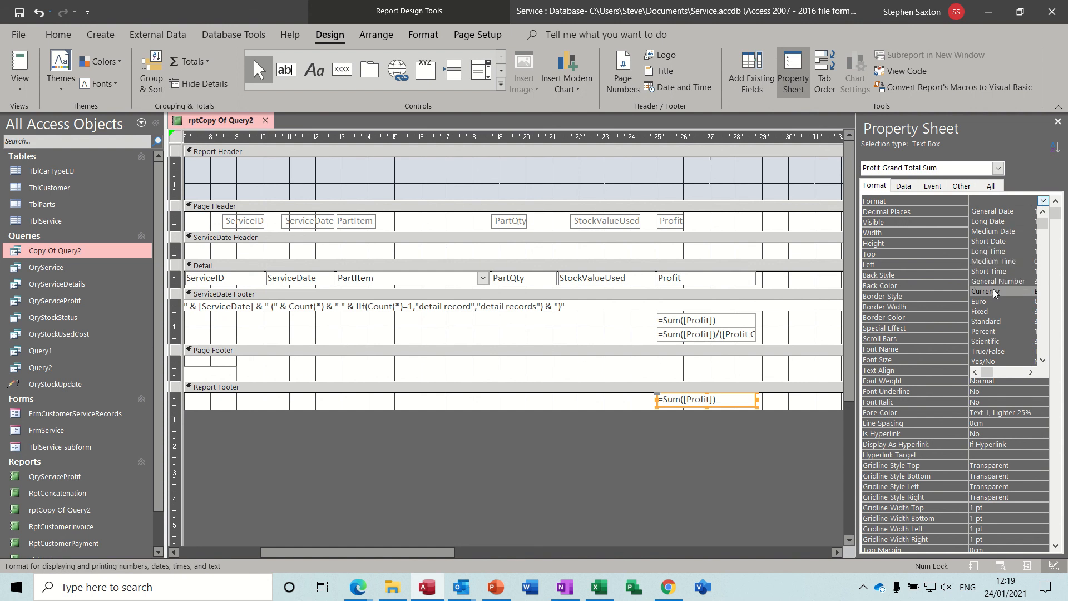
left_click(980, 292)
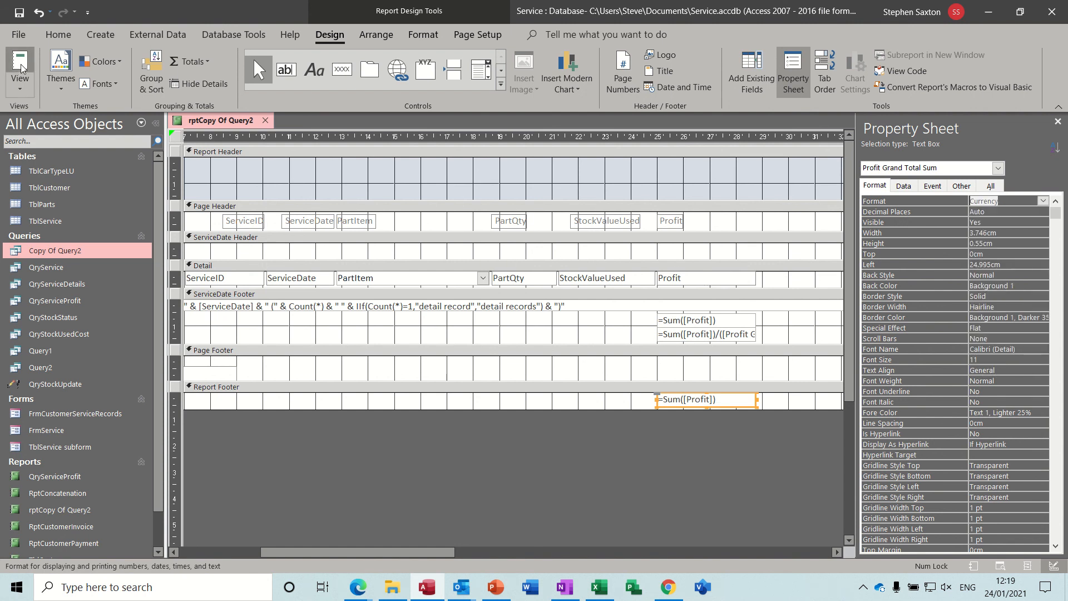
left_click(20, 66)
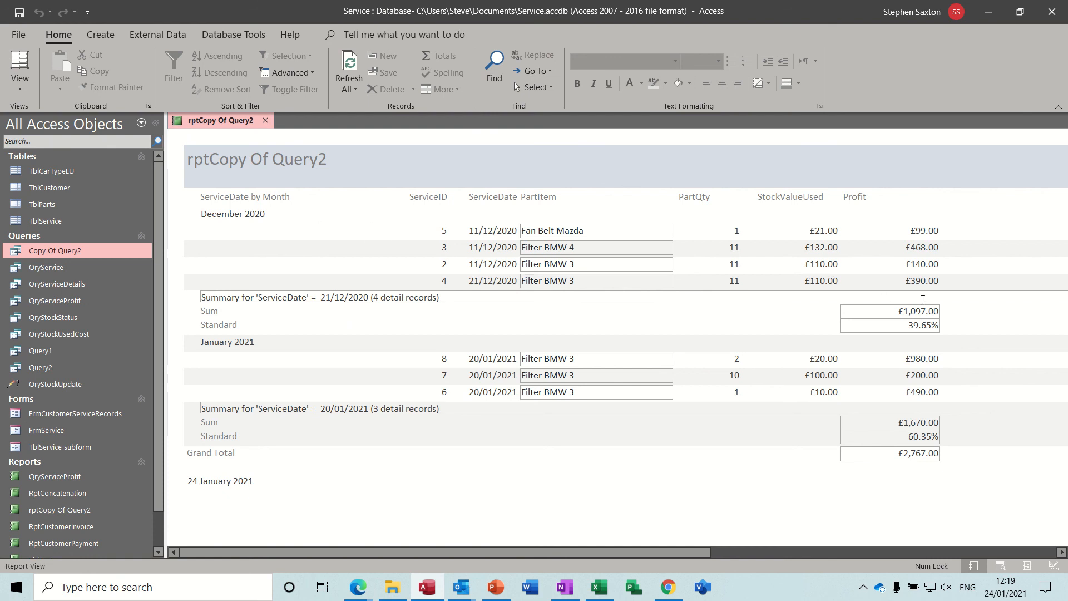
mouse_move(466, 298)
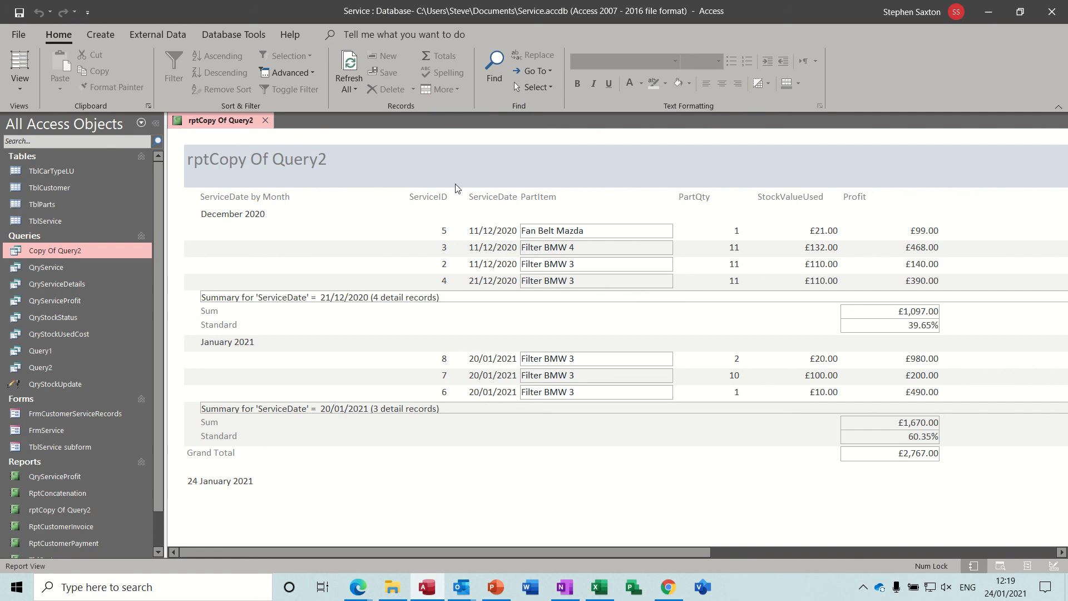
mouse_move(352, 250)
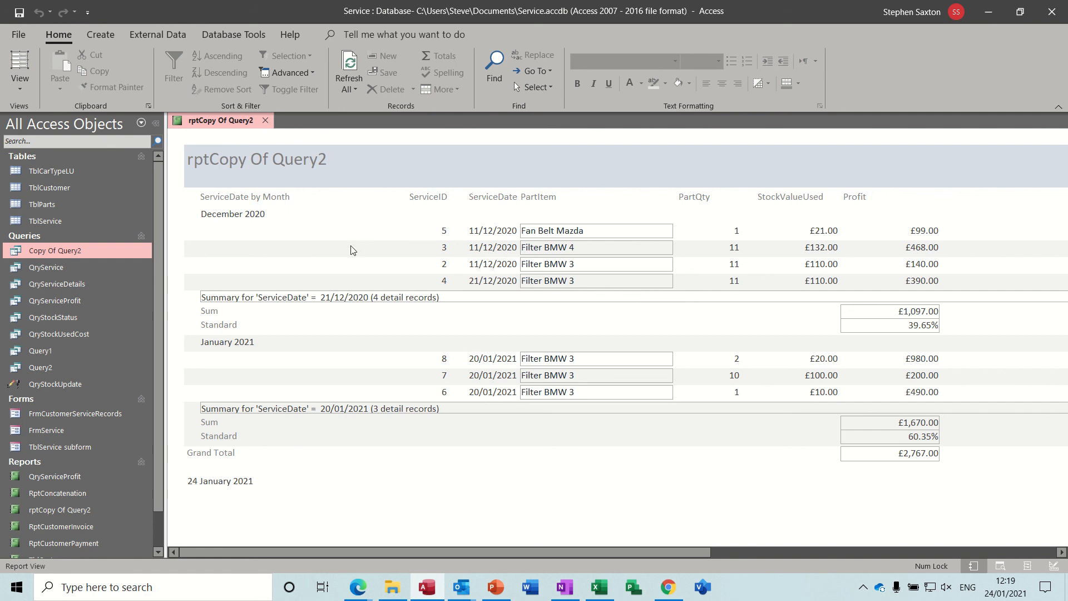
mouse_move(443, 226)
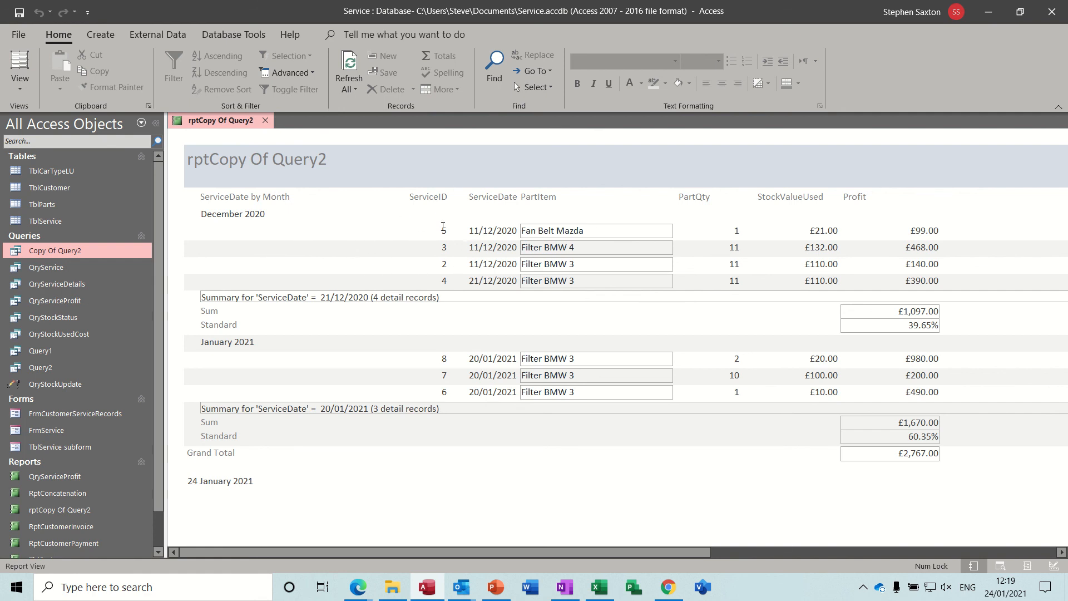
mouse_move(389, 277)
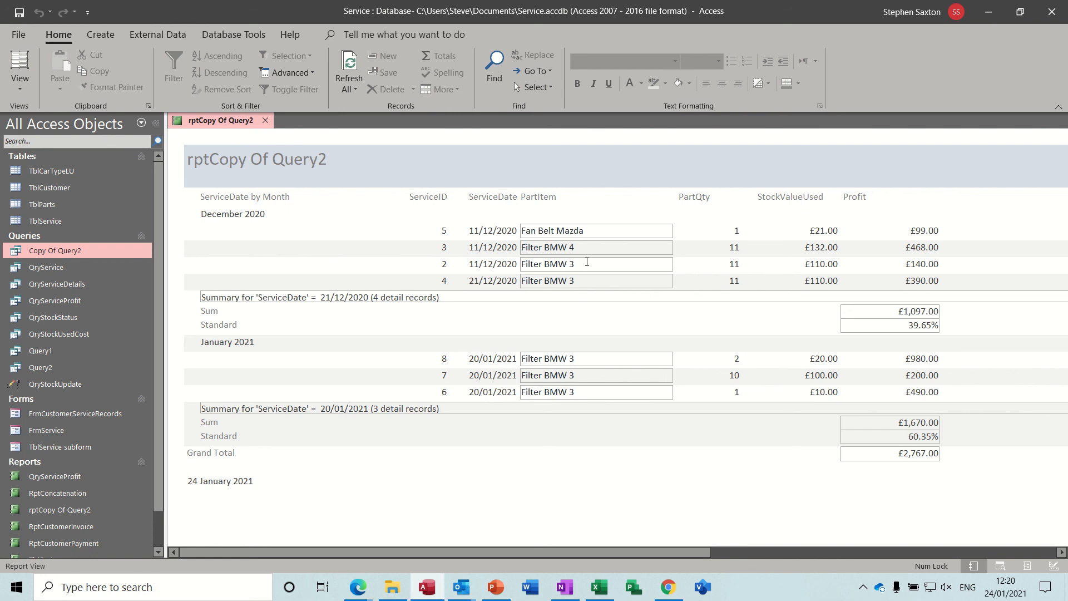
Close rptCopy Of Query2 and answer Yes to save its design changes.
left_click(266, 120)
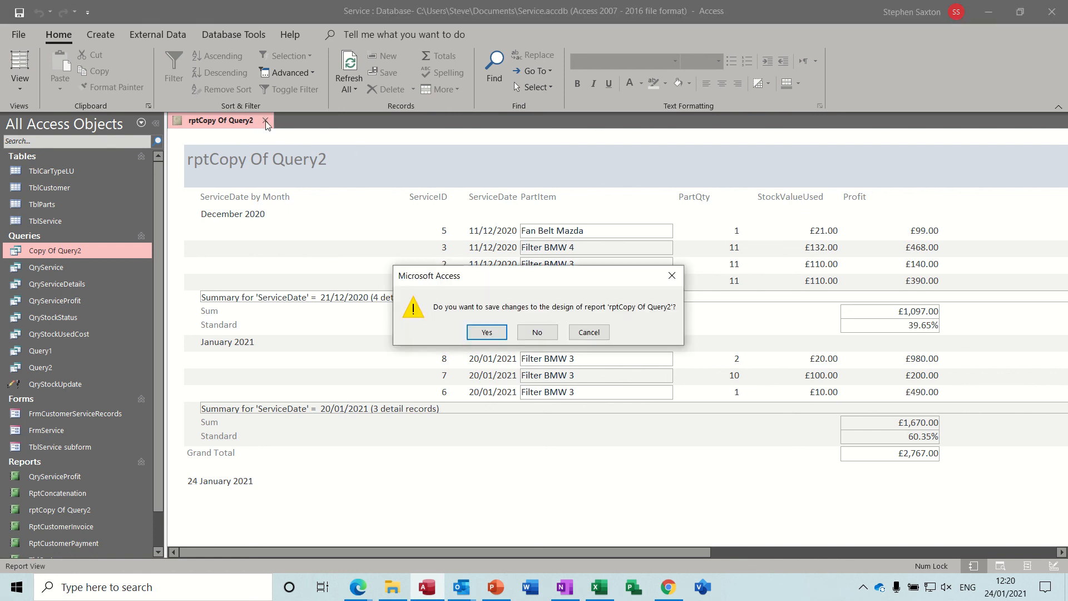
left_click(487, 332)
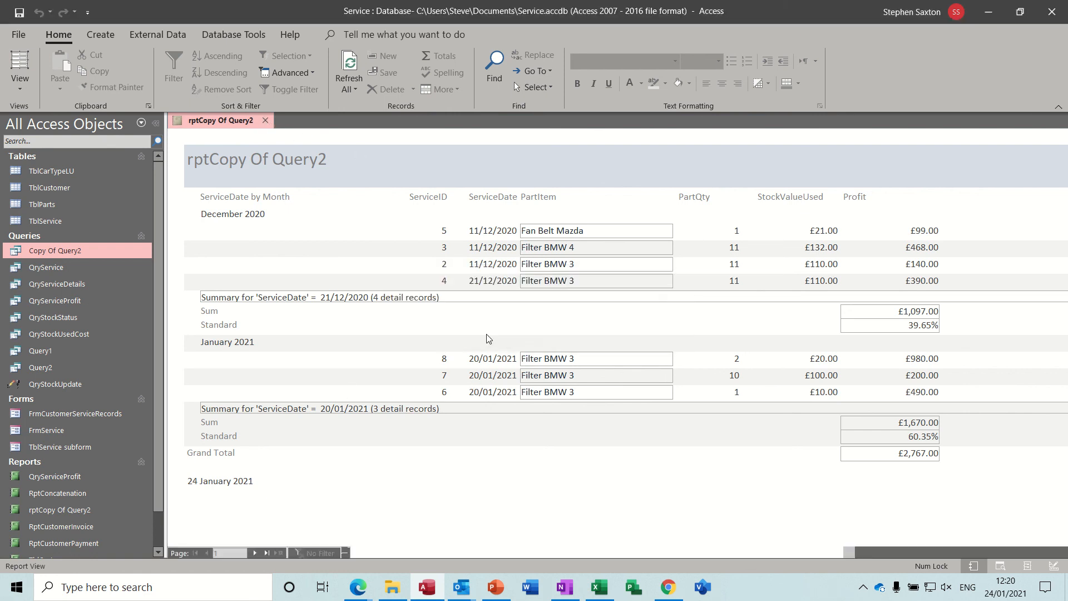